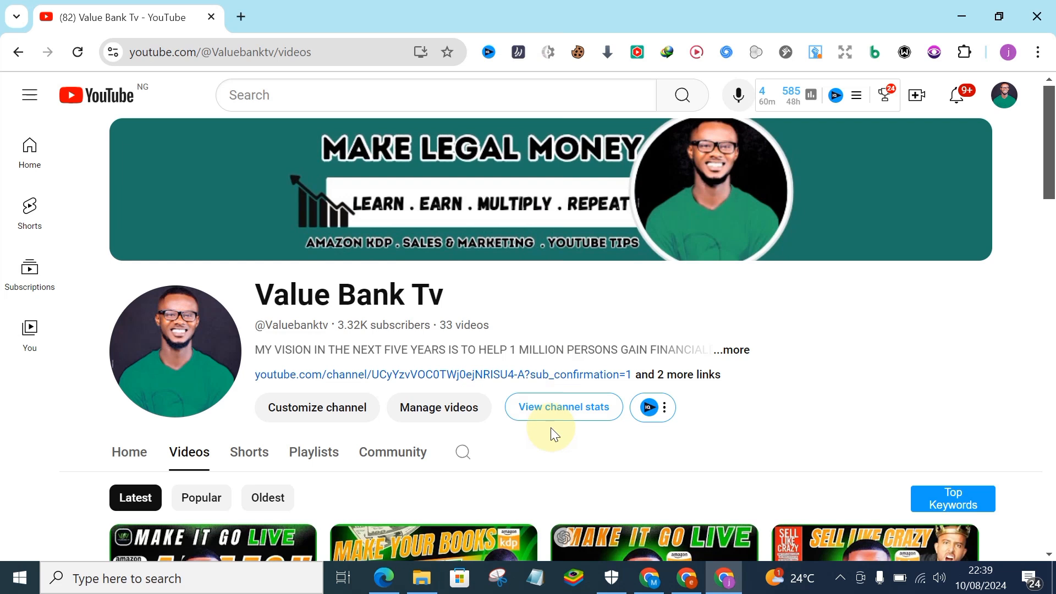
mouse_move(729, 578)
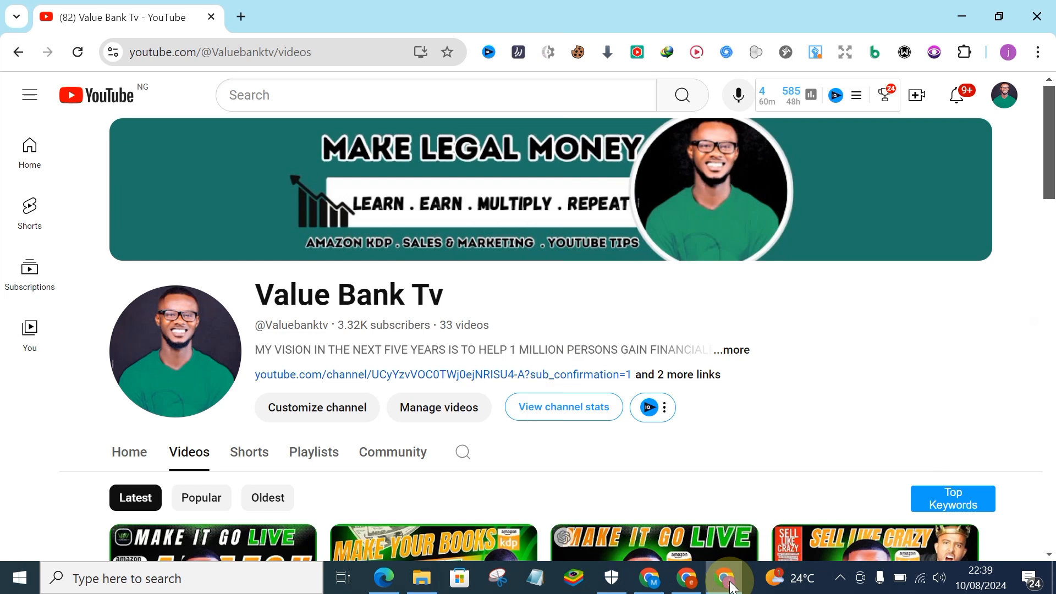
Switch from the YouTube channel to the Chrome window showing ChatGPT plan pricing
left_click(725, 578)
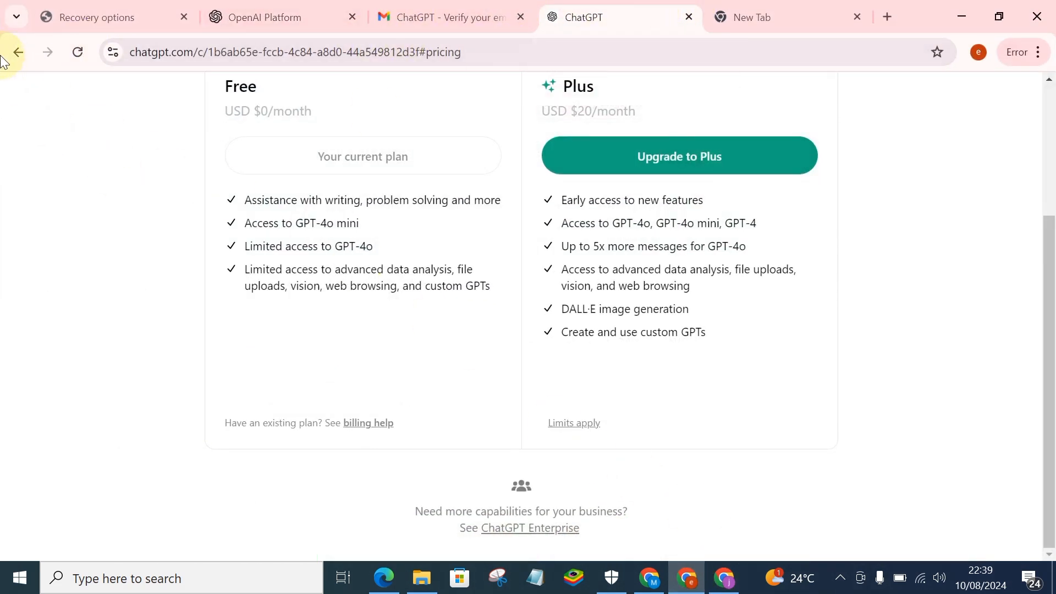
Go back from the #pricing page and start a new empty ChatGPT chat
left_click(17, 51)
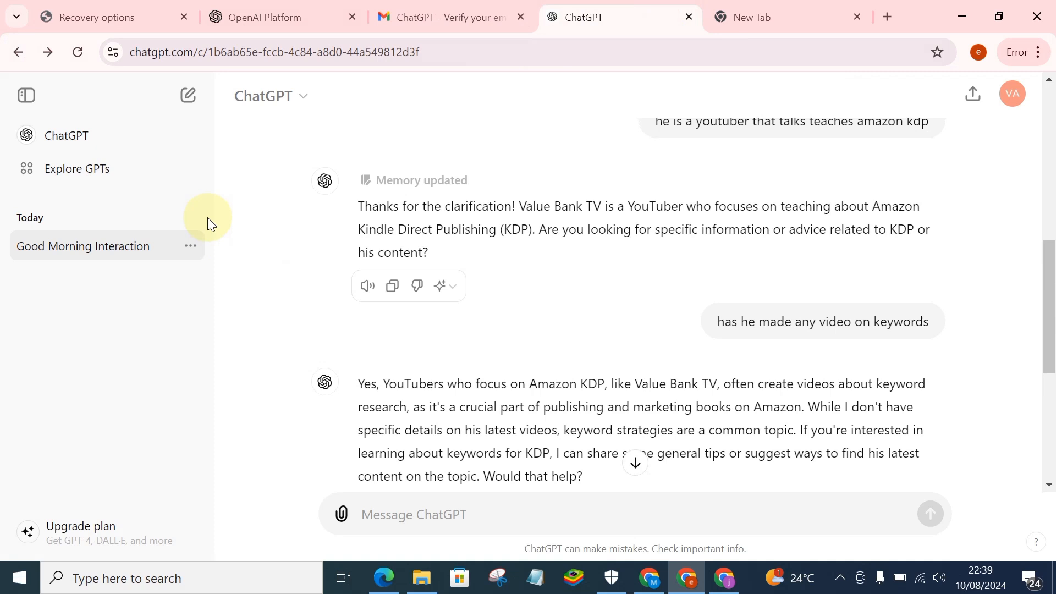
left_click(188, 94)
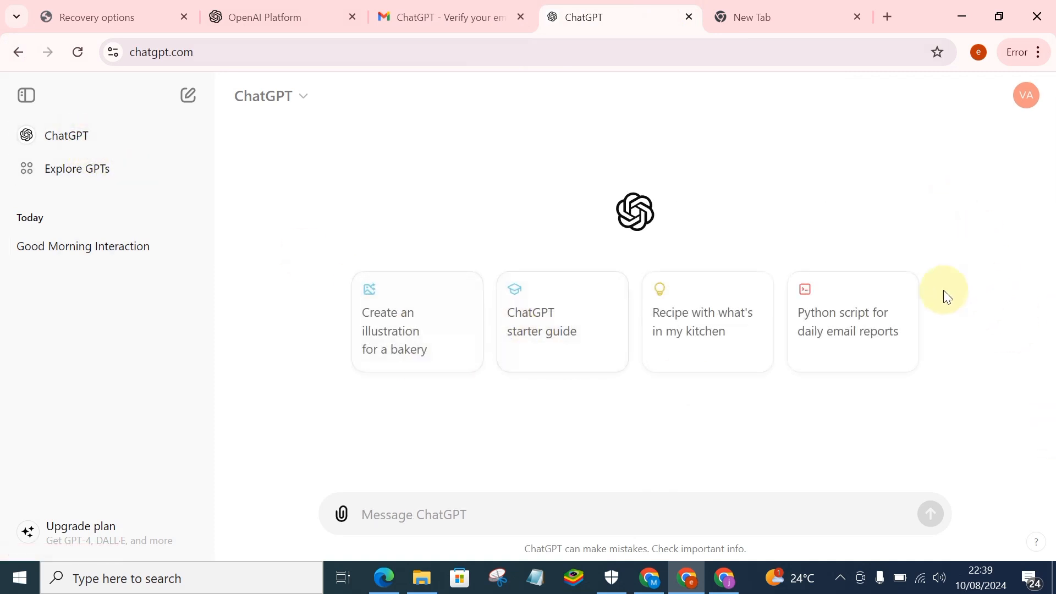
mouse_move(108, 531)
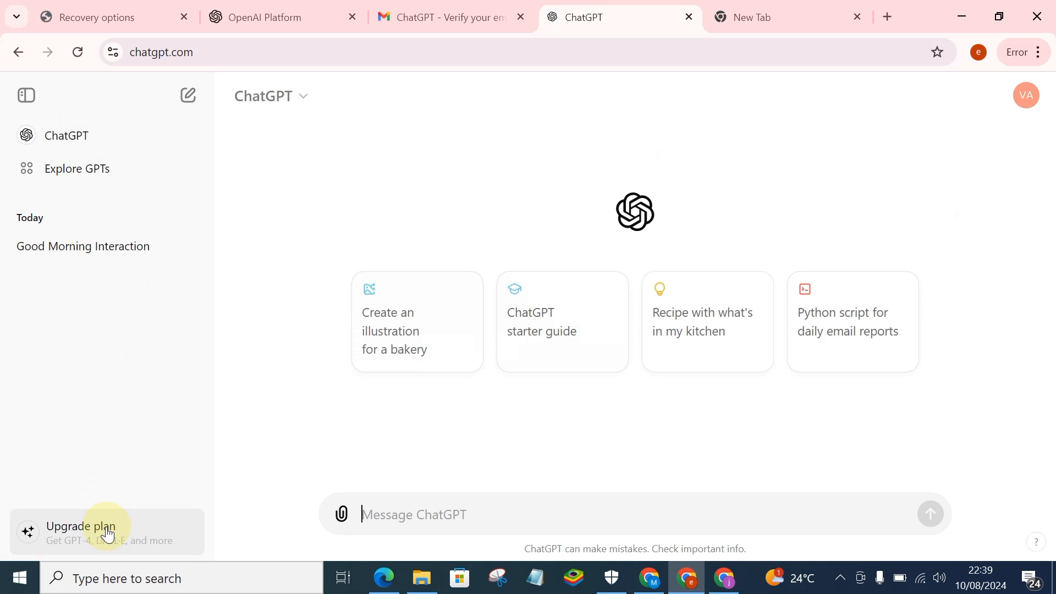
mouse_move(180, 450)
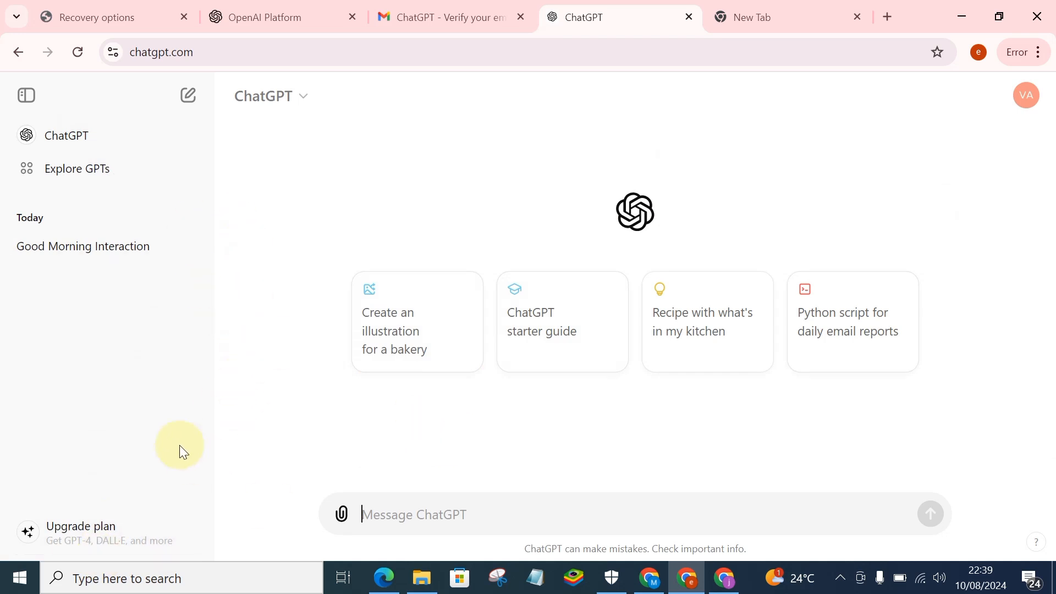
mouse_move(97, 545)
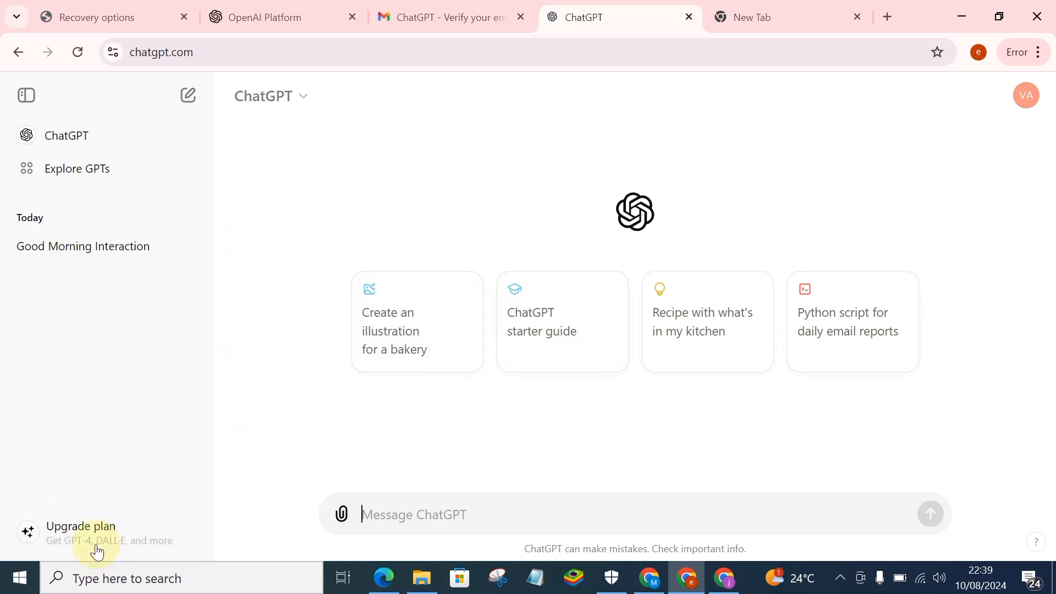
mouse_move(134, 546)
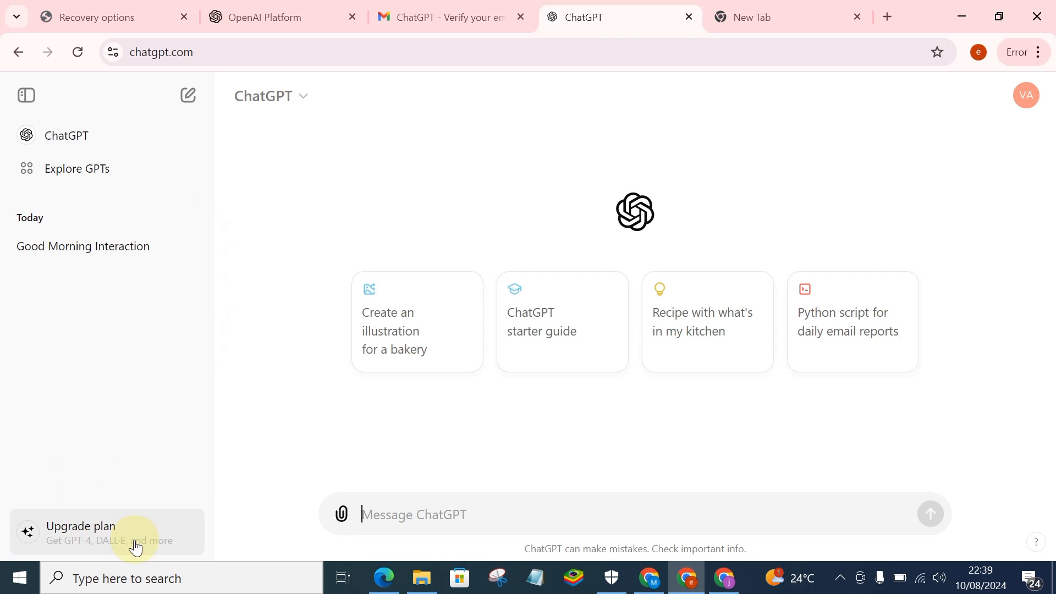
mouse_move(105, 551)
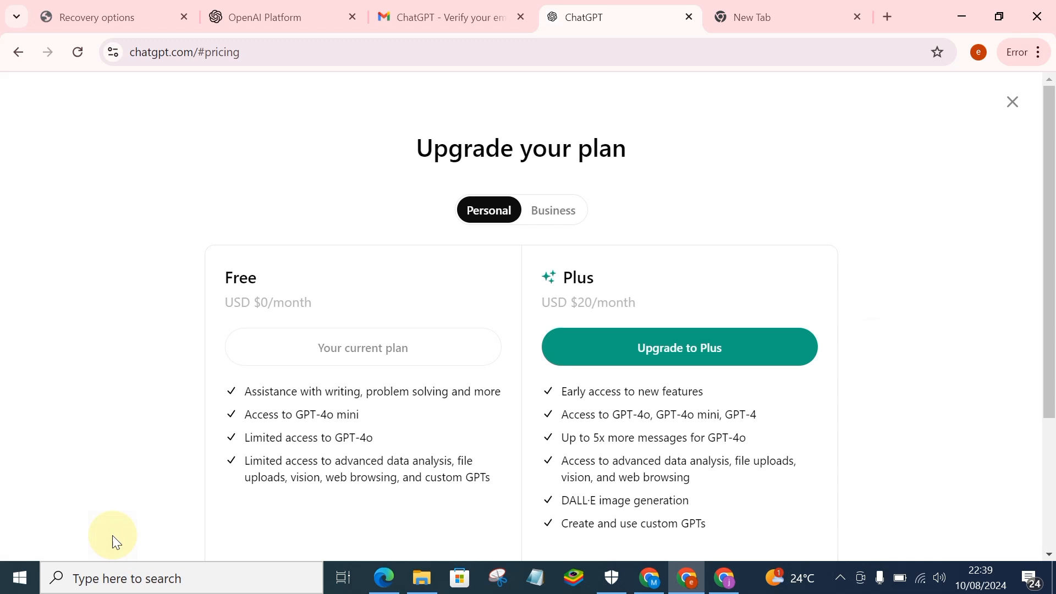
mouse_move(129, 396)
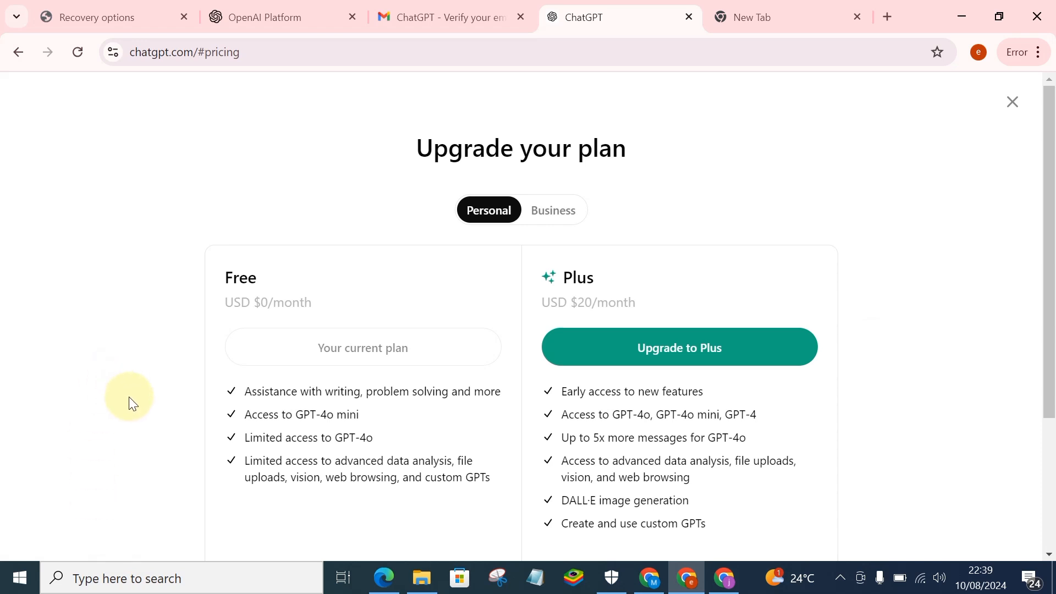
mouse_move(280, 335)
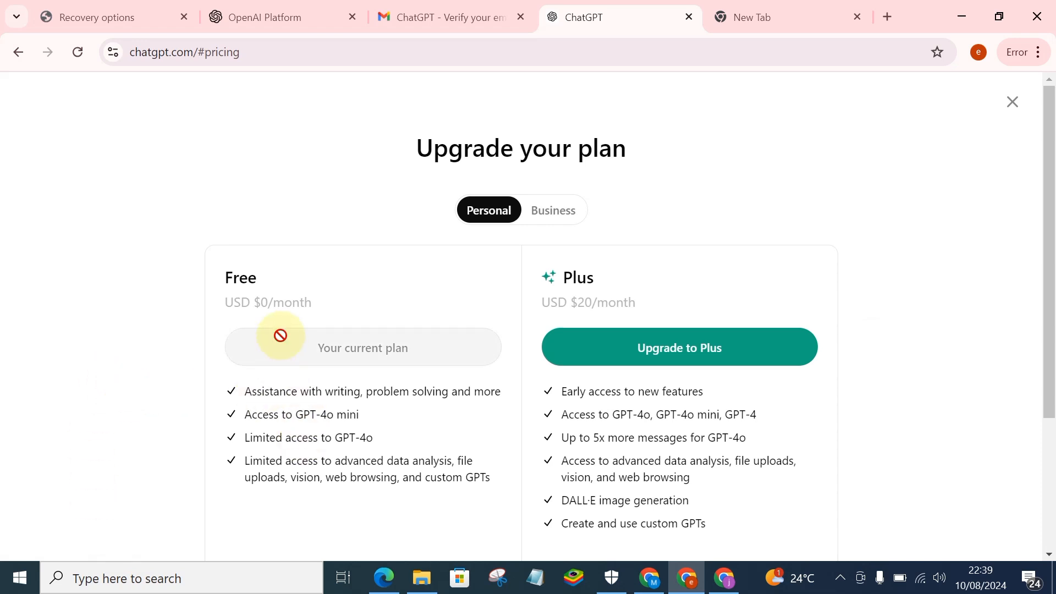
mouse_move(530, 363)
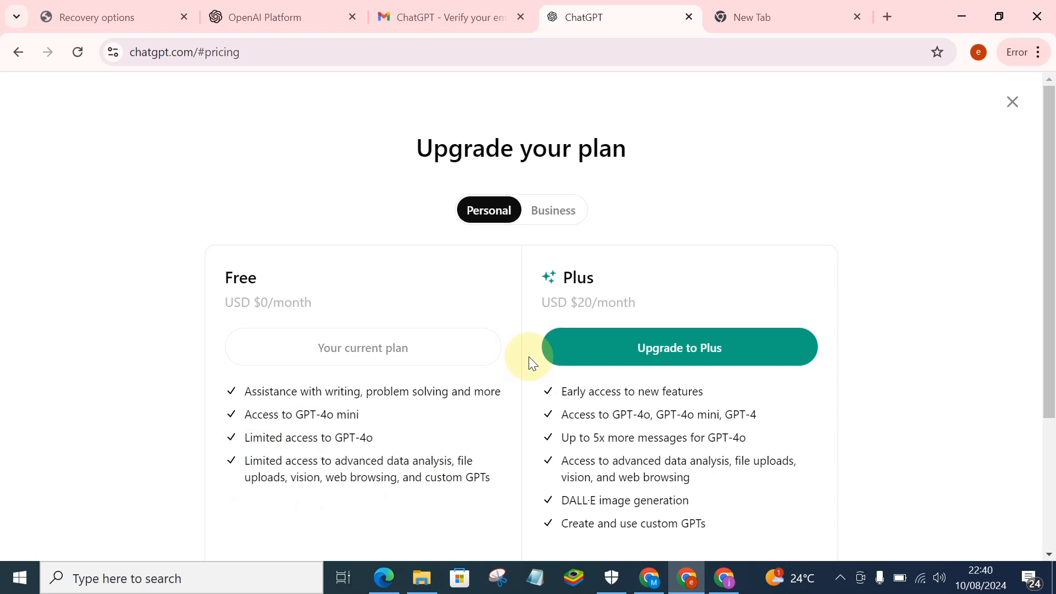
mouse_move(596, 301)
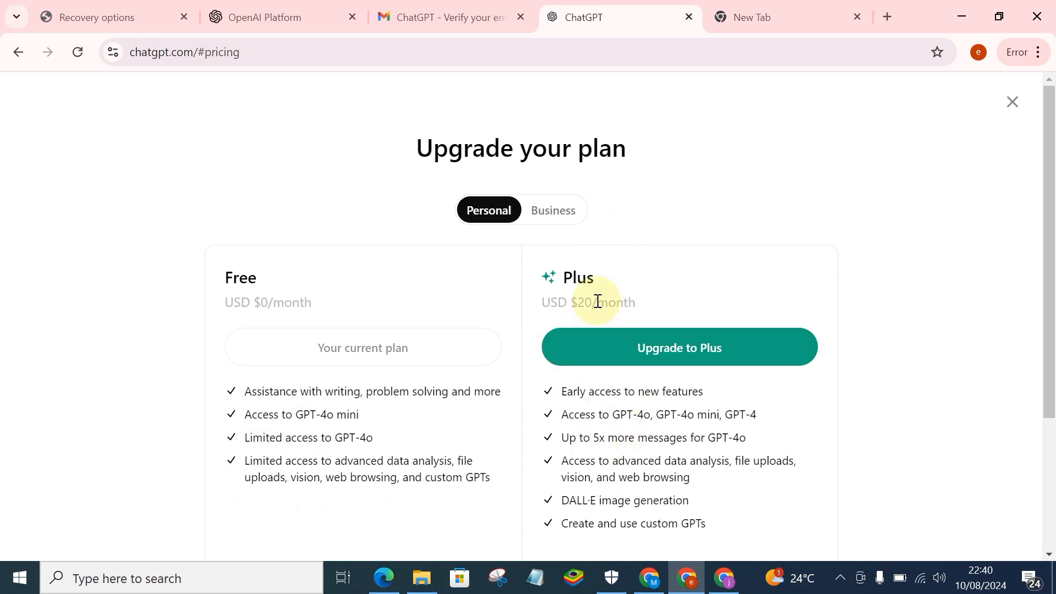
mouse_move(569, 263)
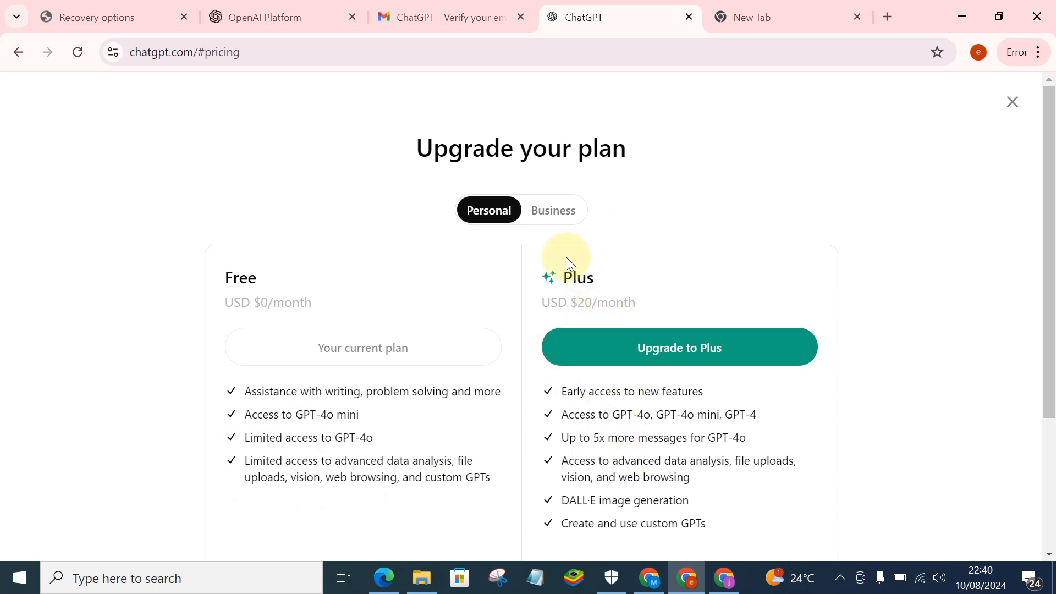
Show the Business tab's Team plan at USD $25 per person/month and review its features
left_click(552, 209)
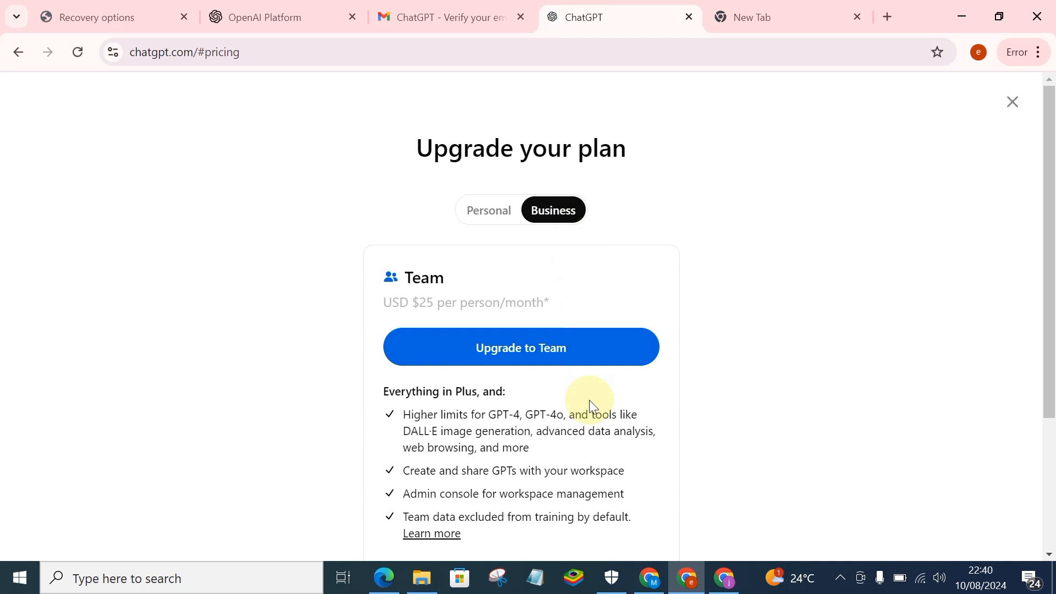
scroll("down", 3)
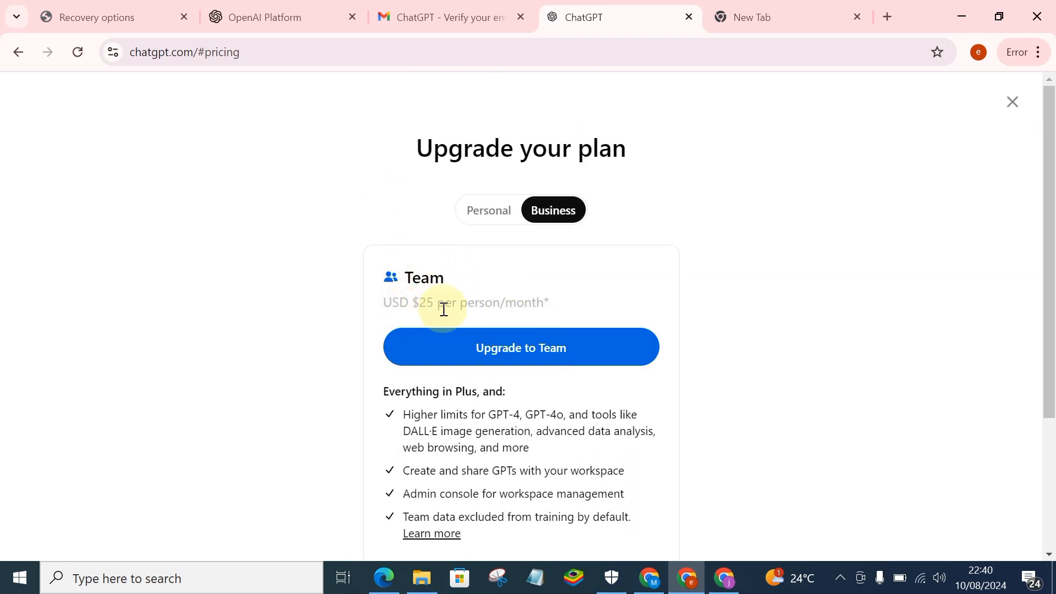
mouse_move(474, 322)
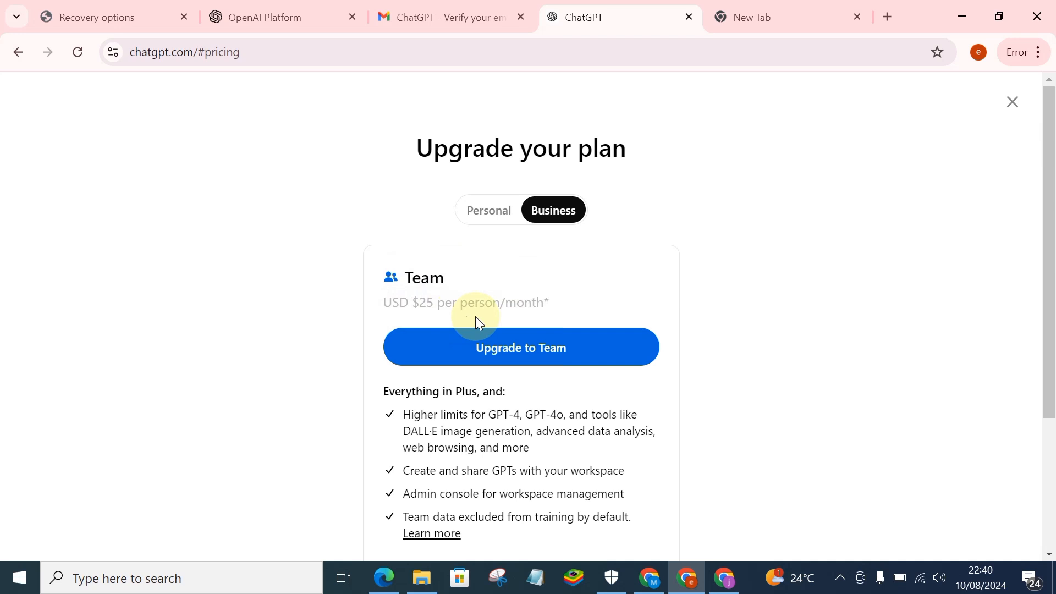
mouse_move(528, 327)
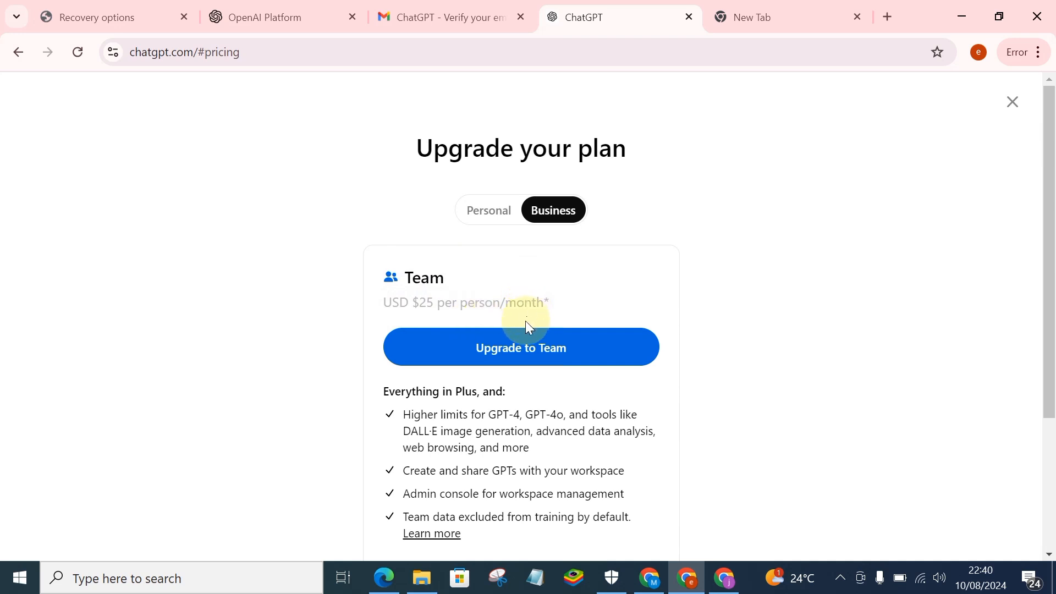
scroll("down", 3)
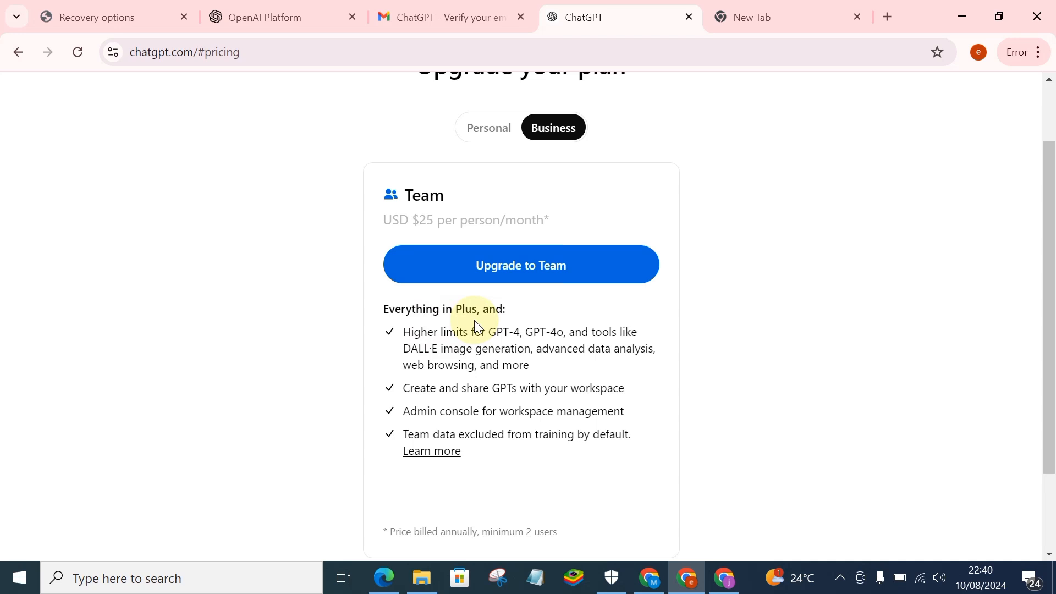
mouse_move(391, 365)
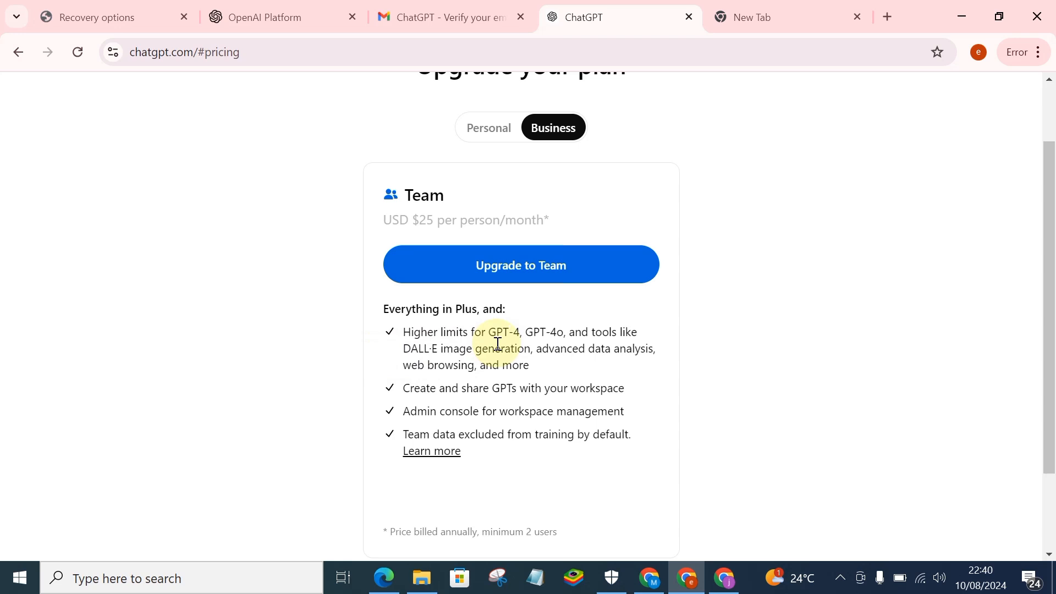
mouse_move(568, 344)
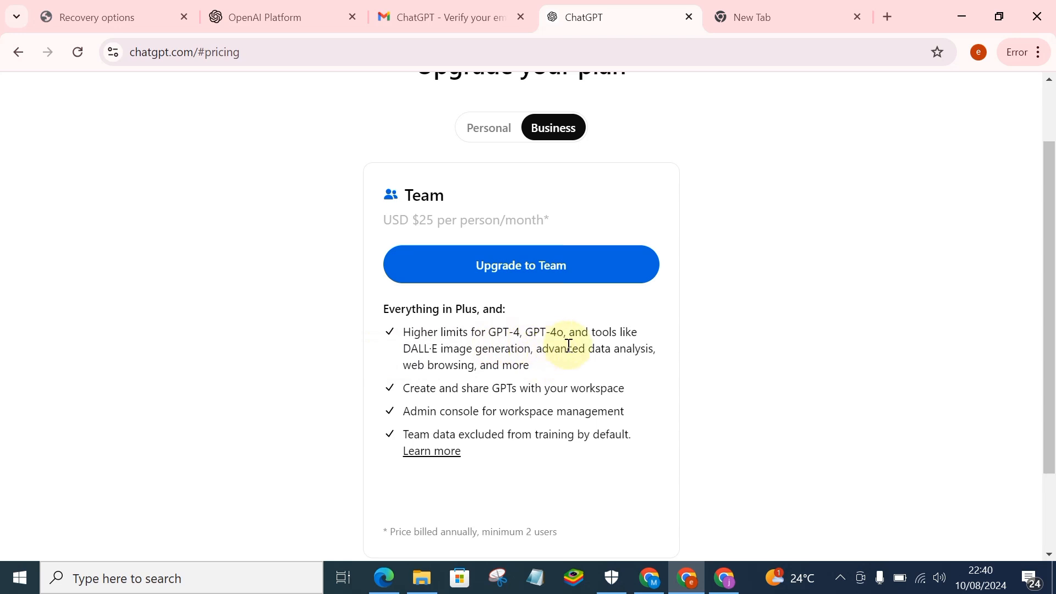
mouse_move(429, 364)
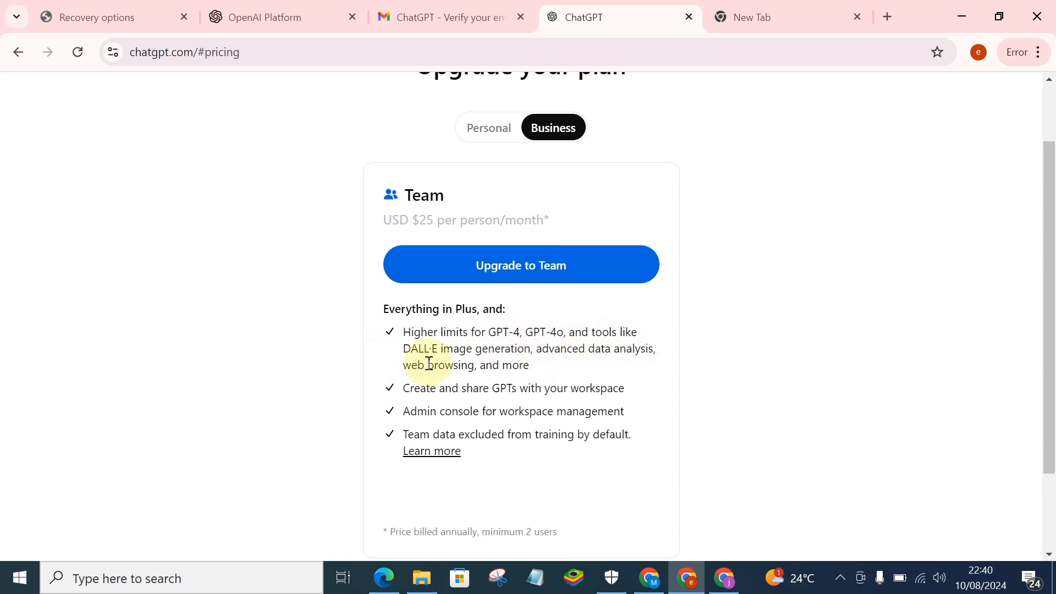
mouse_move(555, 371)
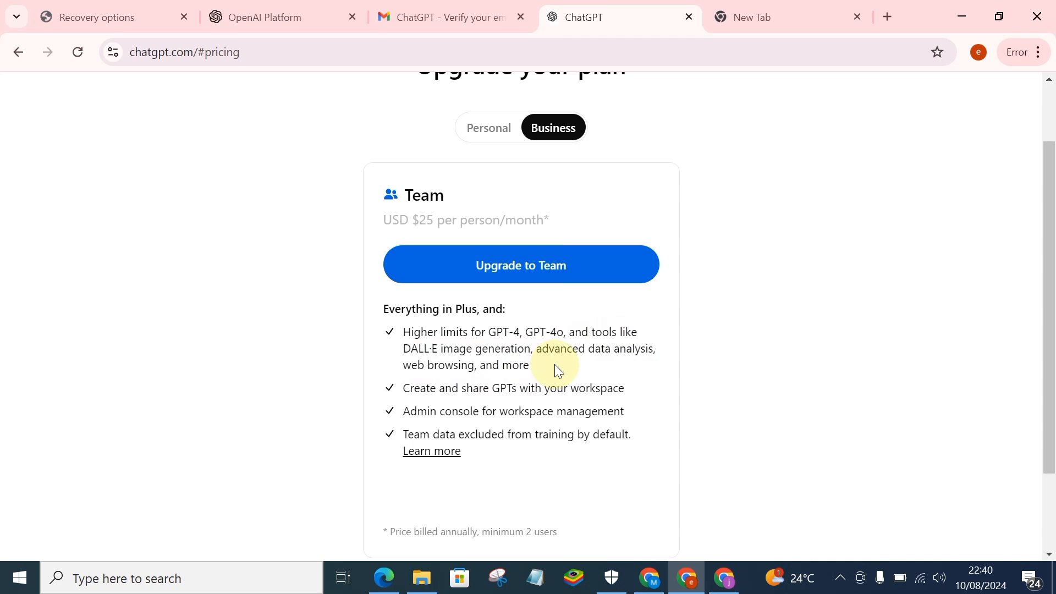
mouse_move(638, 364)
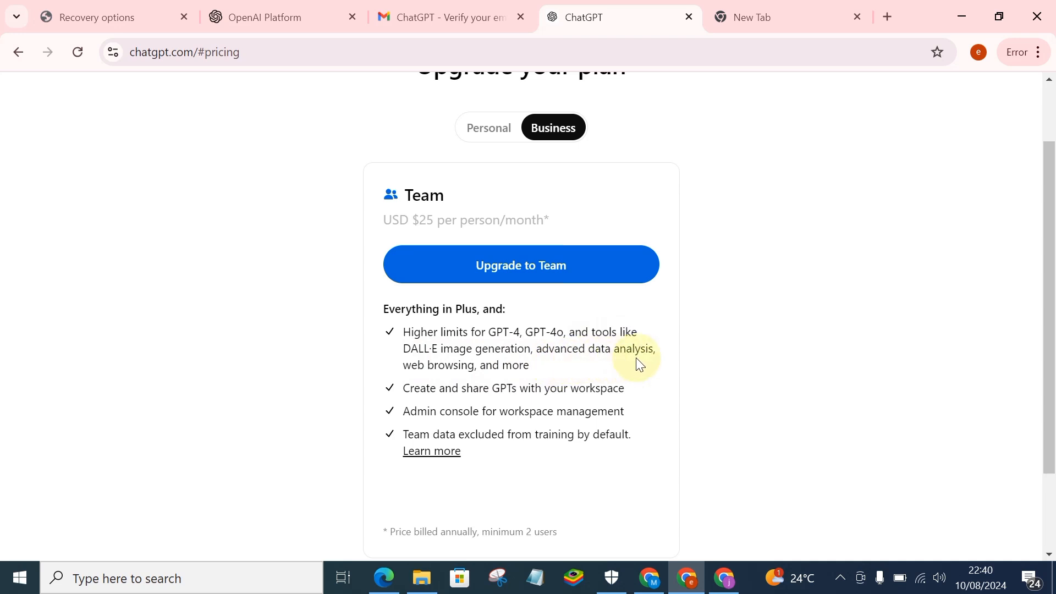
mouse_move(514, 369)
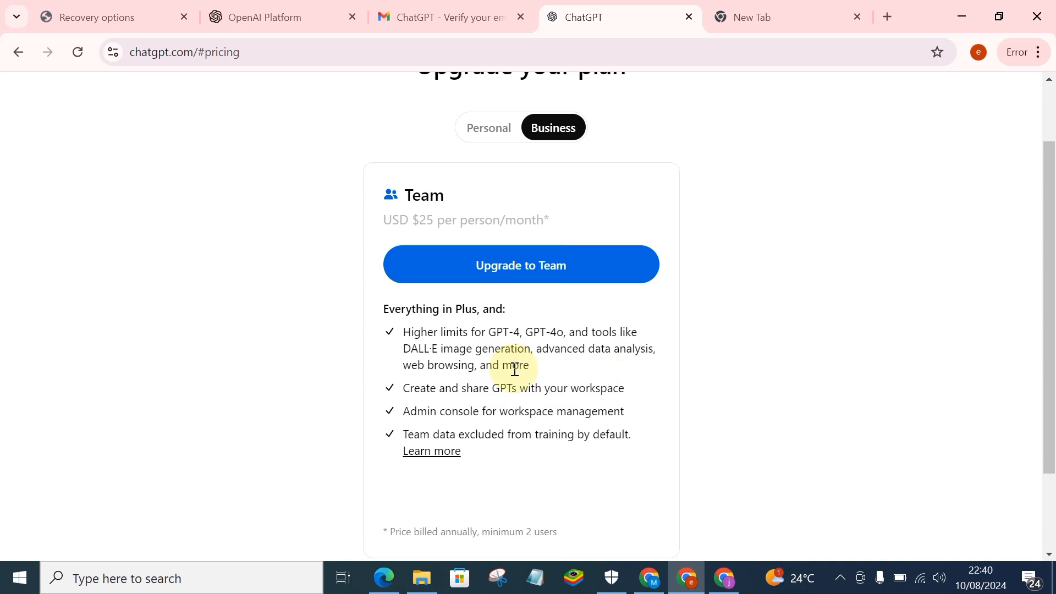
mouse_move(562, 377)
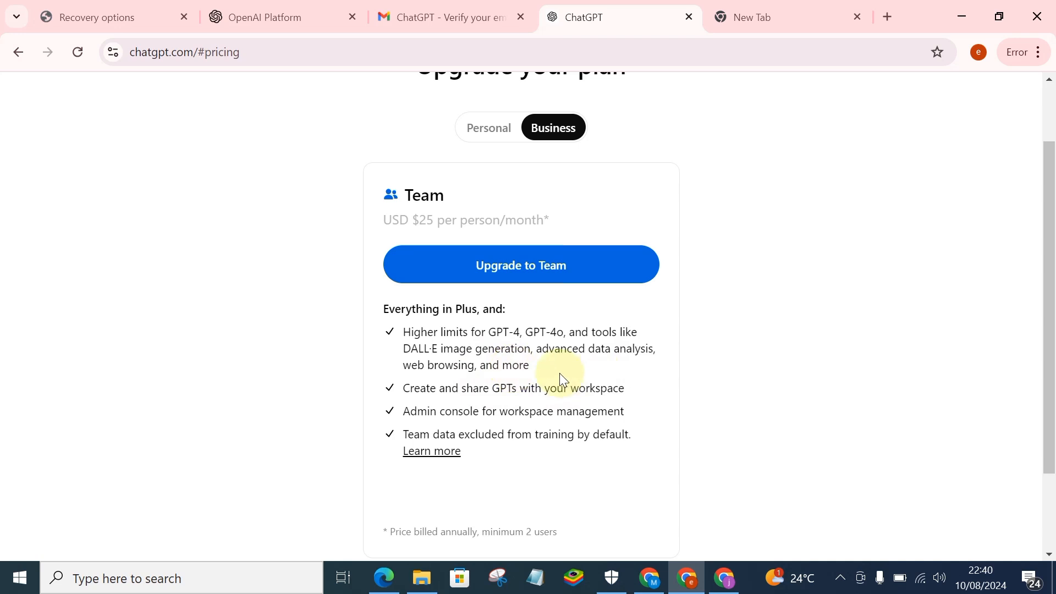
mouse_move(479, 402)
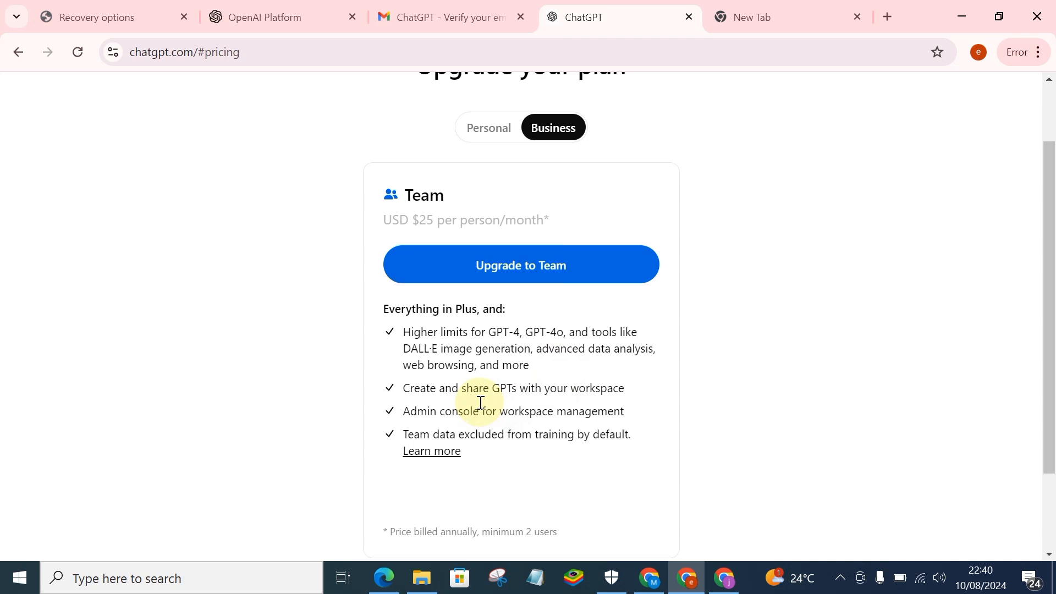
mouse_move(610, 403)
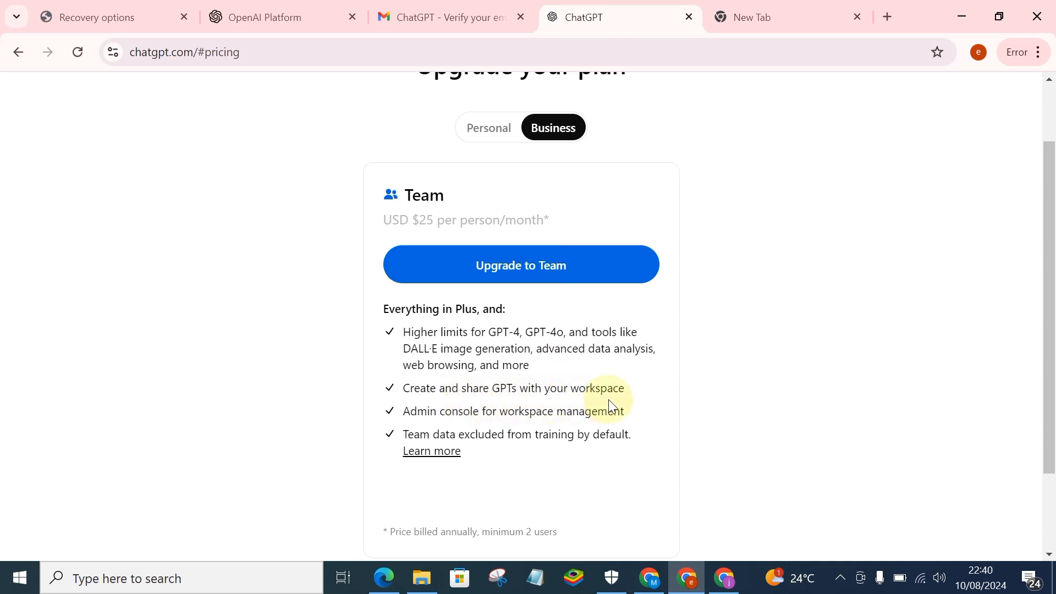
mouse_move(597, 435)
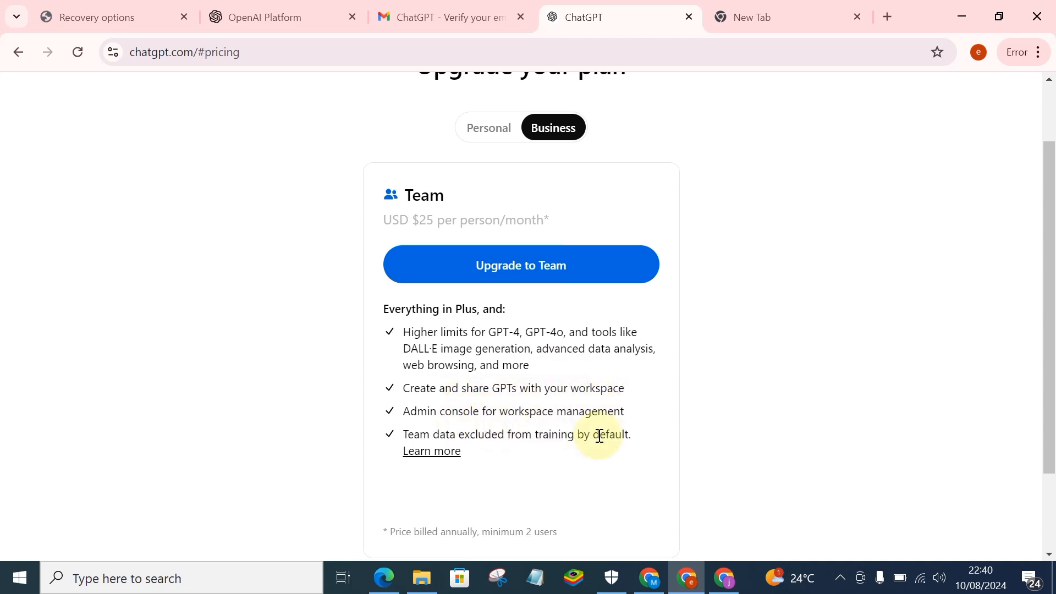
mouse_move(489, 455)
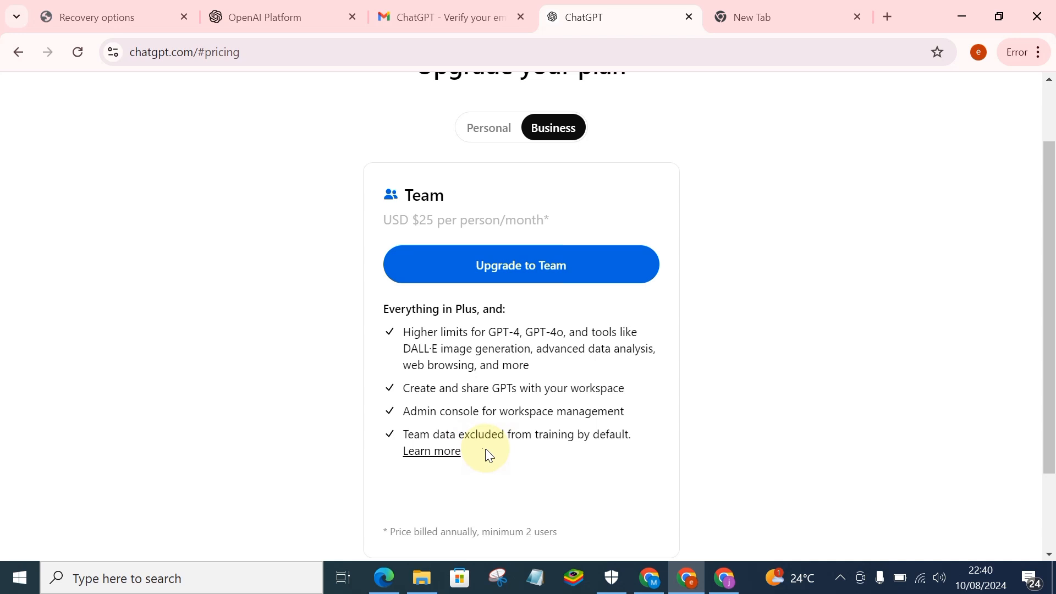
mouse_move(527, 453)
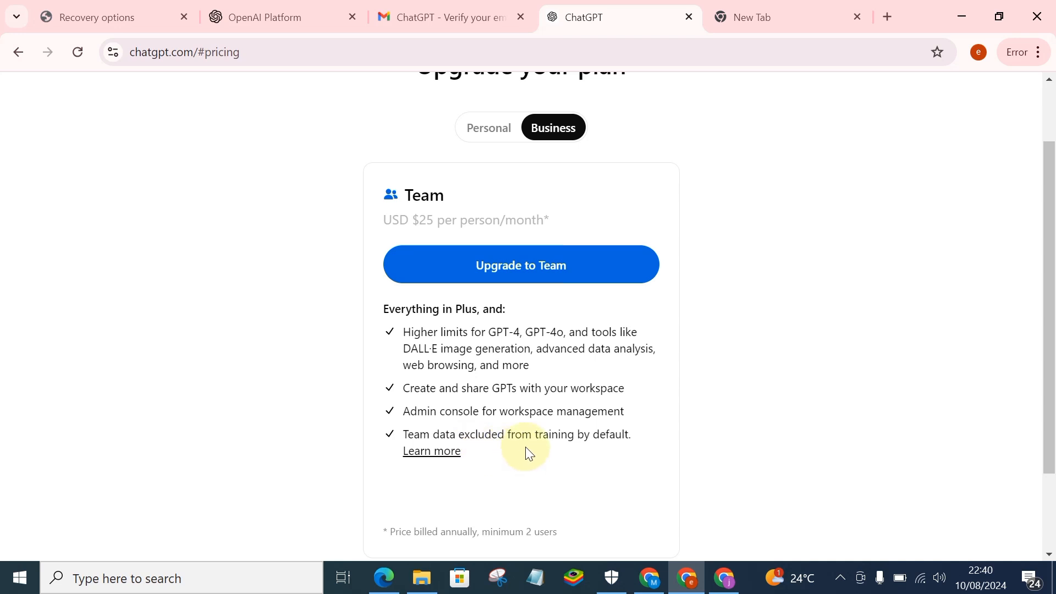
mouse_move(480, 456)
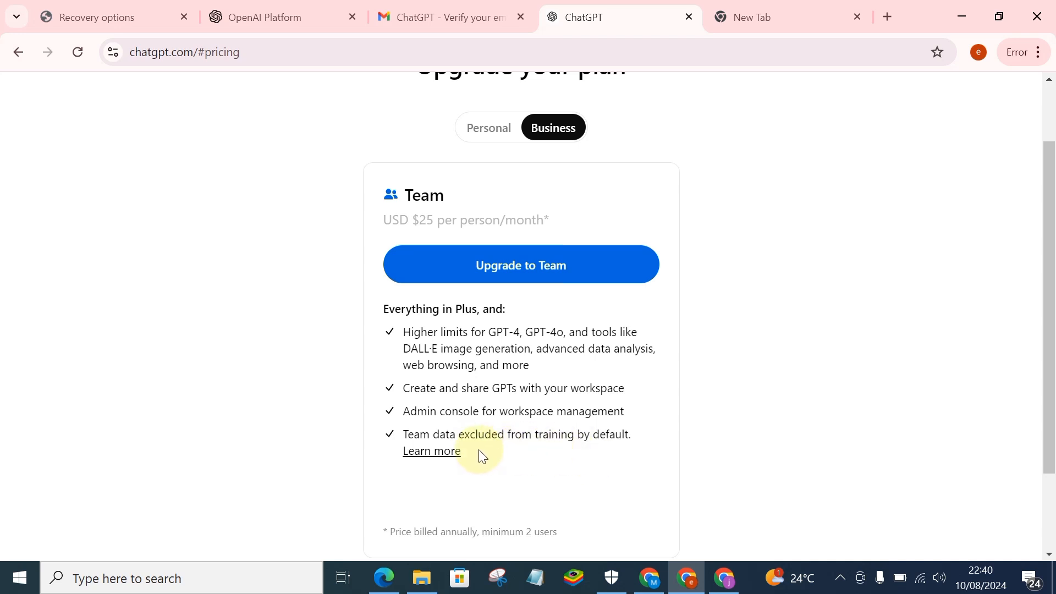
mouse_move(440, 454)
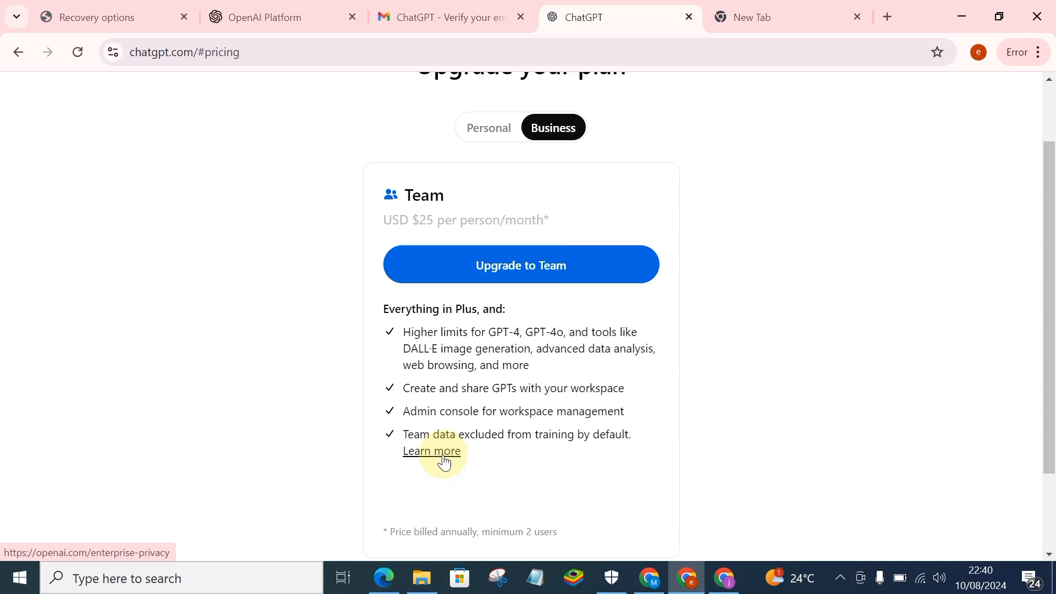
scroll("up", 3)
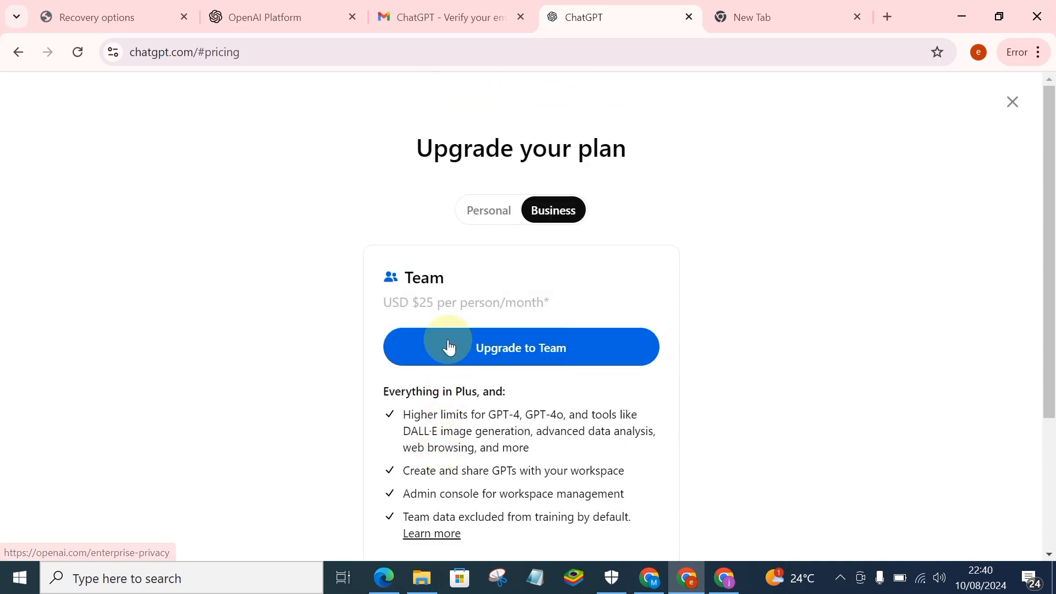
mouse_move(543, 456)
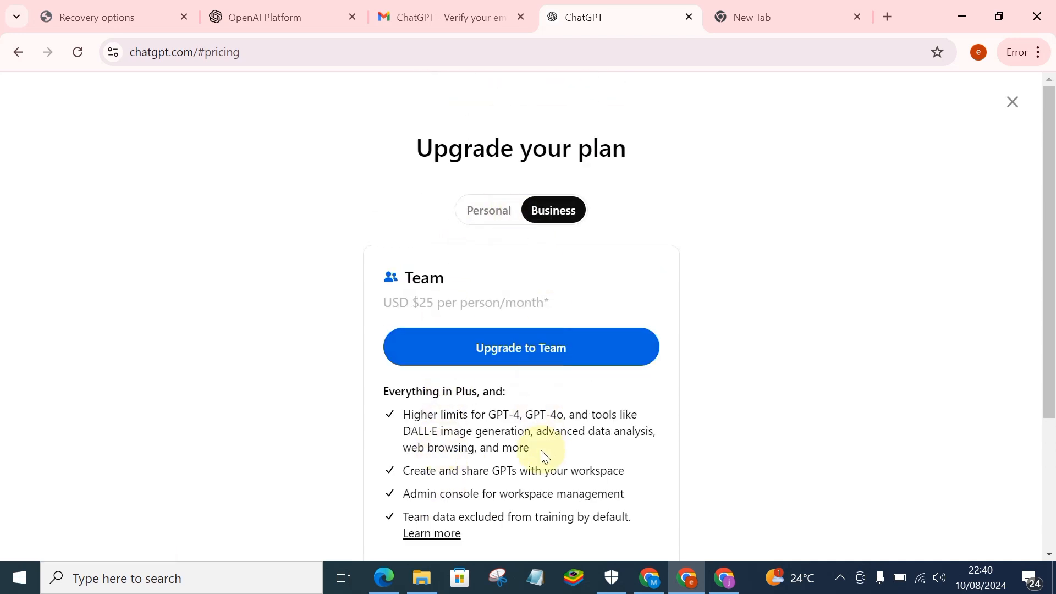
mouse_move(488, 210)
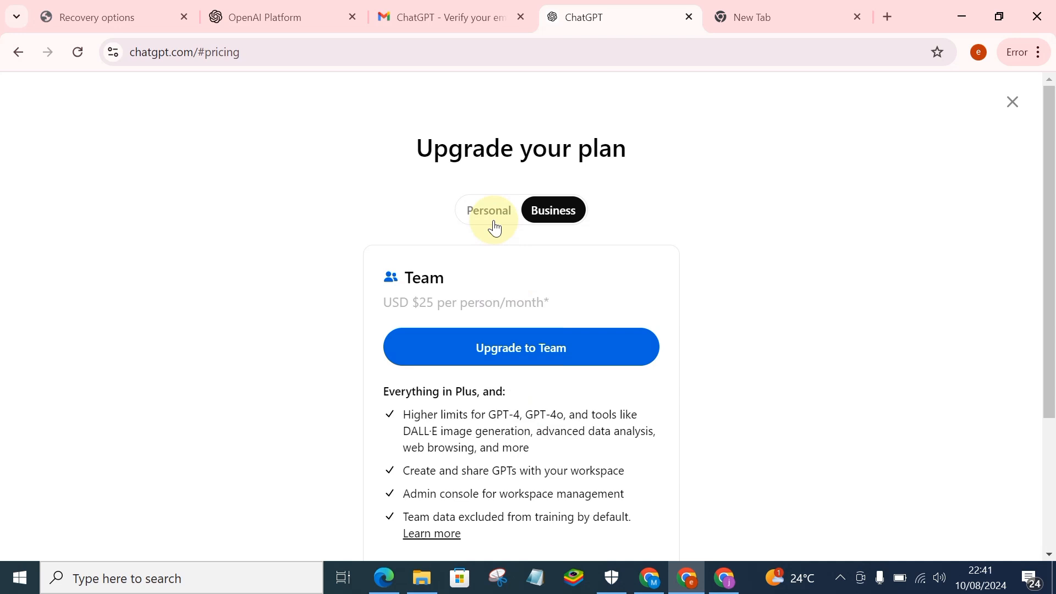
Return to the Personal tab and review Free versus Plus at USD $20/month
left_click(489, 210)
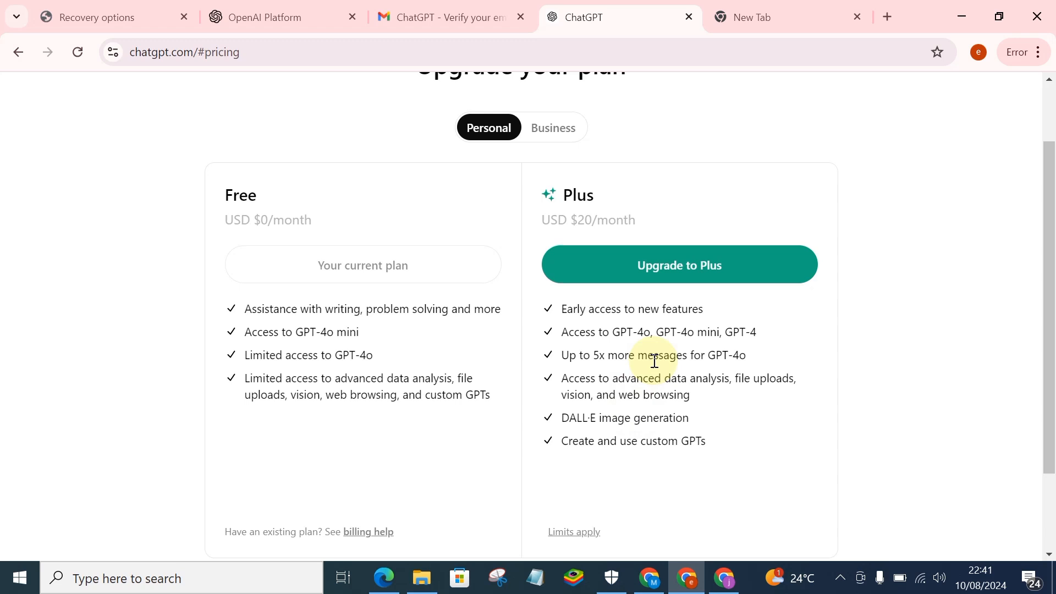
mouse_move(582, 321)
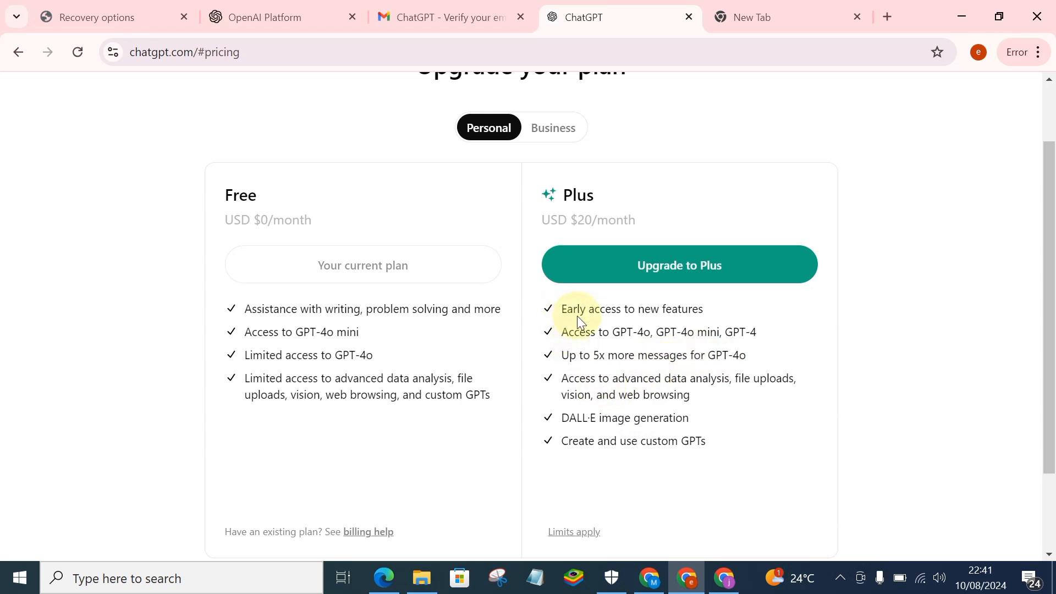
mouse_move(601, 328)
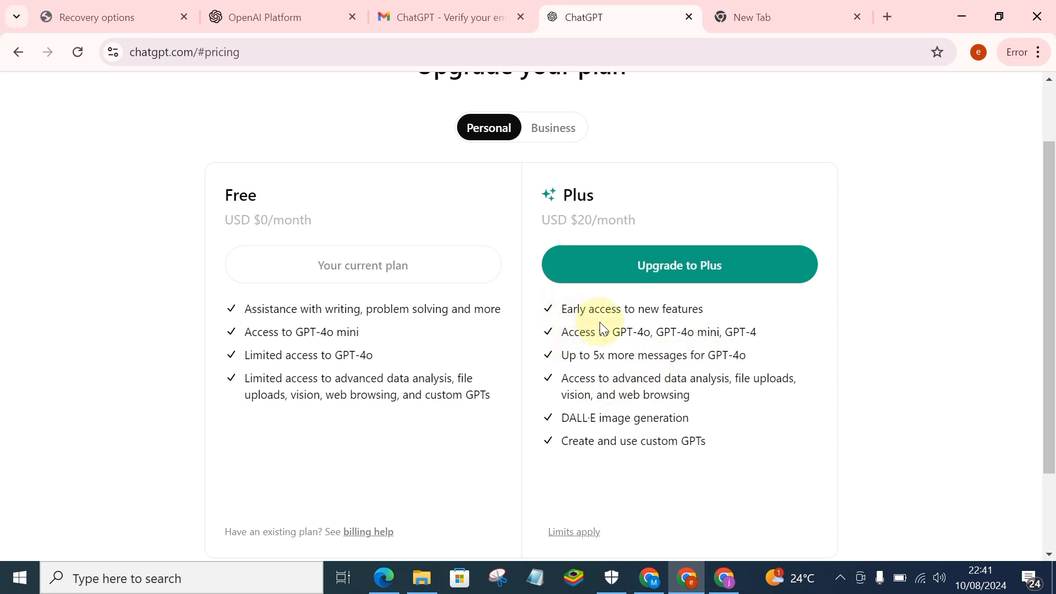
mouse_move(722, 329)
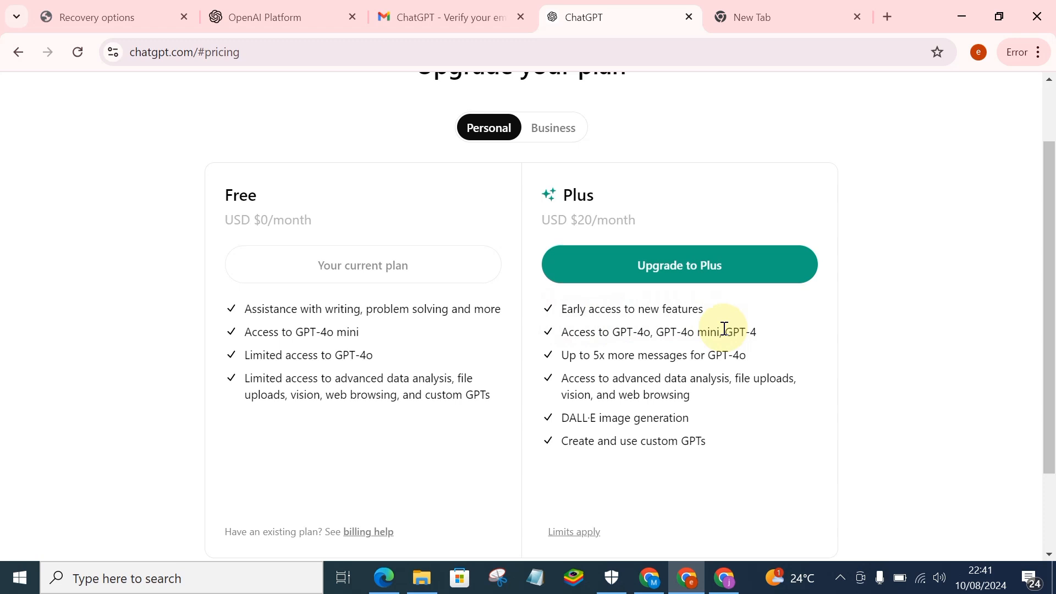
mouse_move(666, 357)
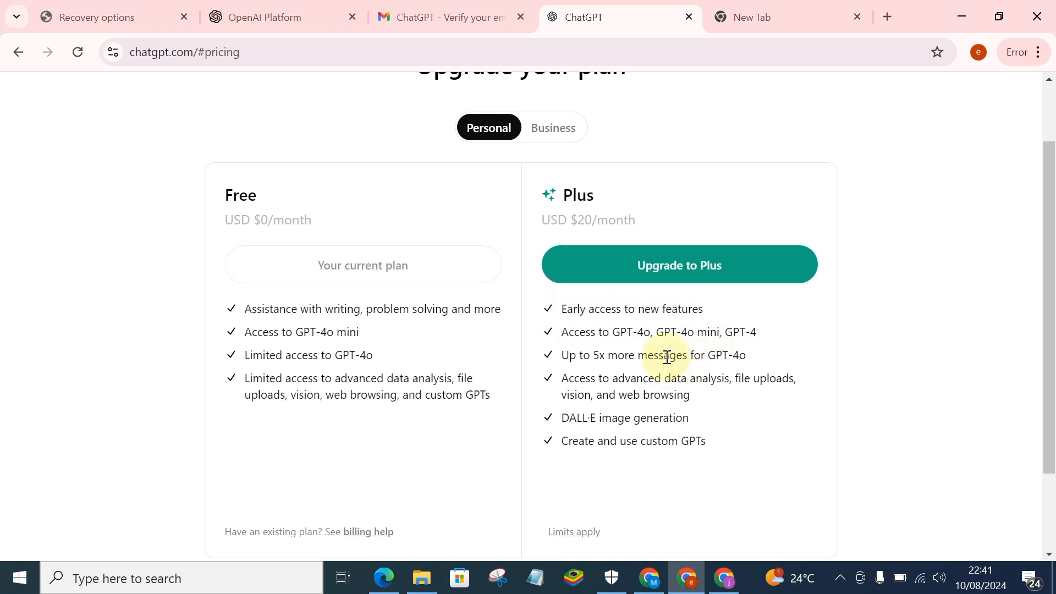
mouse_move(652, 348)
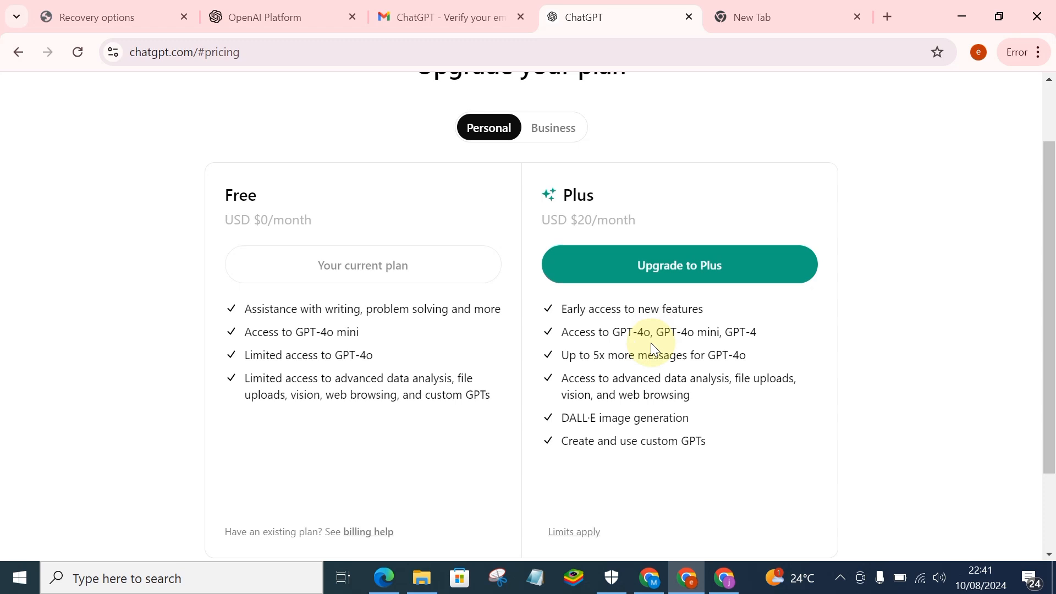
mouse_move(726, 337)
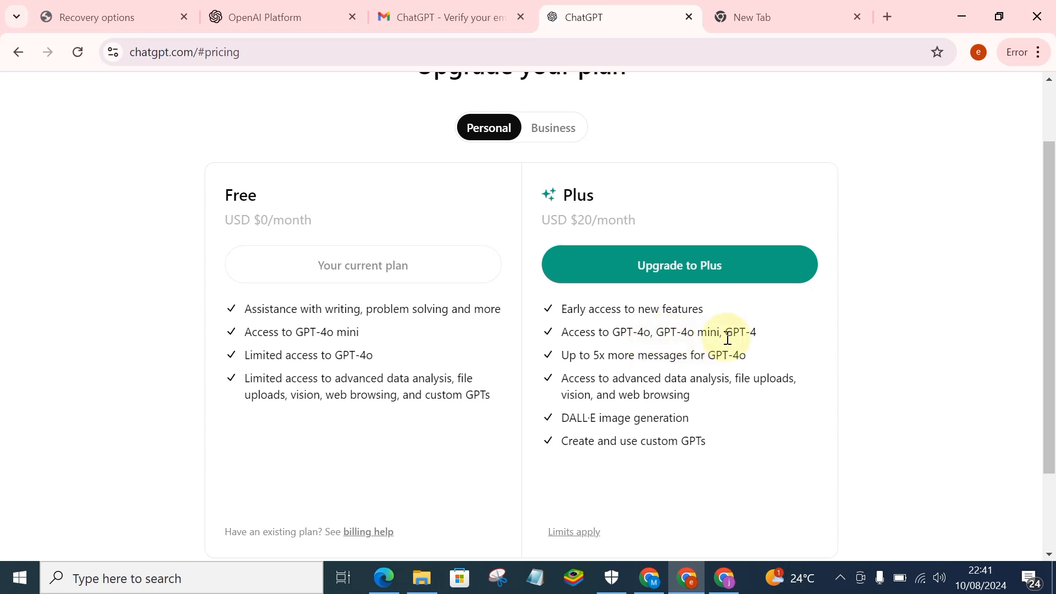
mouse_move(702, 349)
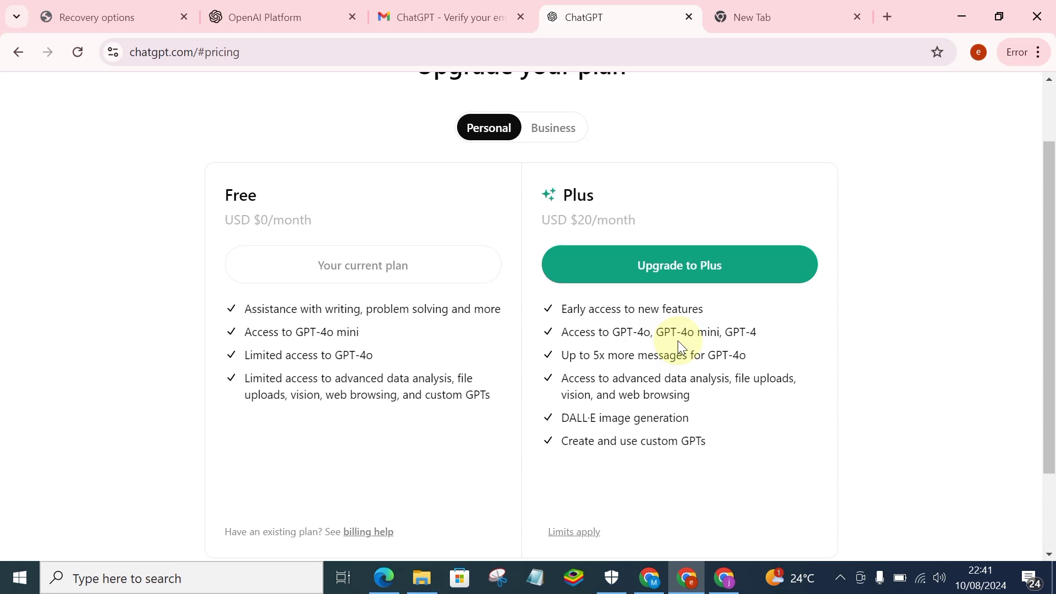
mouse_move(774, 349)
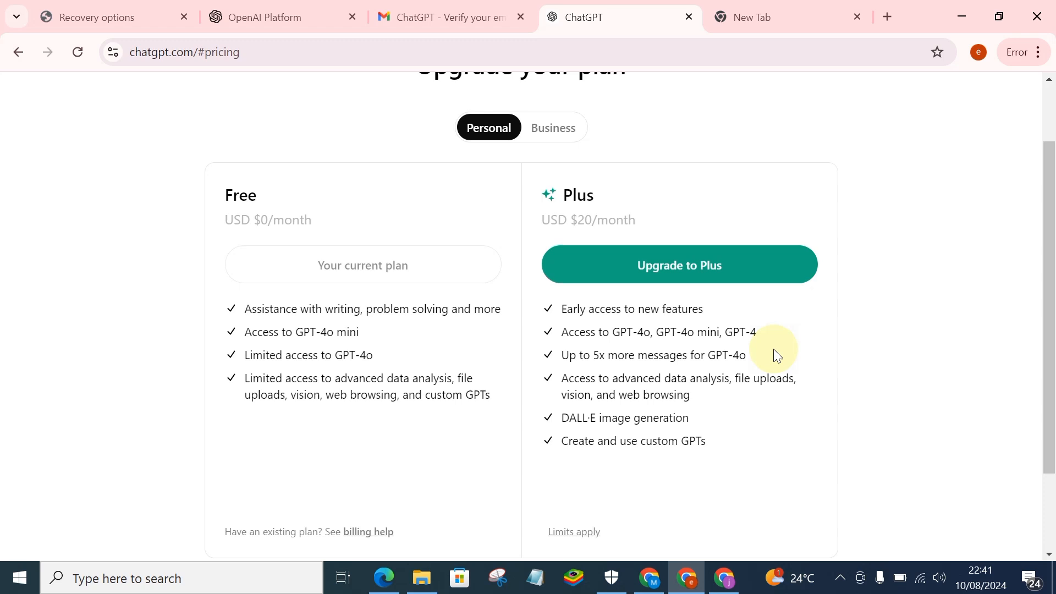
mouse_move(643, 411)
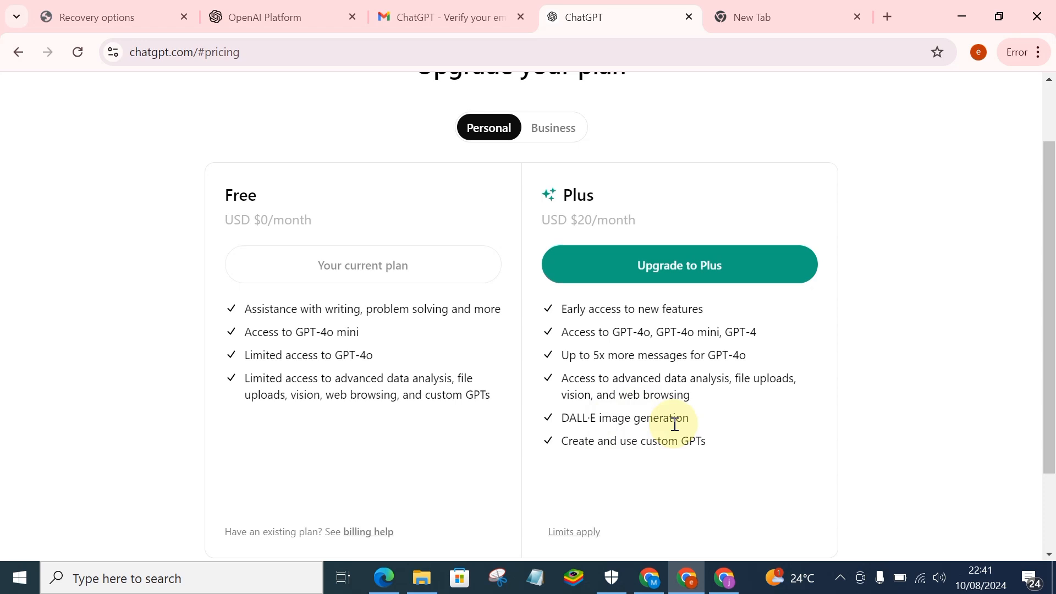
mouse_move(585, 468)
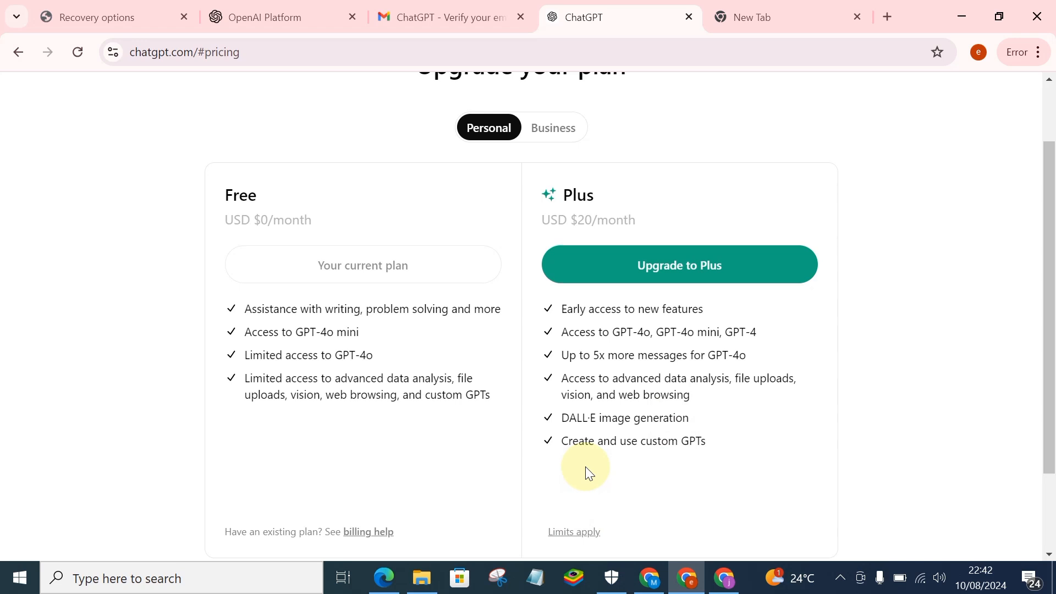
scroll("down", 3)
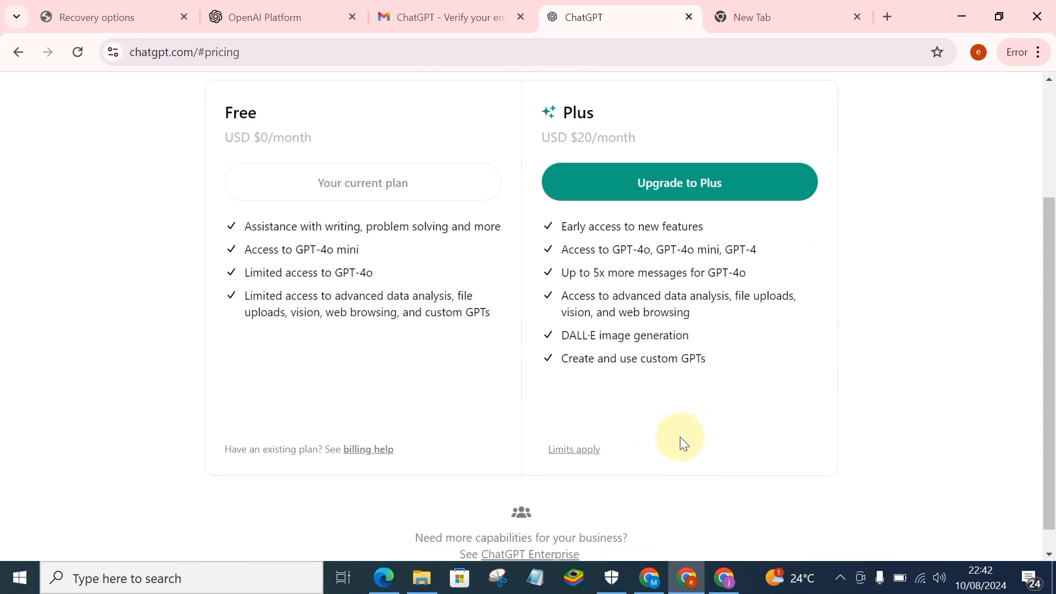
scroll("down", 3)
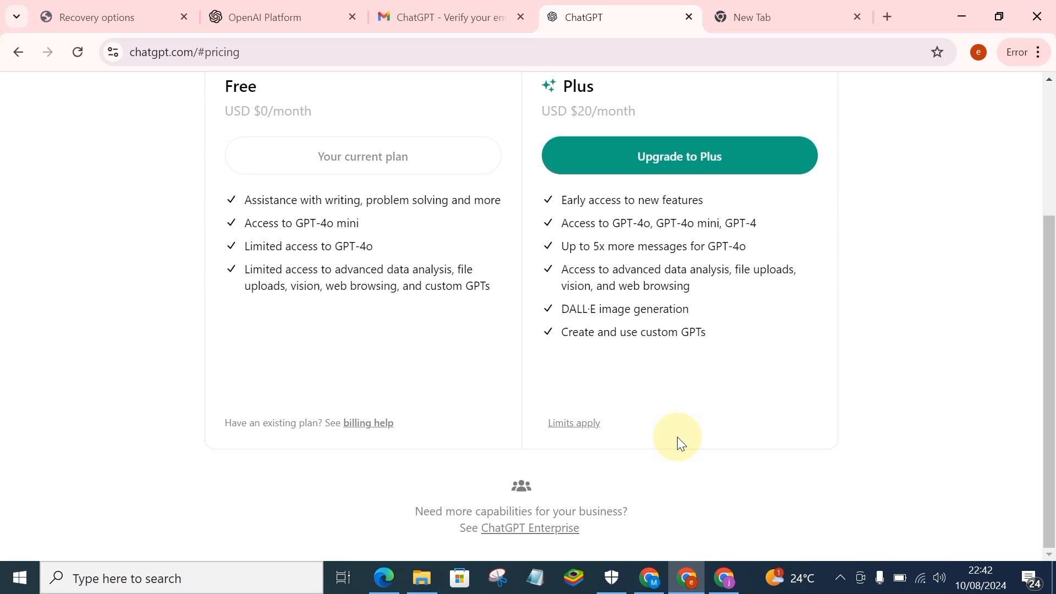
mouse_move(663, 431)
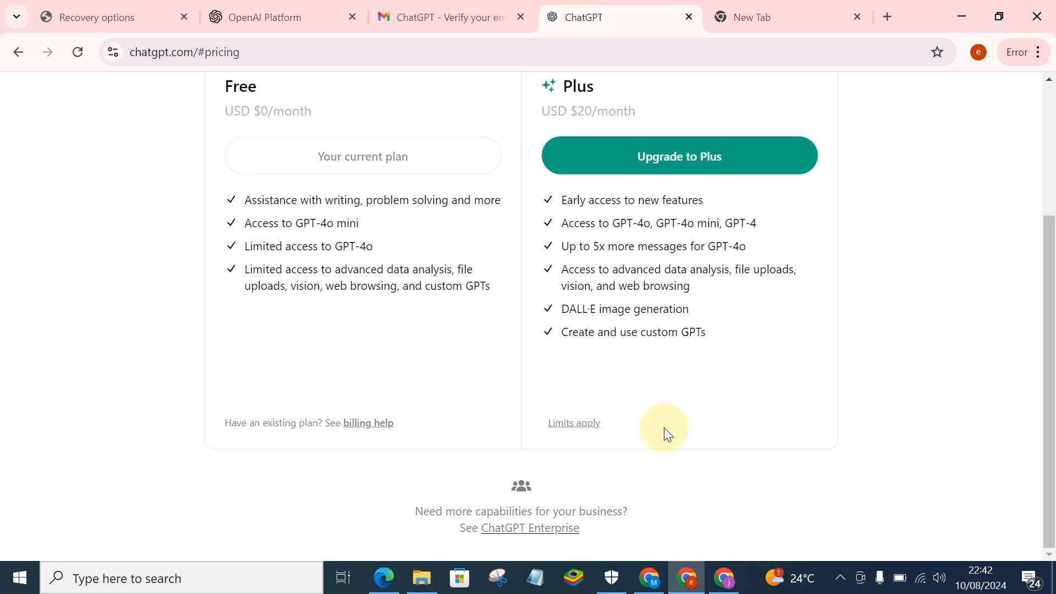
scroll("up", 3)
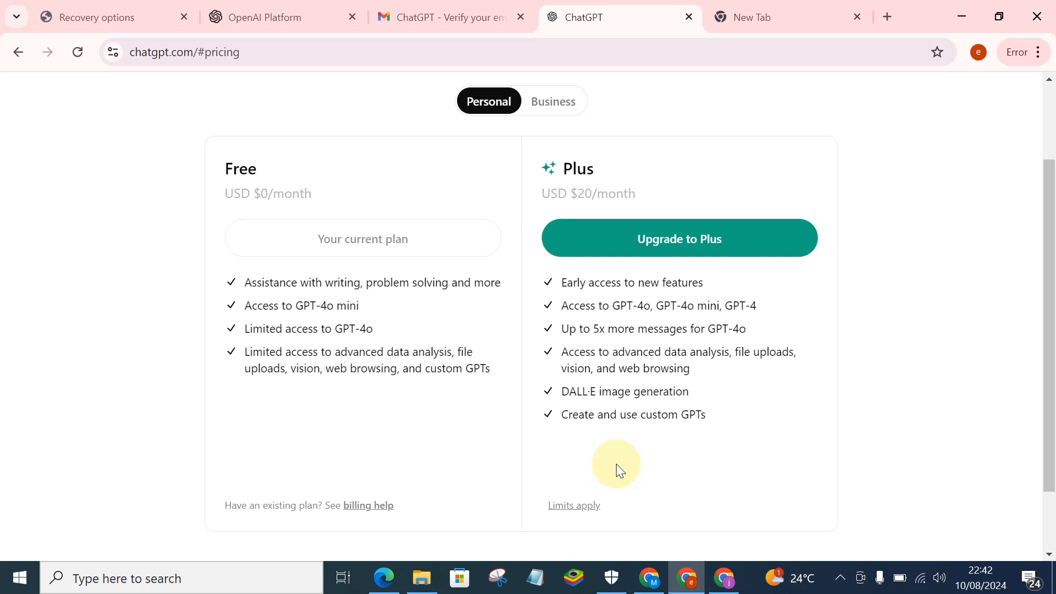
mouse_move(678, 242)
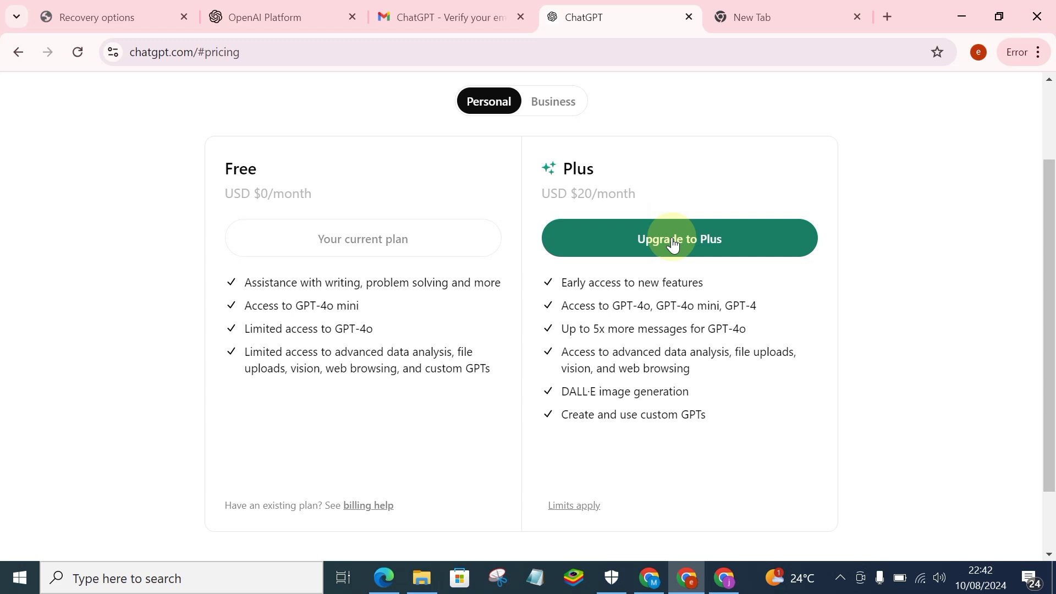
mouse_move(659, 251)
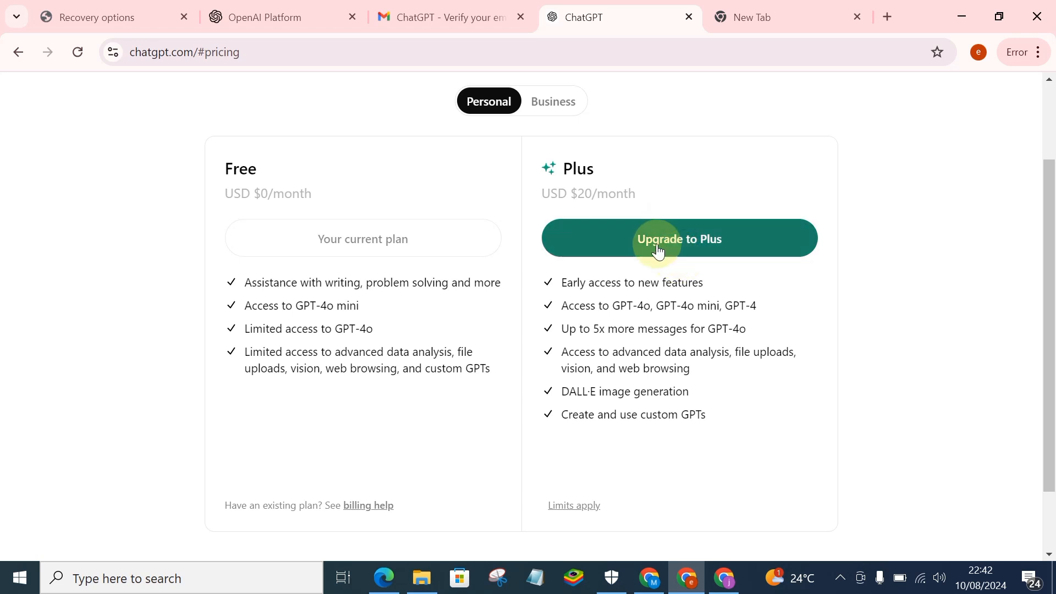
mouse_move(716, 419)
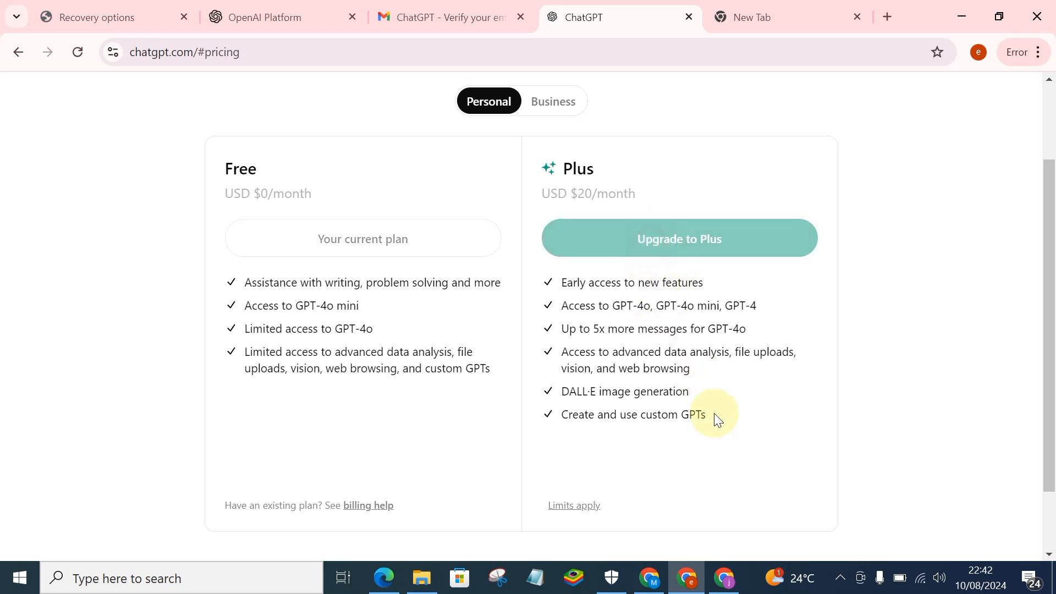
mouse_move(770, 516)
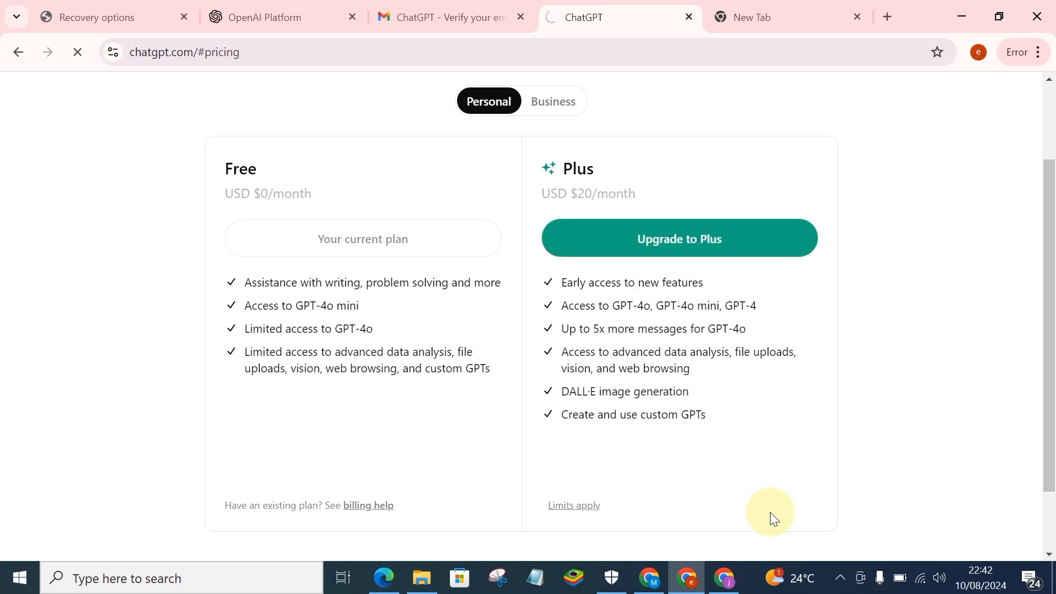
left_click(677, 237)
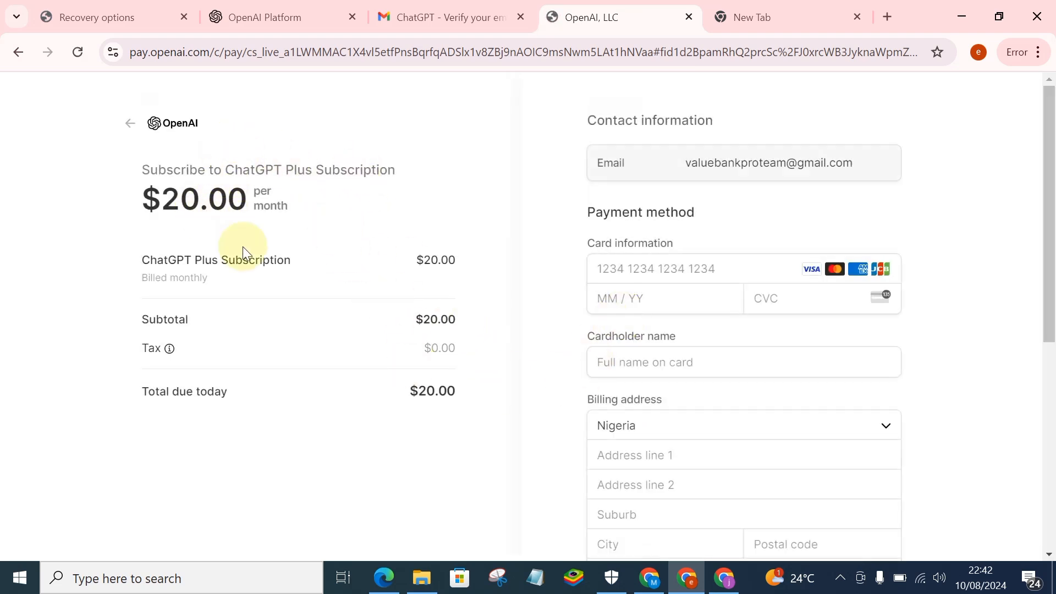
mouse_move(764, 209)
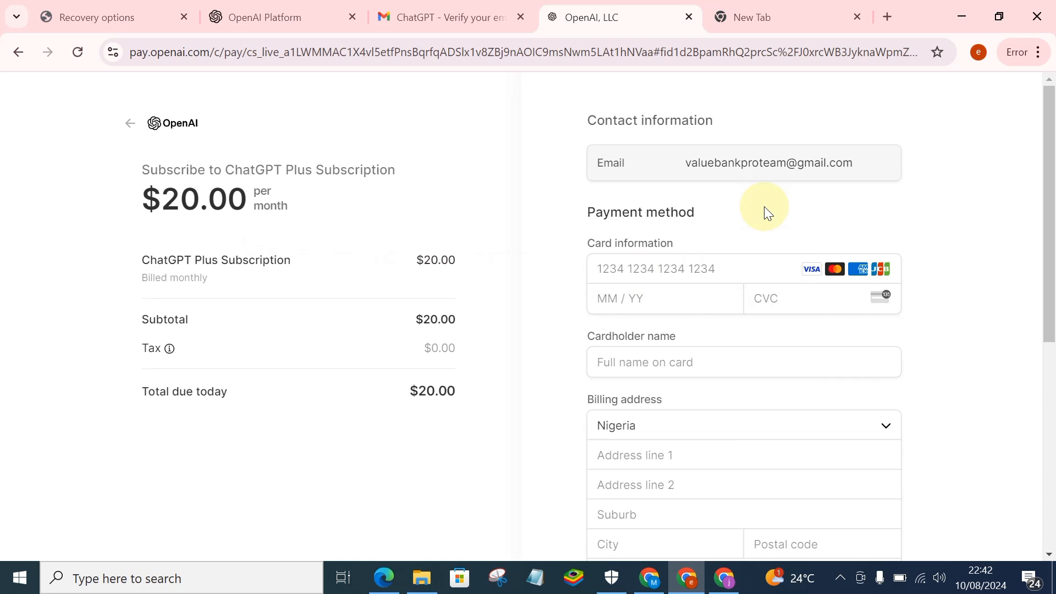
mouse_move(864, 183)
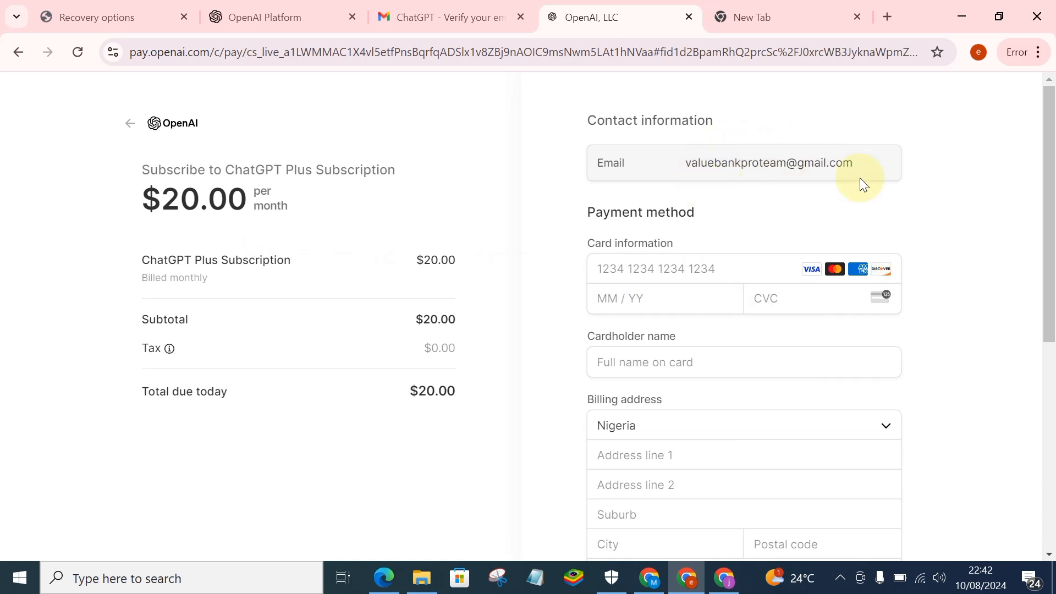
scroll("down", 3)
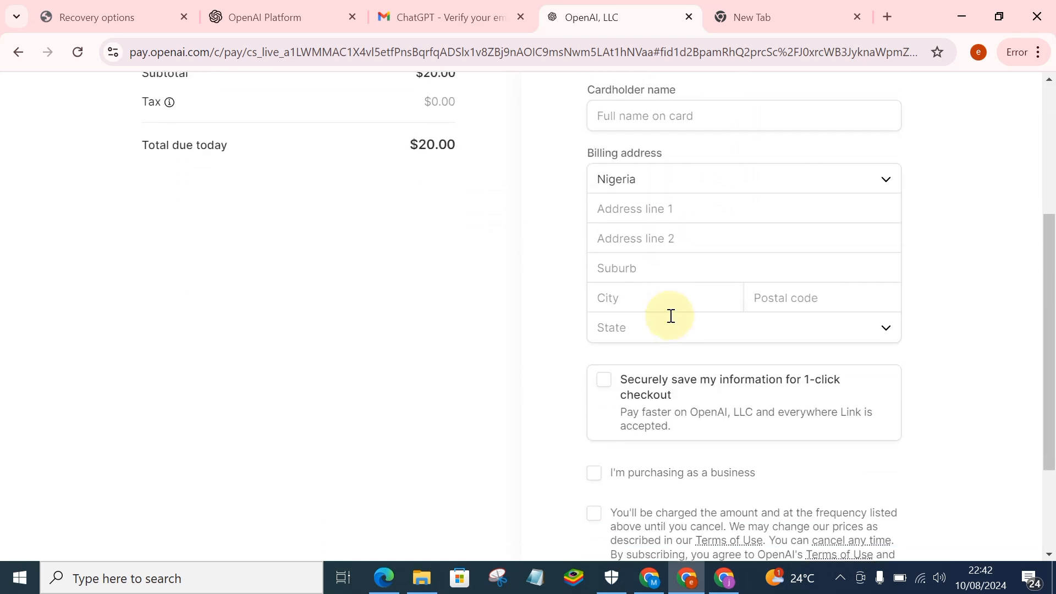
scroll("up", 3)
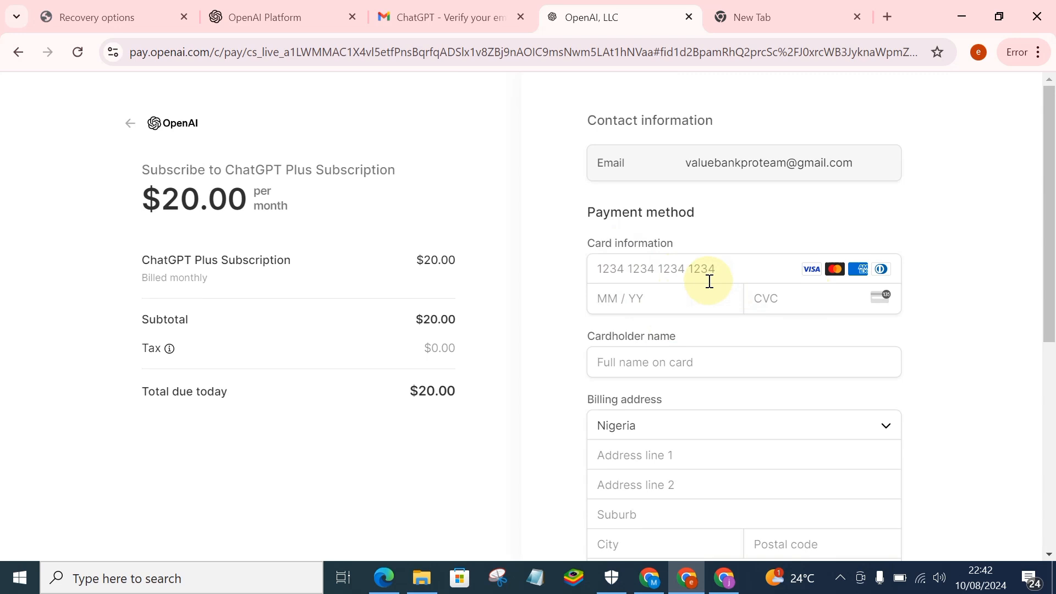
mouse_move(675, 298)
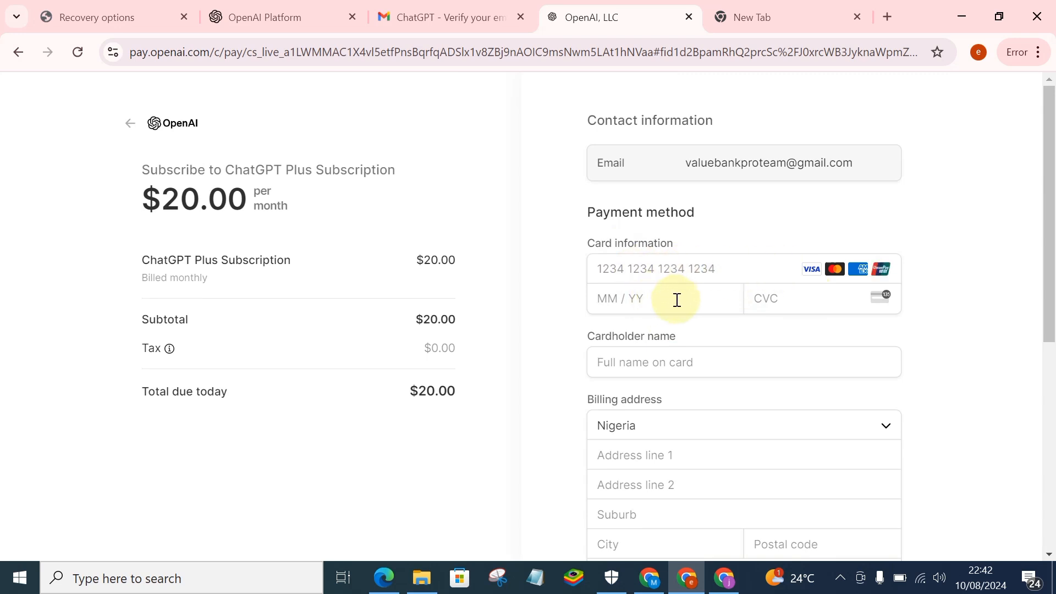
mouse_move(782, 321)
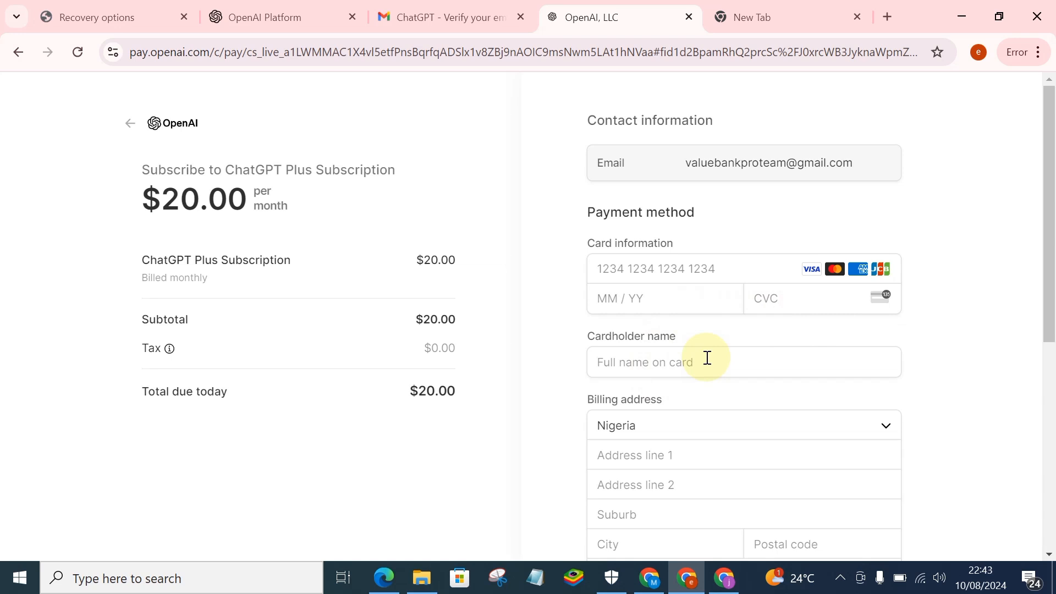
mouse_move(667, 412)
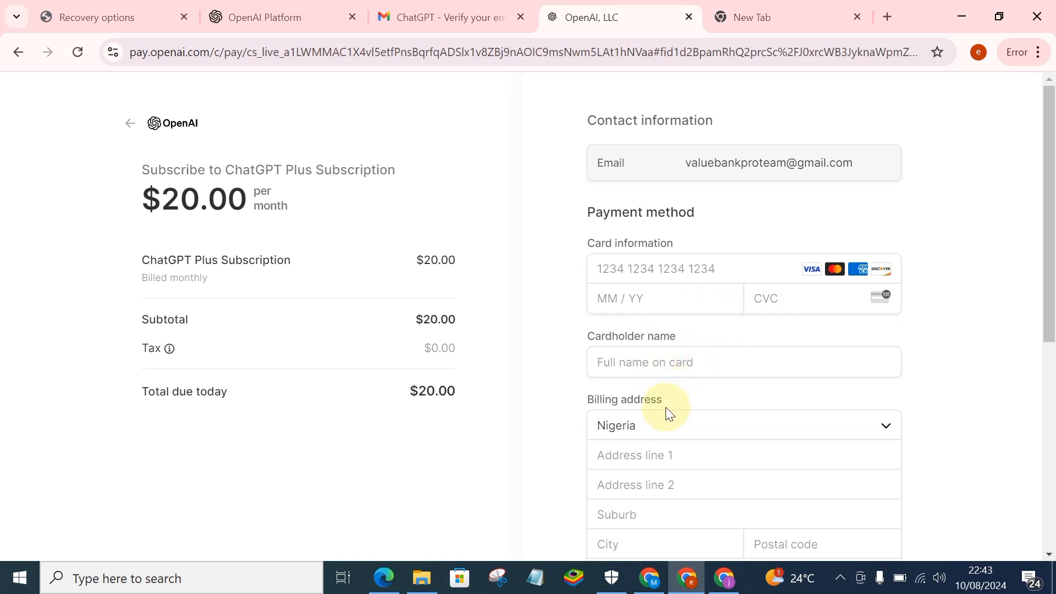
scroll("down", 3)
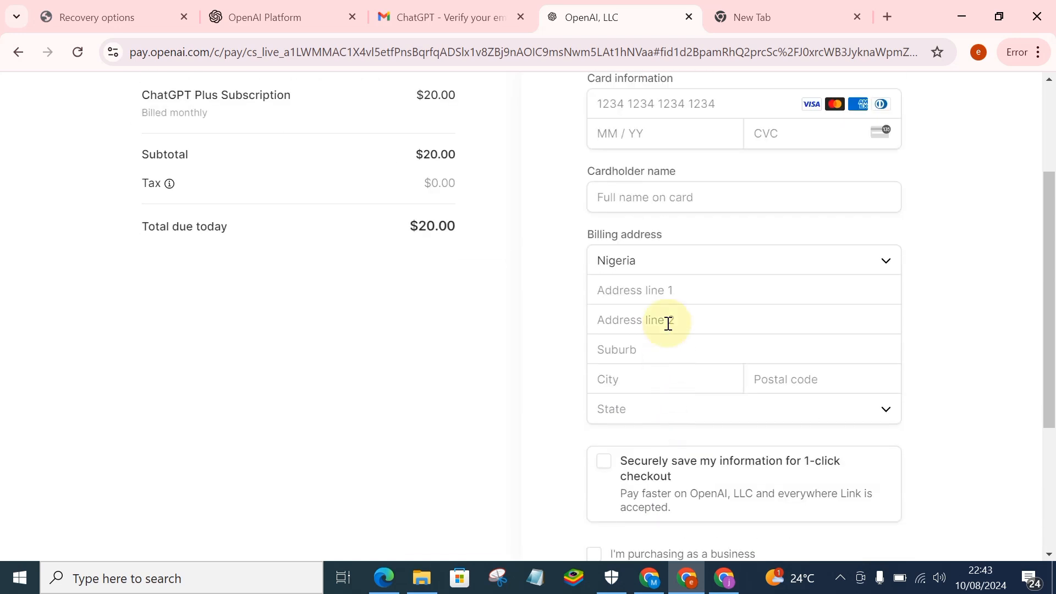
scroll("down", 3)
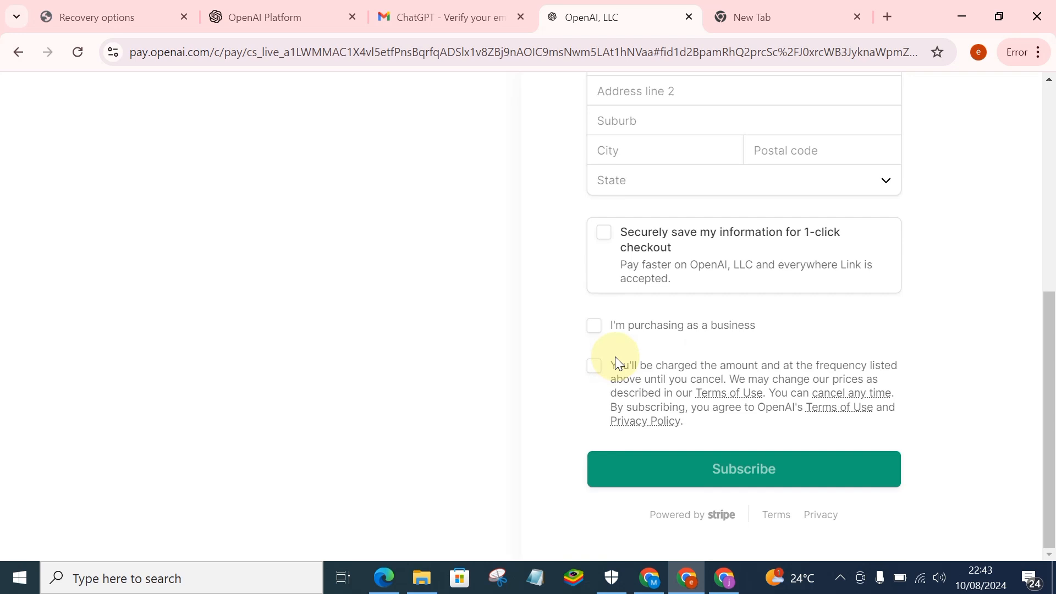
scroll("up", 3)
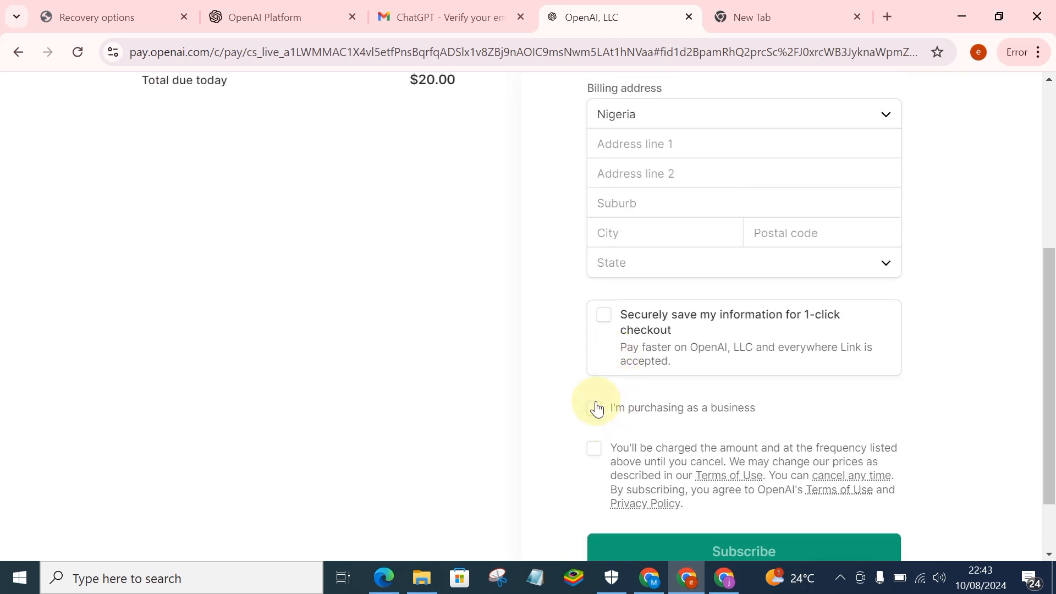
scroll("up", 3)
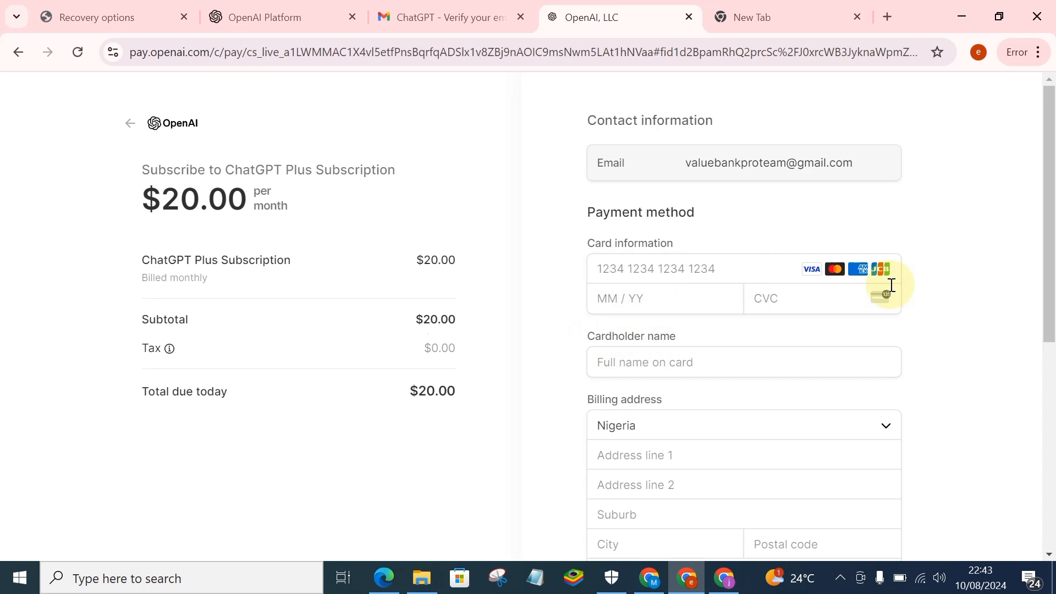
mouse_move(800, 299)
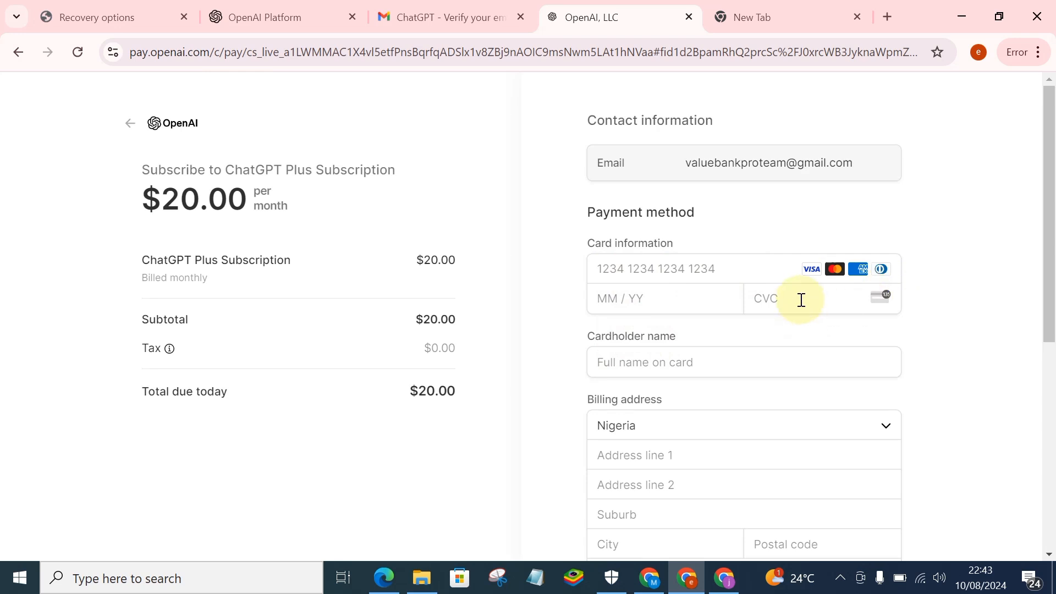
mouse_move(768, 307)
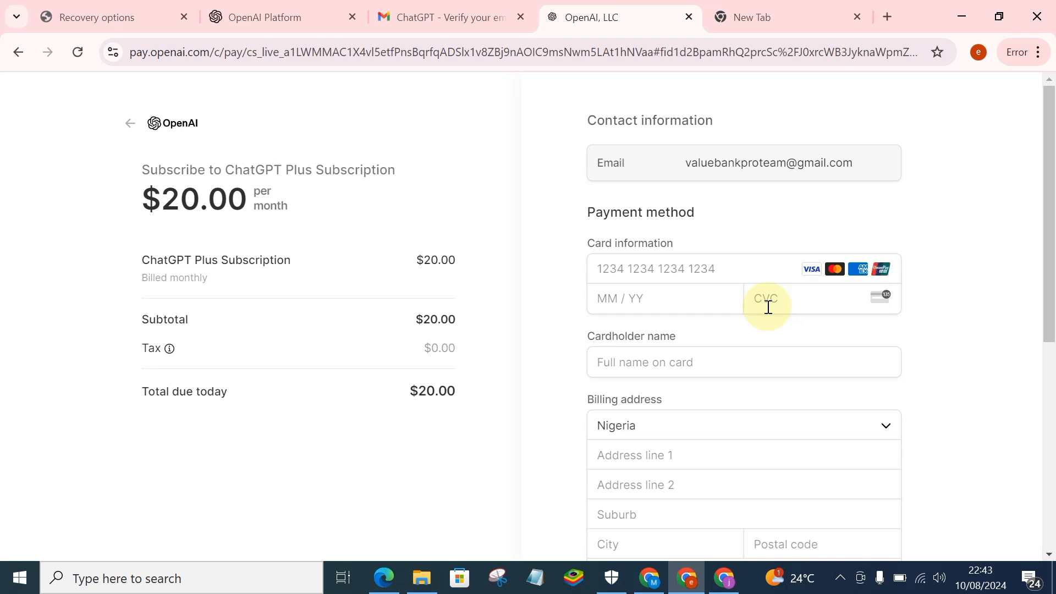
mouse_move(528, 6)
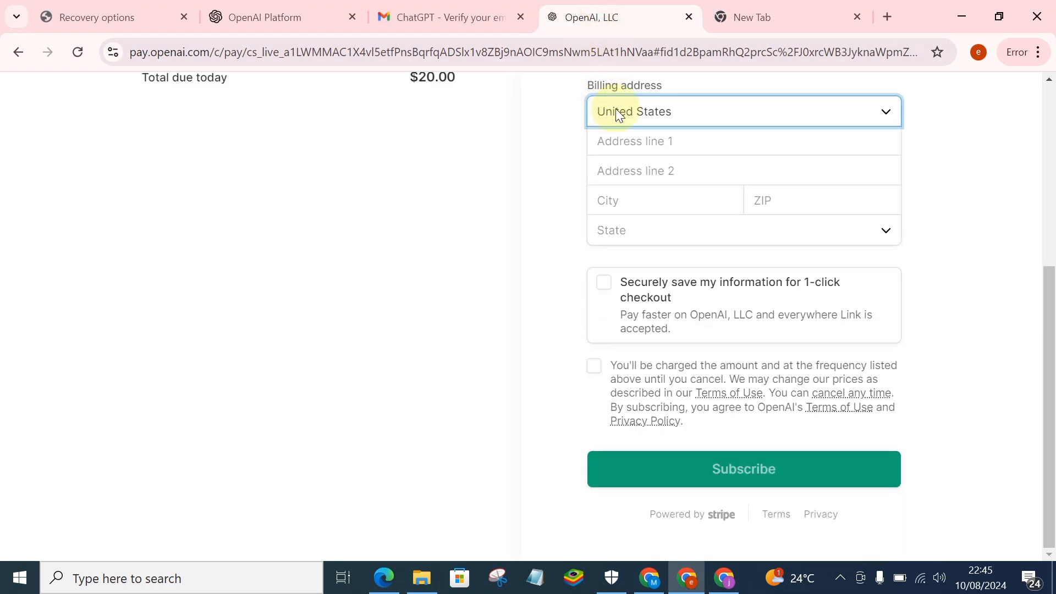
mouse_move(805, 149)
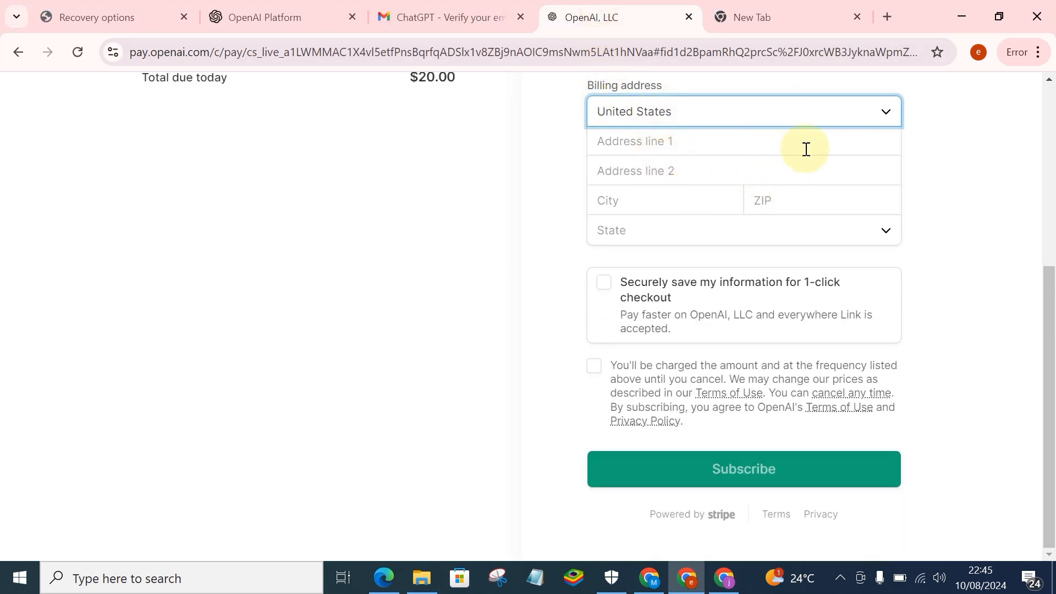
mouse_move(851, 147)
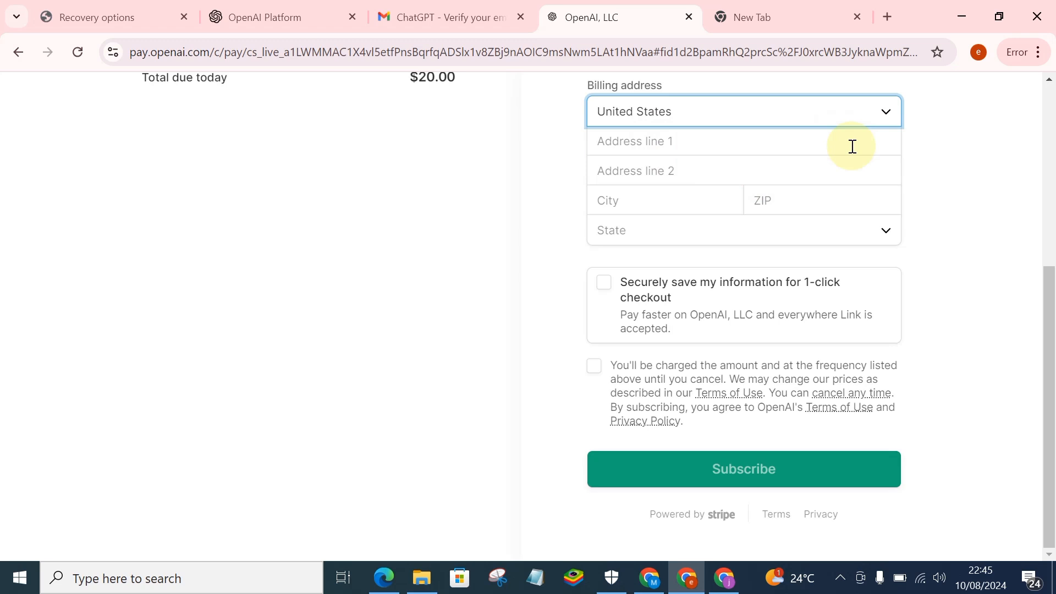
mouse_move(648, 144)
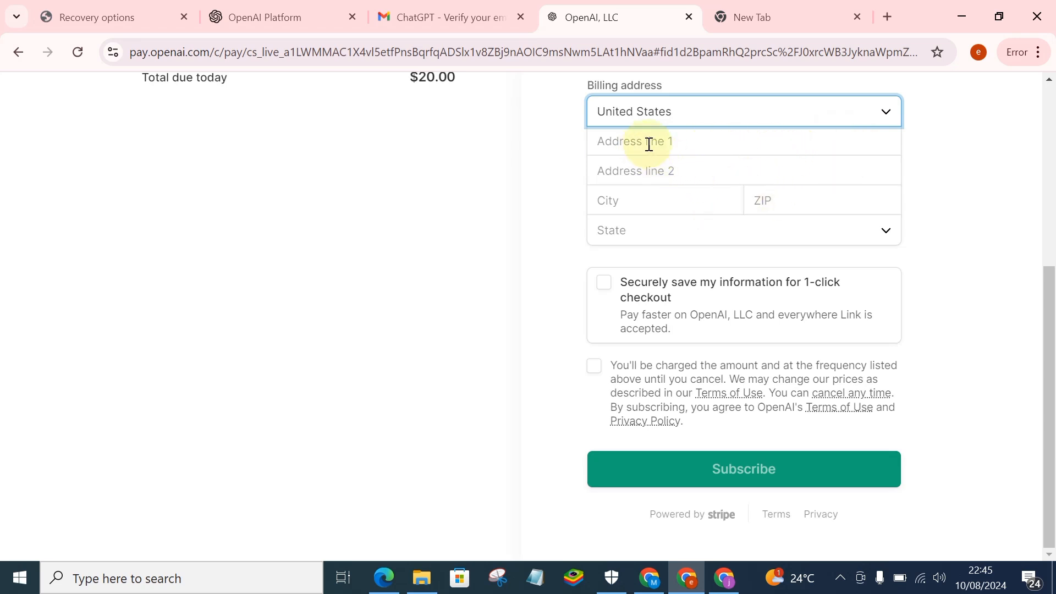
mouse_move(643, 129)
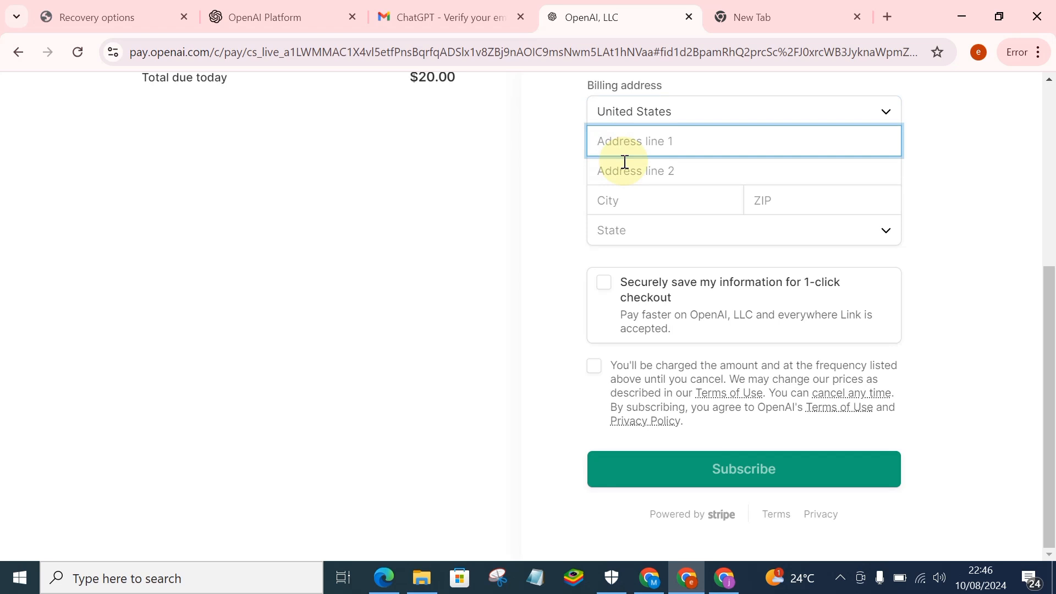
mouse_move(554, 37)
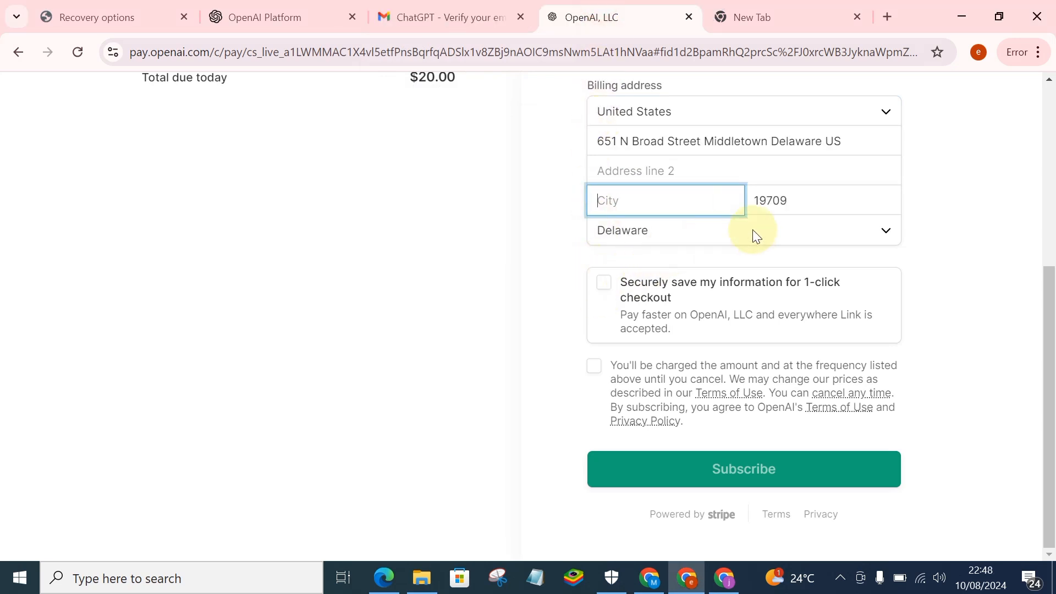
mouse_move(620, 295)
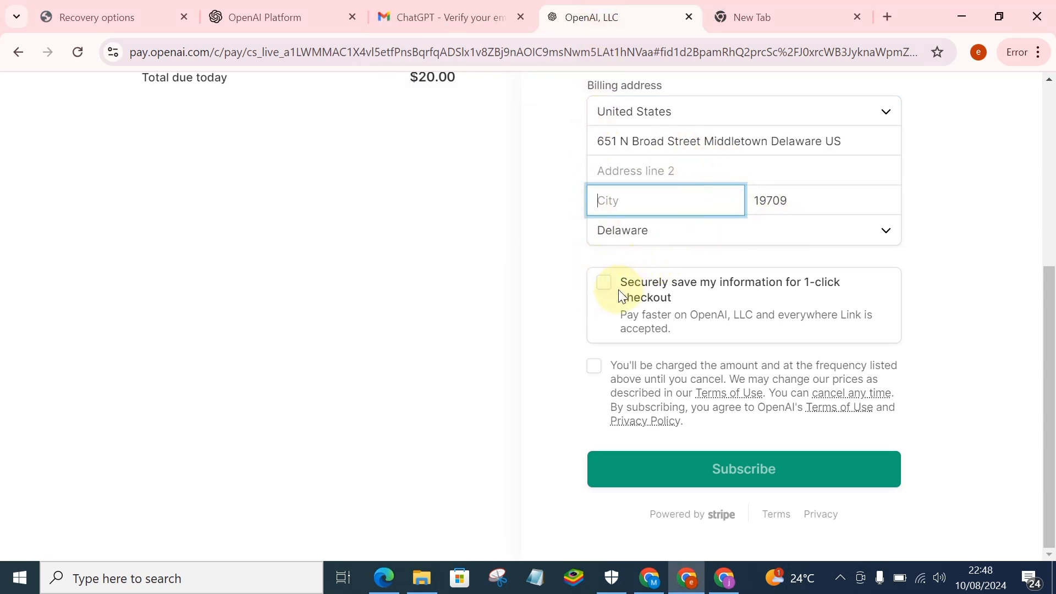
mouse_move(677, 300)
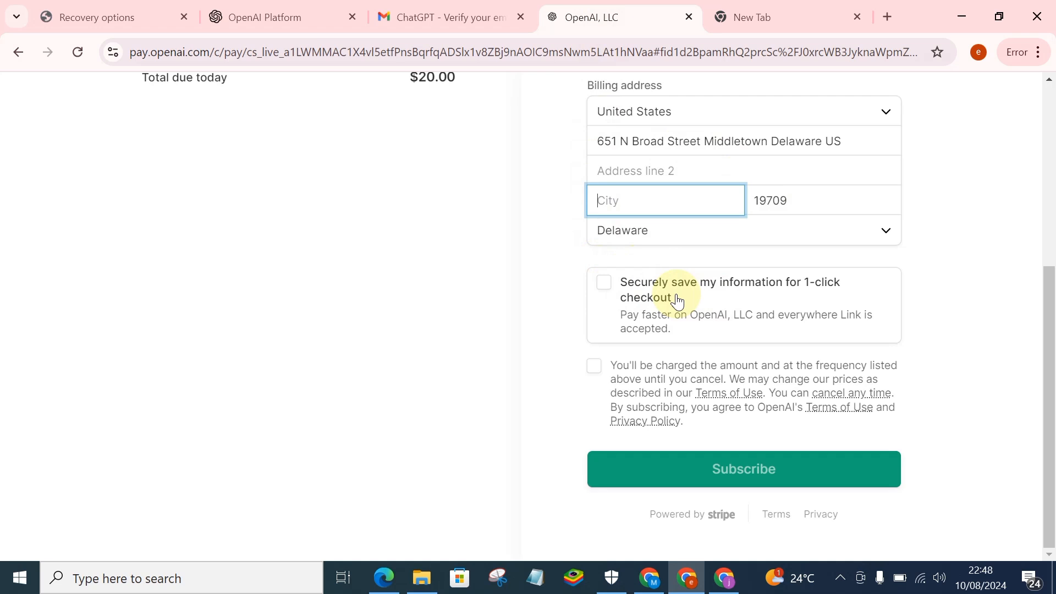
mouse_move(756, 379)
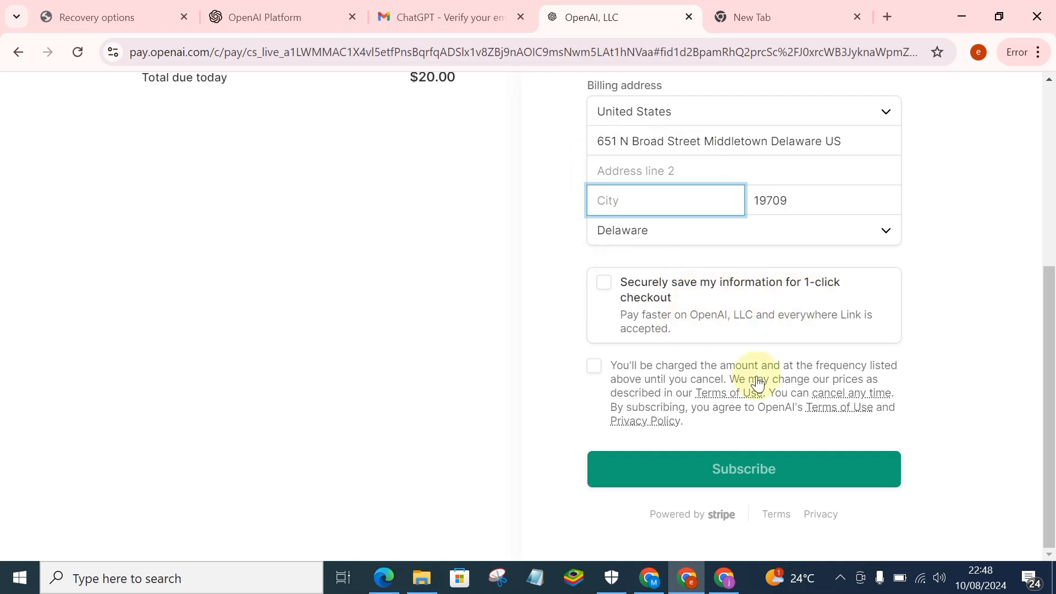
mouse_move(666, 343)
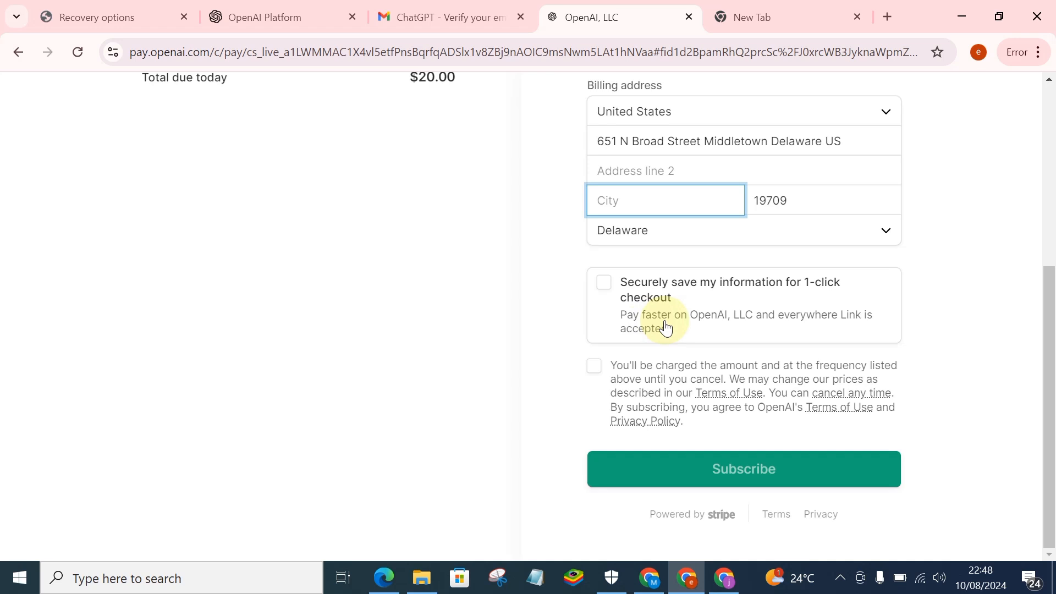
mouse_move(855, 330)
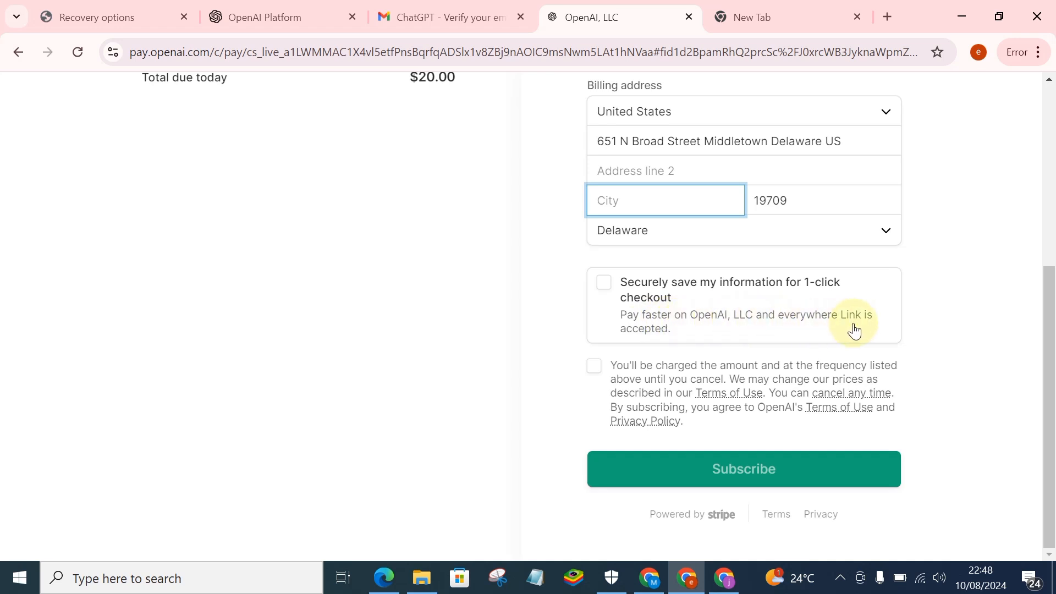
Accept the recurring charge terms and decline saving the card to the Google Account
left_click(594, 365)
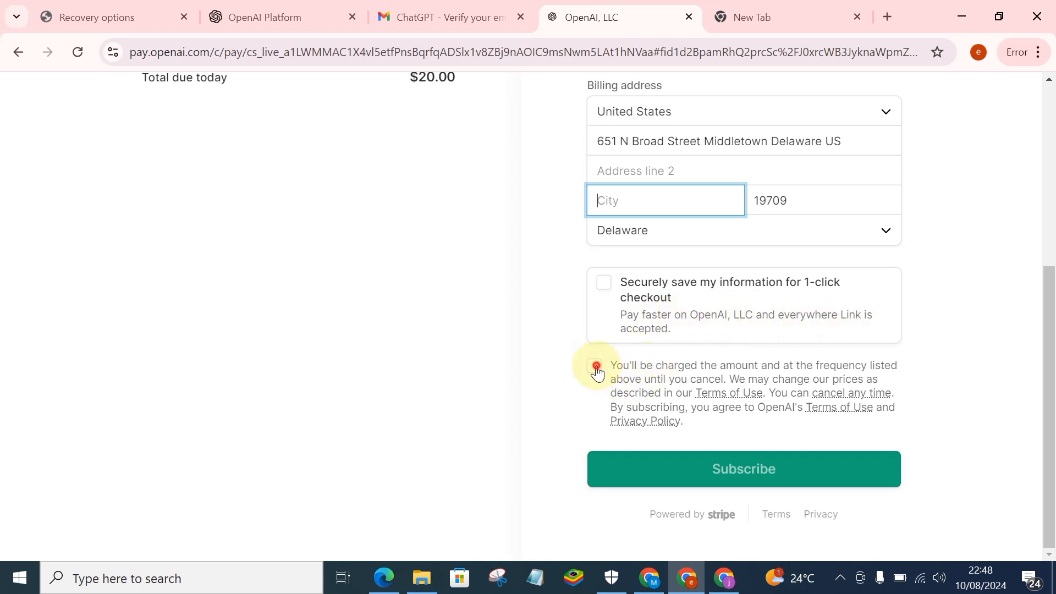
left_click(595, 366)
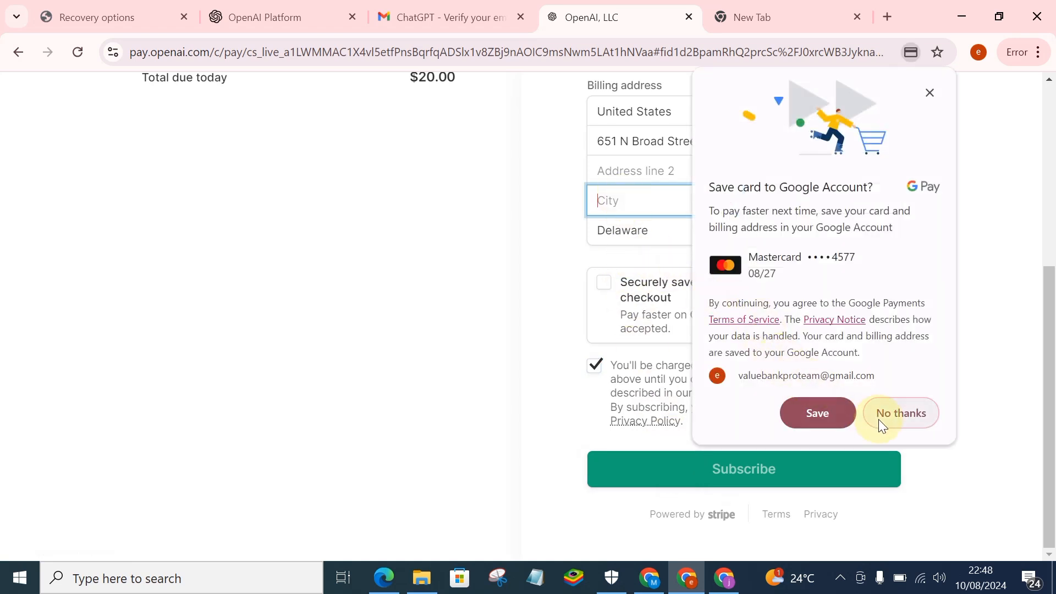
left_click(900, 413)
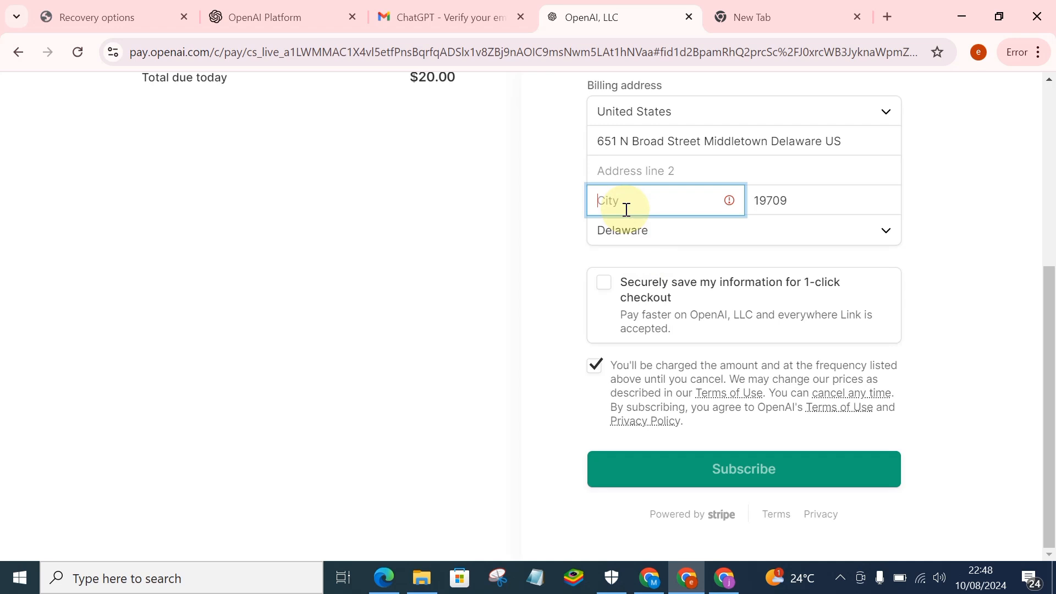
mouse_move(700, 237)
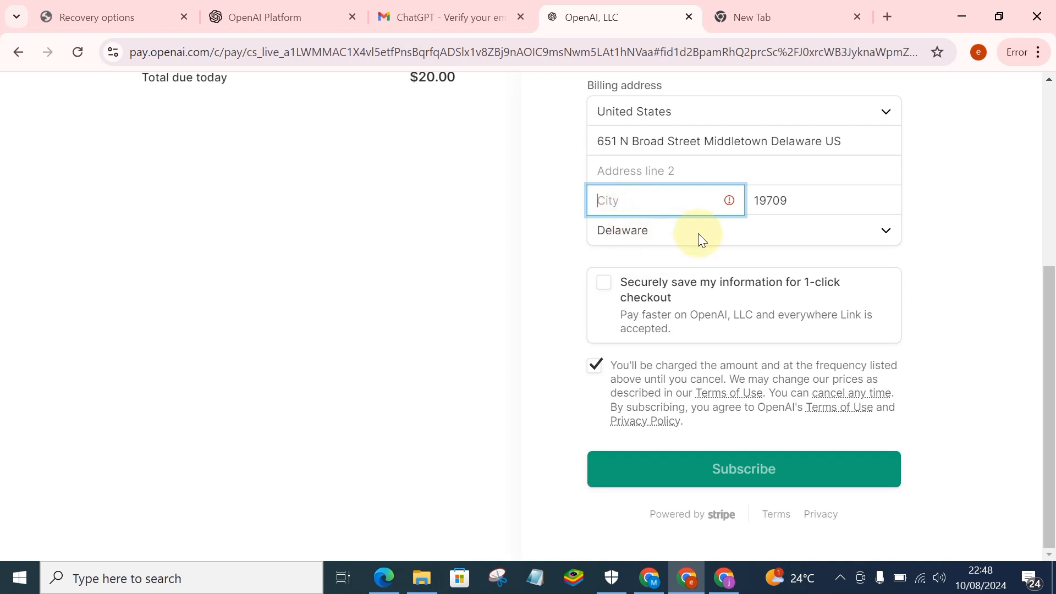
mouse_move(626, 200)
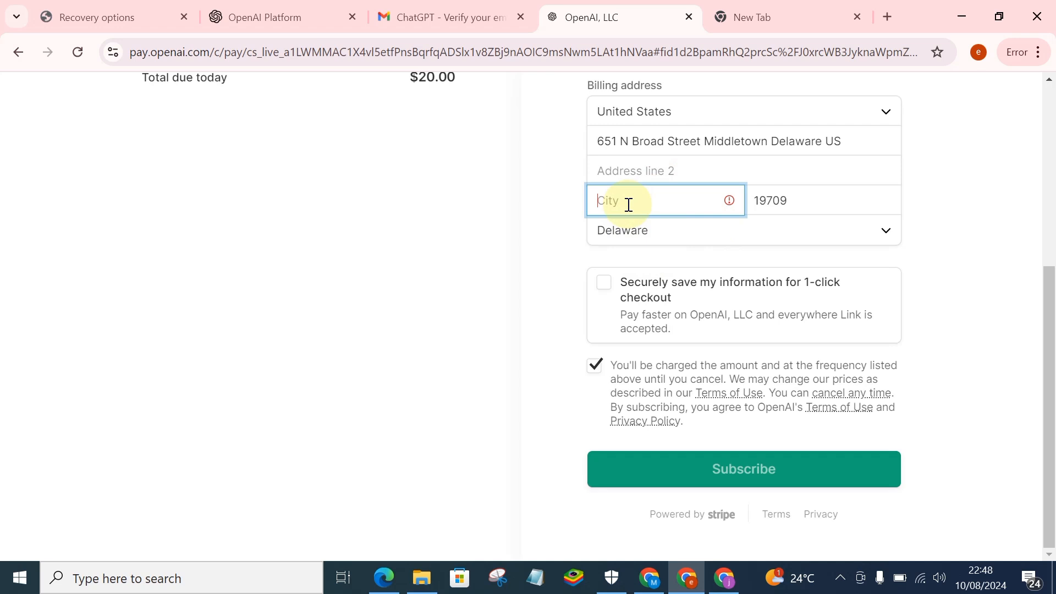
Enter Delaware as the state and submit the $20 ChatGPT Plus subscription payment
type("D")
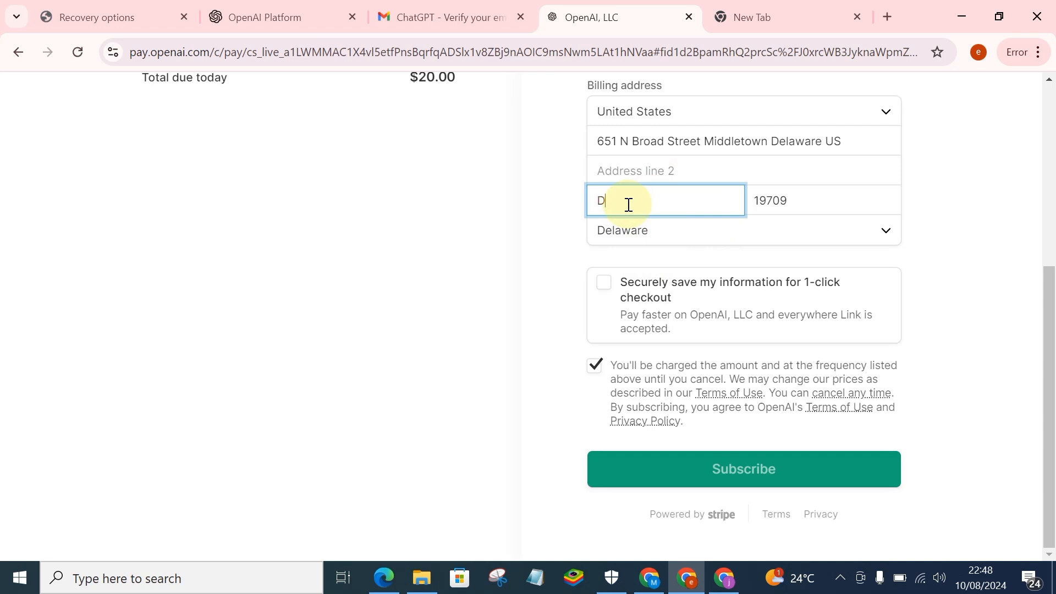
type("elaw")
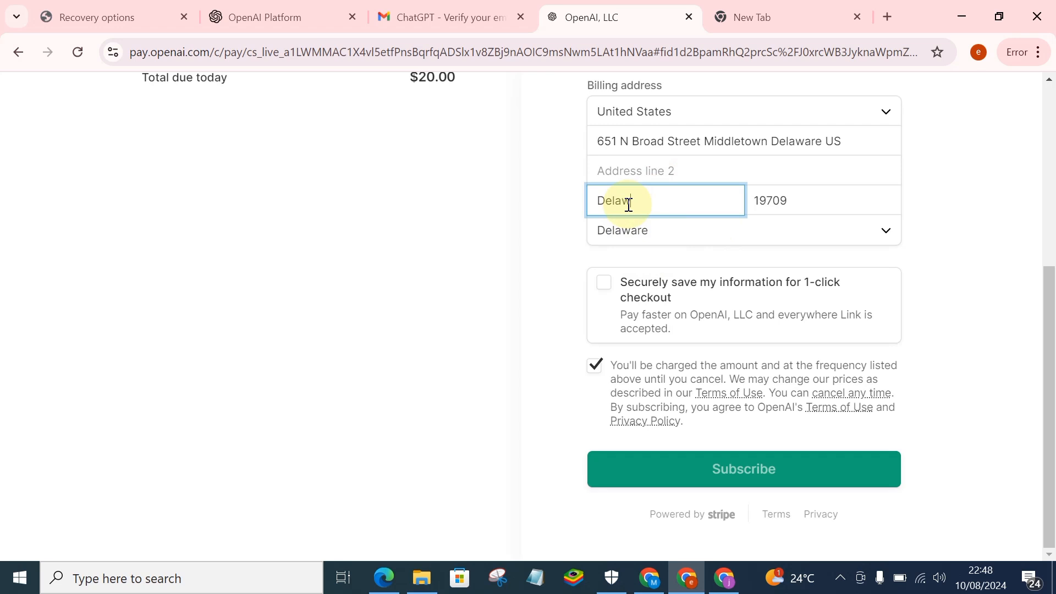
type("are")
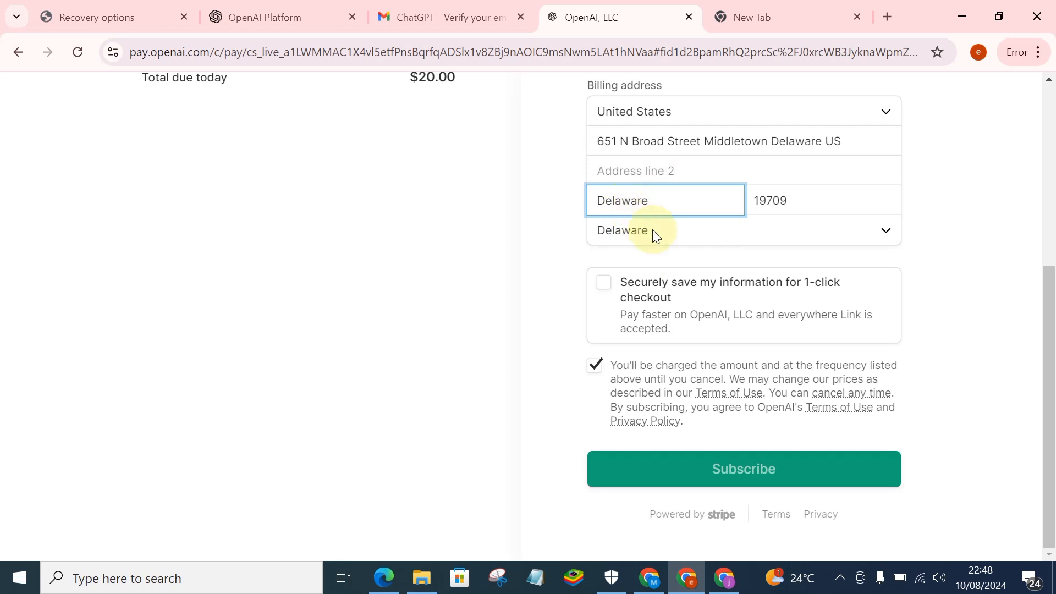
mouse_move(654, 481)
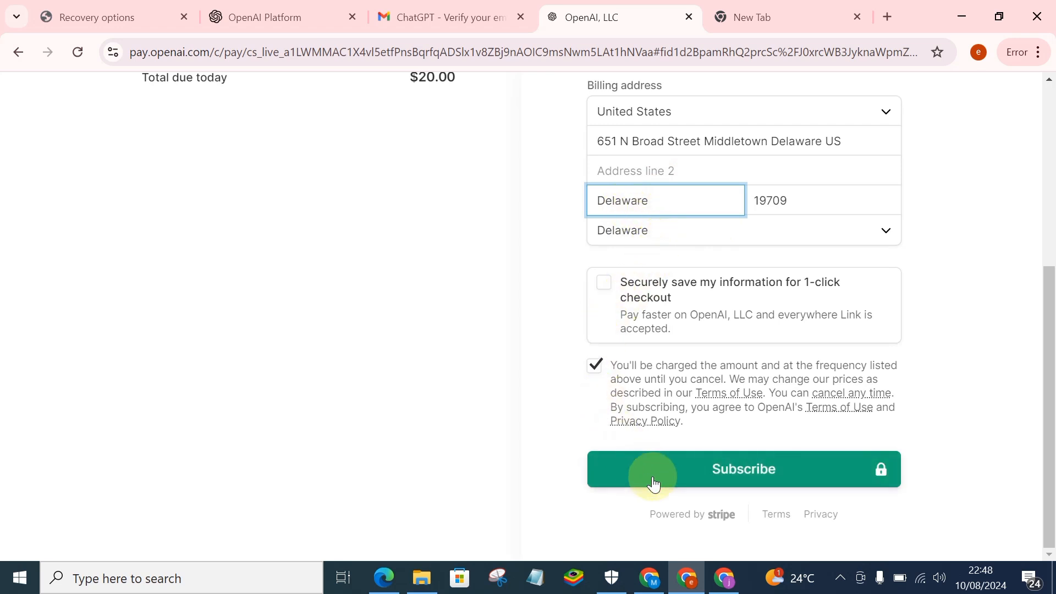
left_click(743, 468)
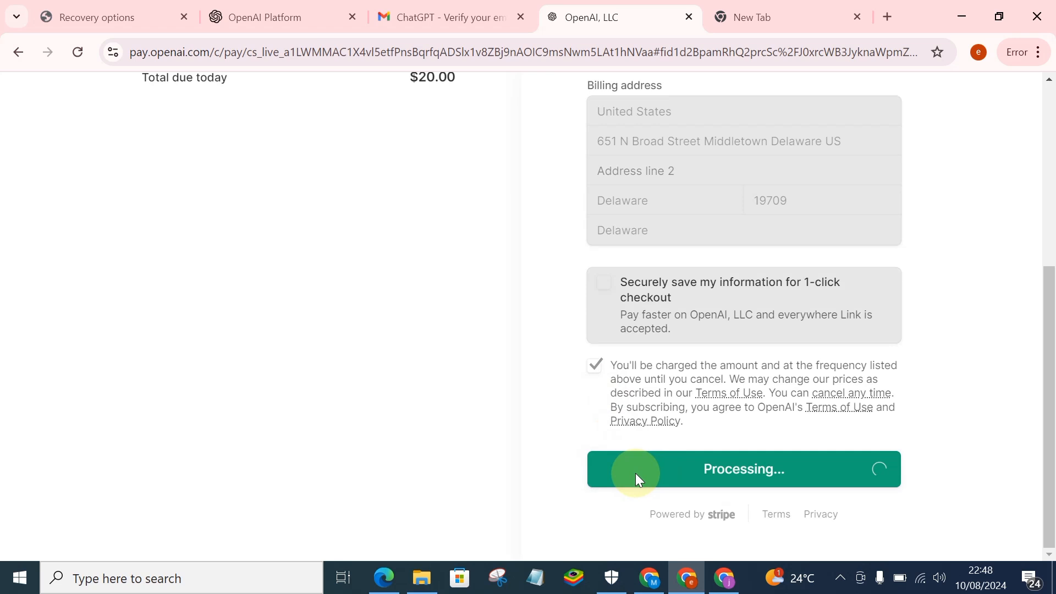
mouse_move(511, 412)
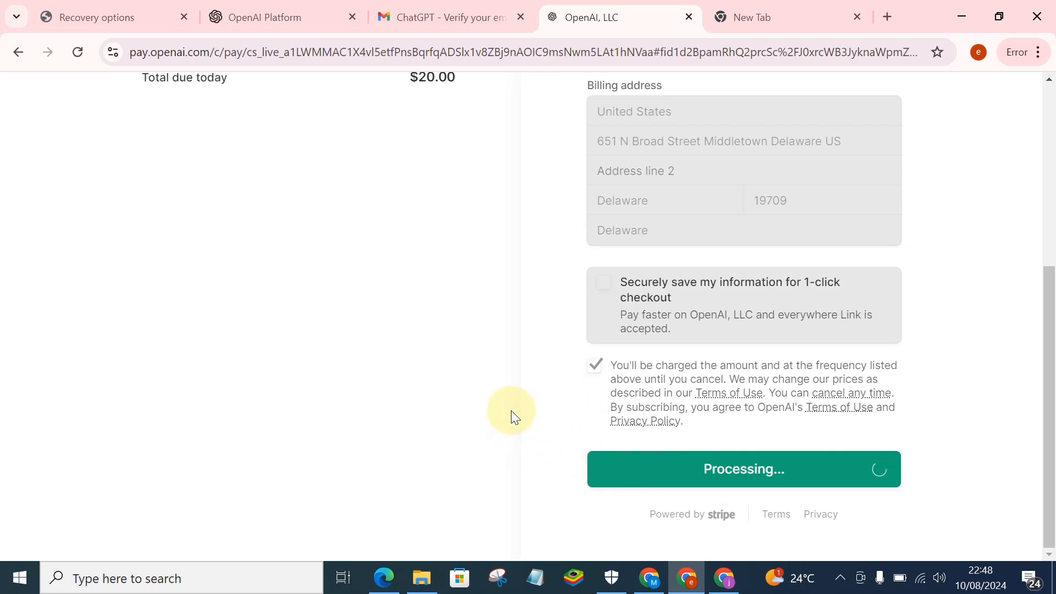
mouse_move(483, 358)
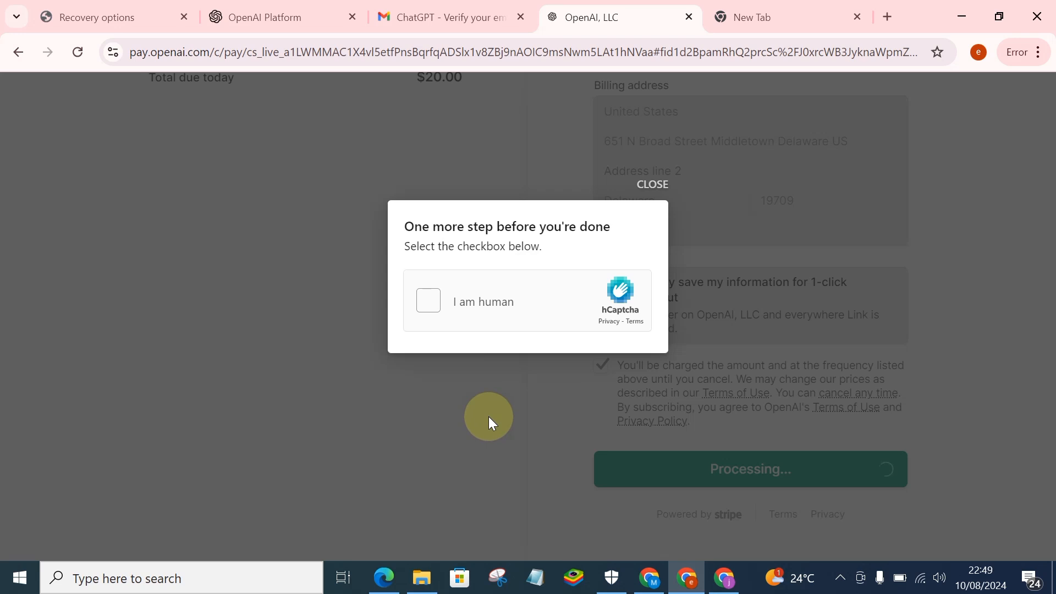
mouse_move(427, 300)
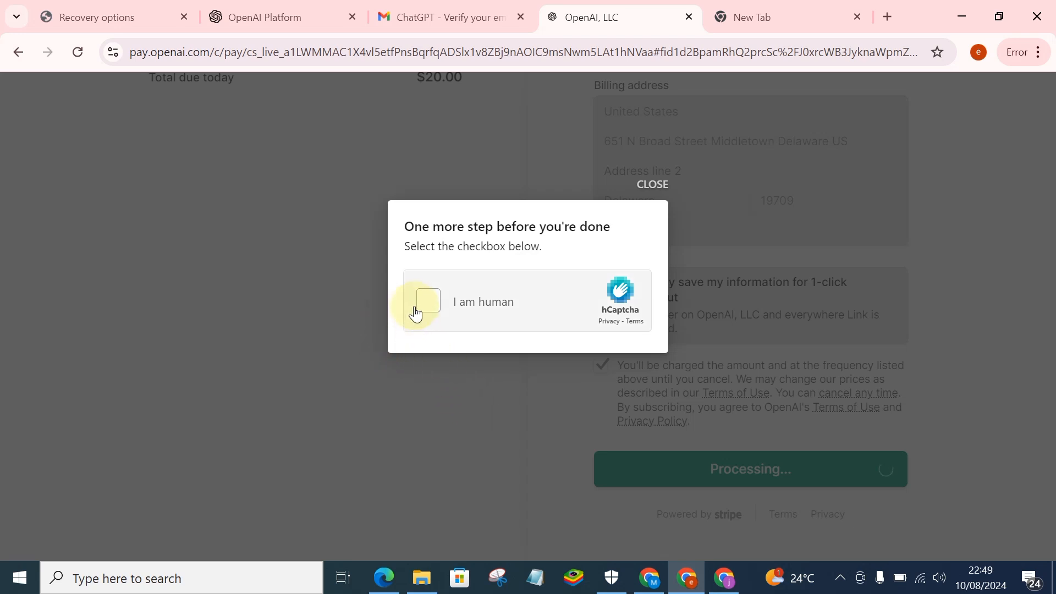
Pass the hCaptcha 'I am human' check and resubmit Subscribe until payment succeeds
left_click(428, 302)
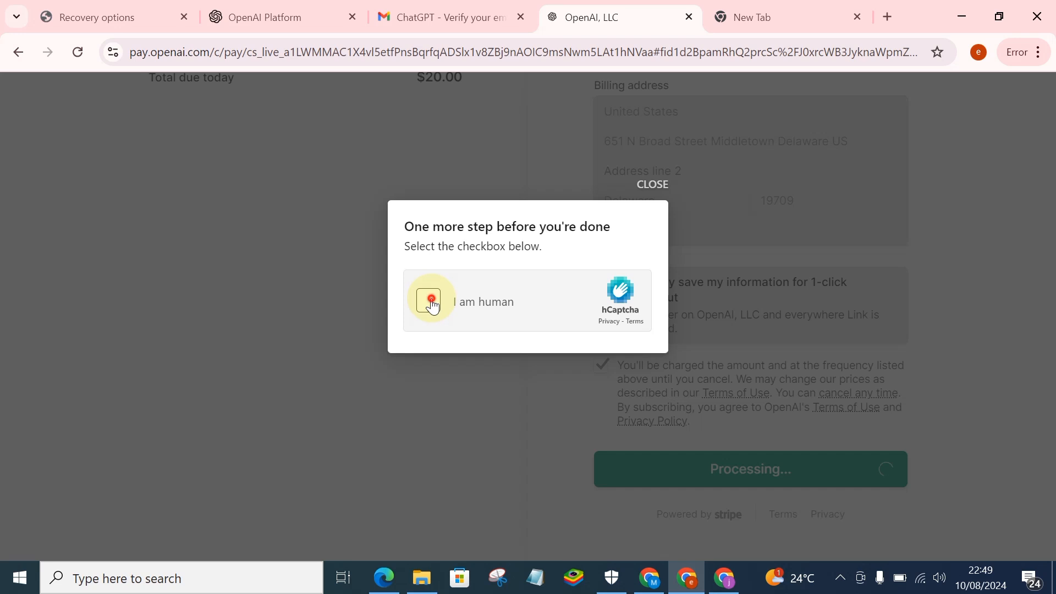
left_click(428, 301)
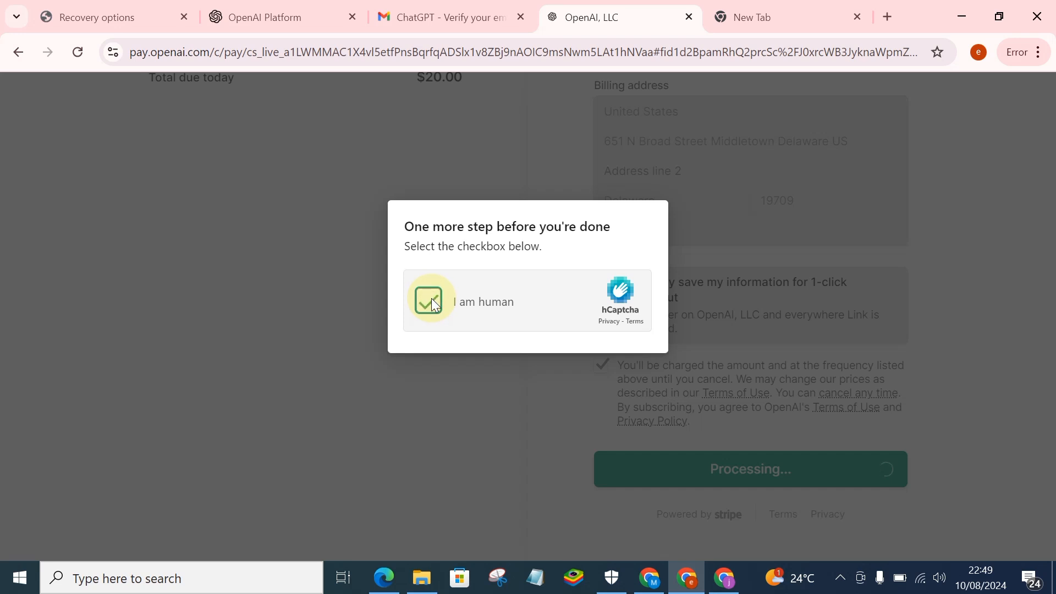
left_click(428, 301)
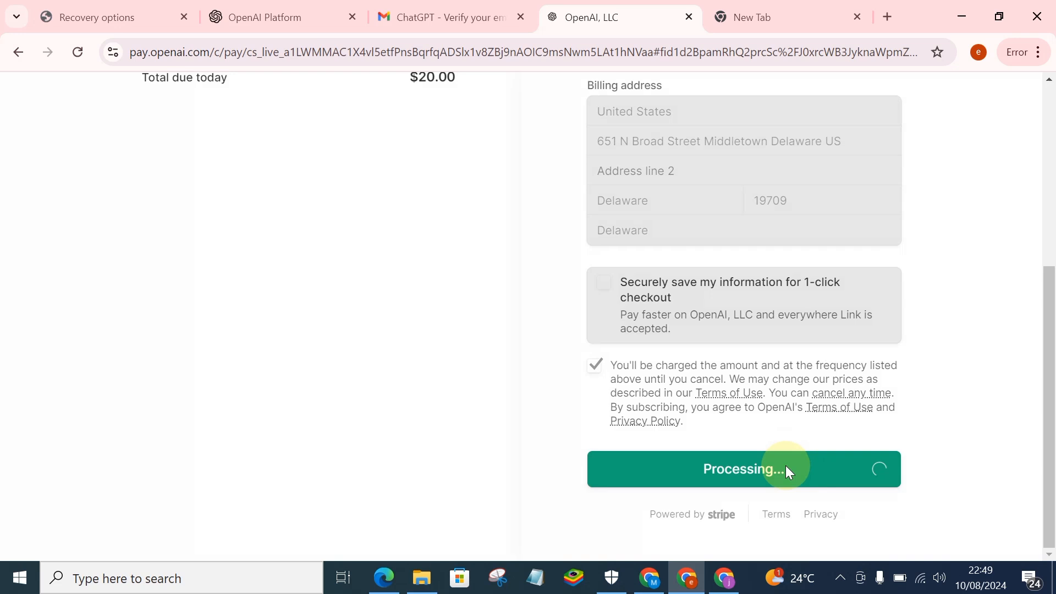
mouse_move(543, 429)
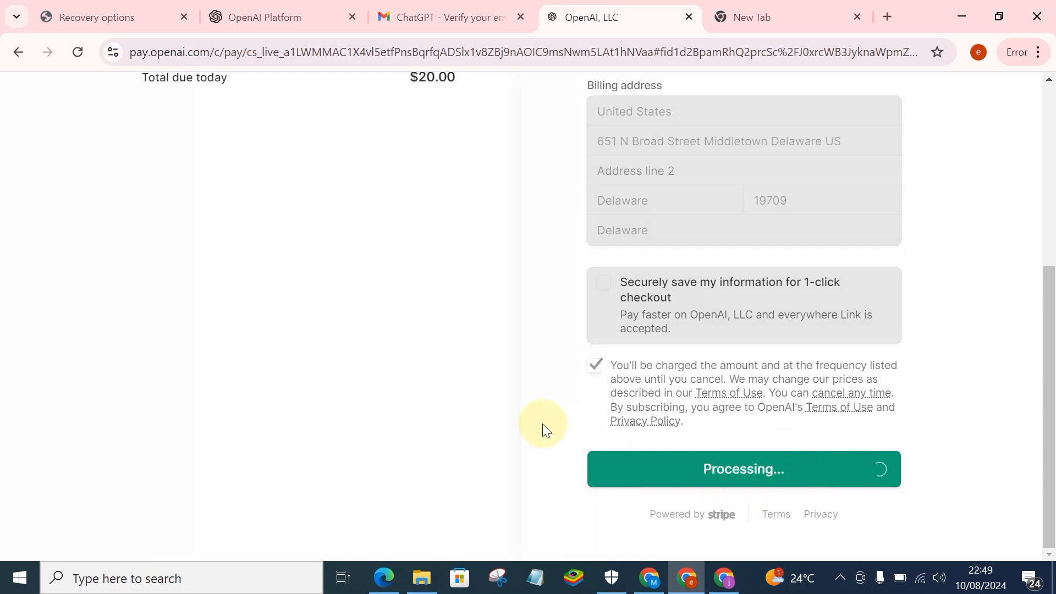
mouse_move(519, 462)
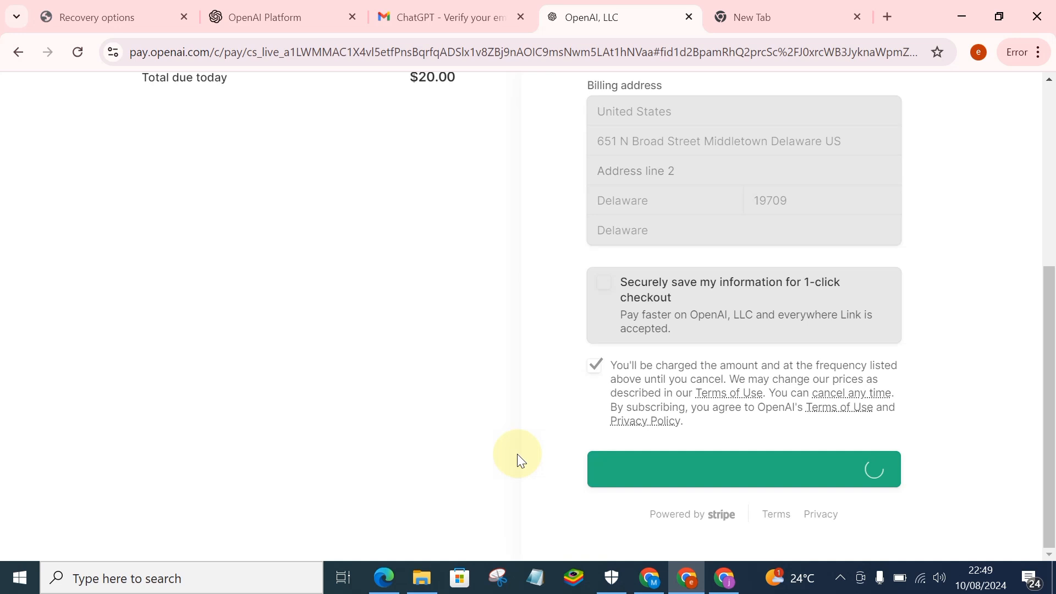
left_click(743, 468)
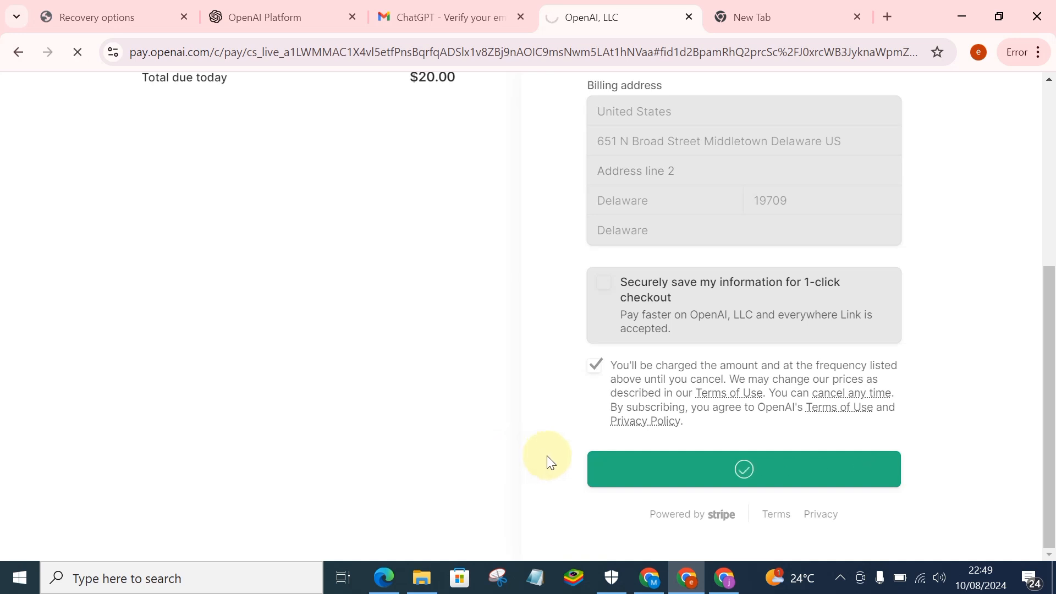
mouse_move(755, 508)
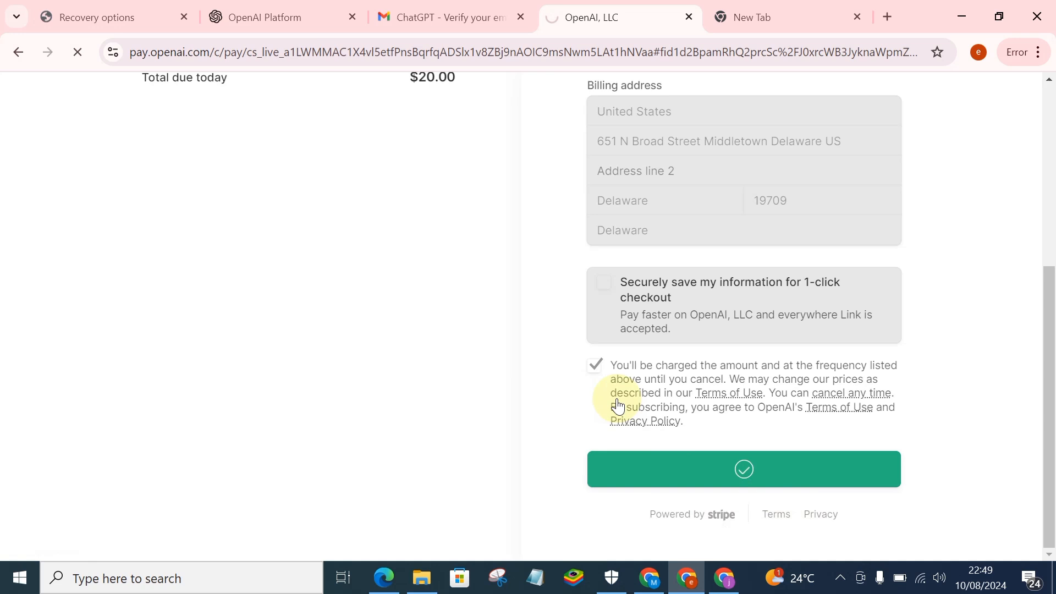
left_click(743, 469)
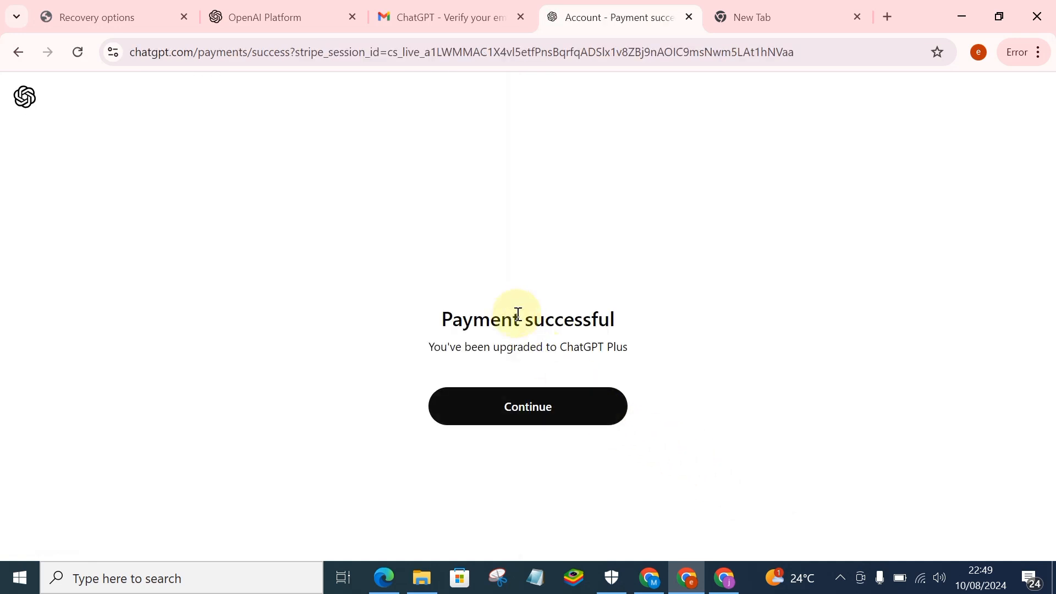
mouse_move(701, 439)
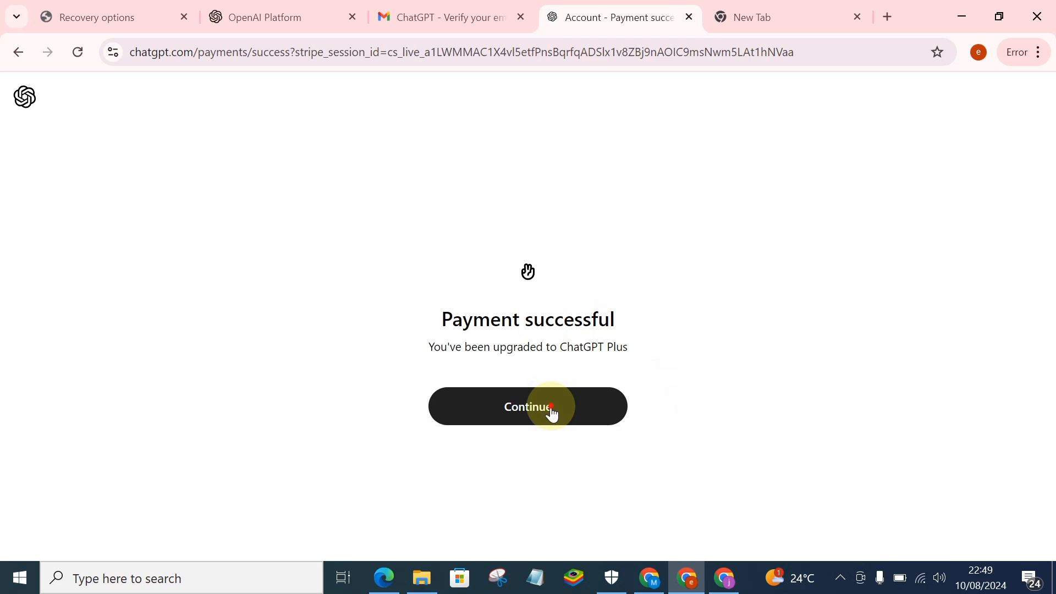
Continue from the Payment successful page to the ChatGPT home chat screen
left_click(527, 406)
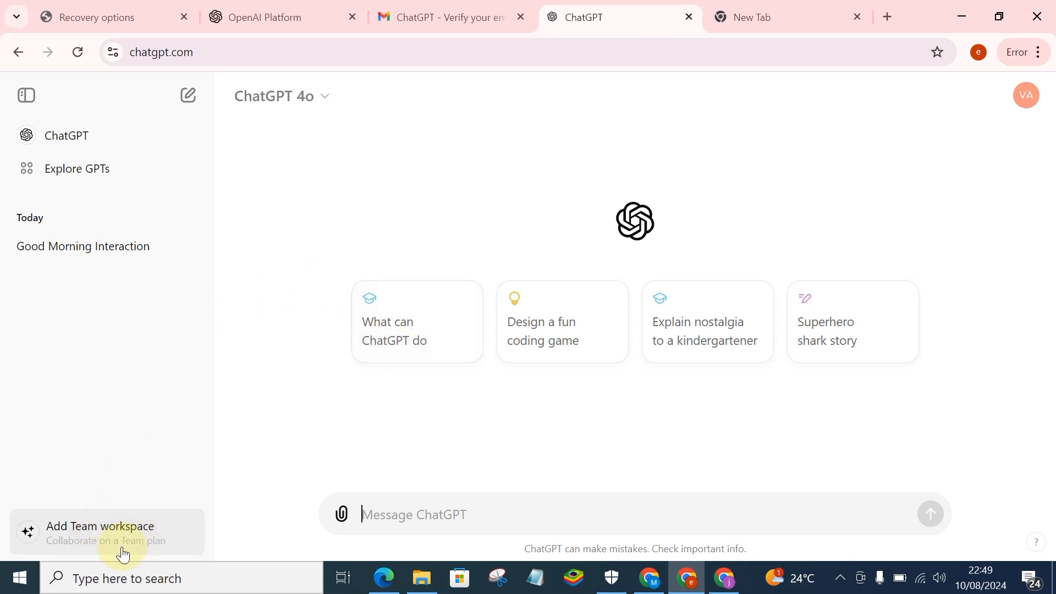
mouse_move(130, 488)
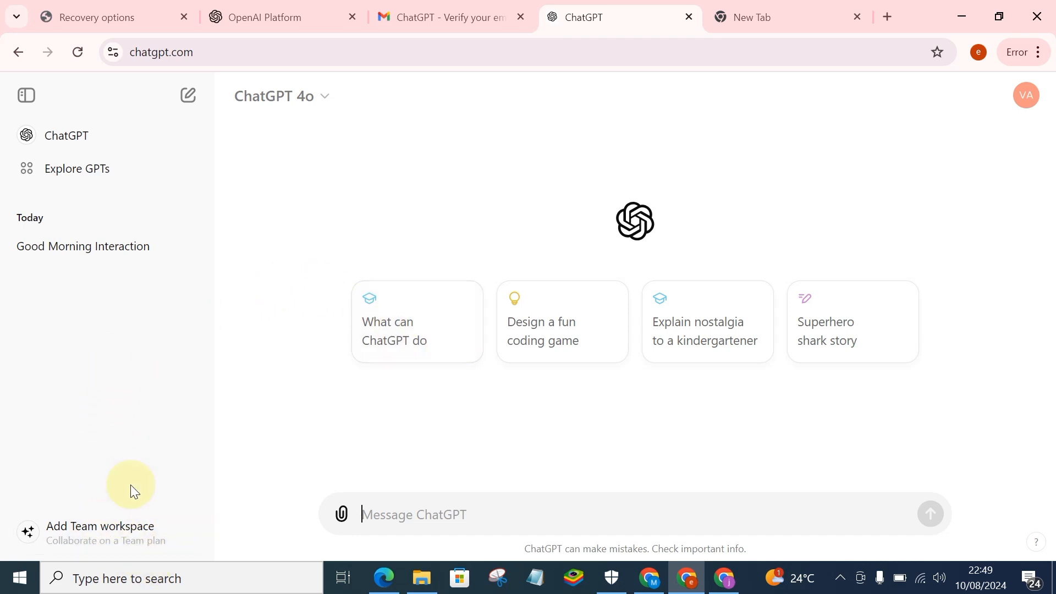
mouse_move(120, 546)
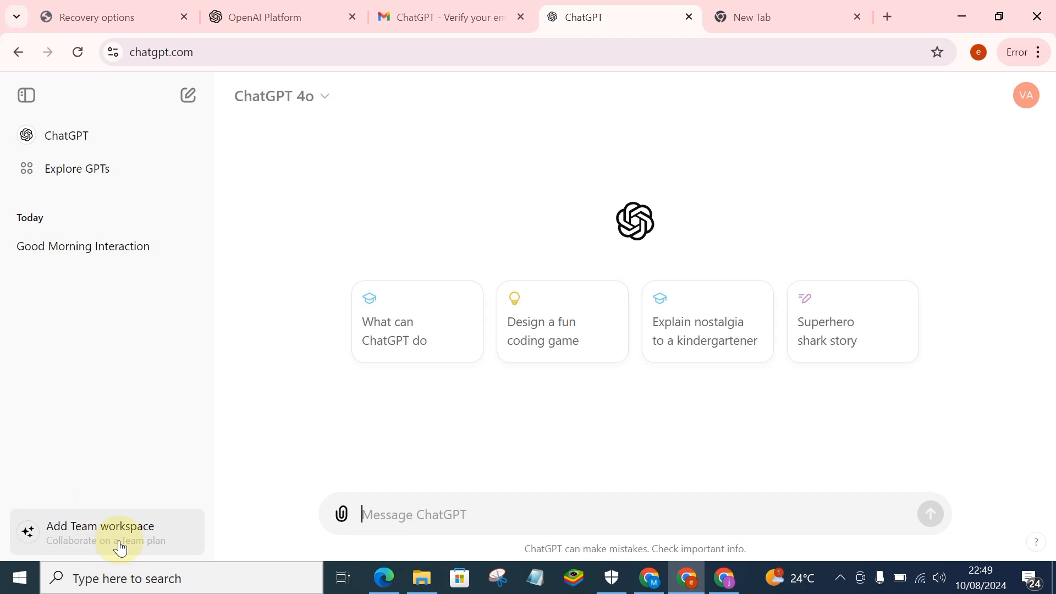
mouse_move(113, 532)
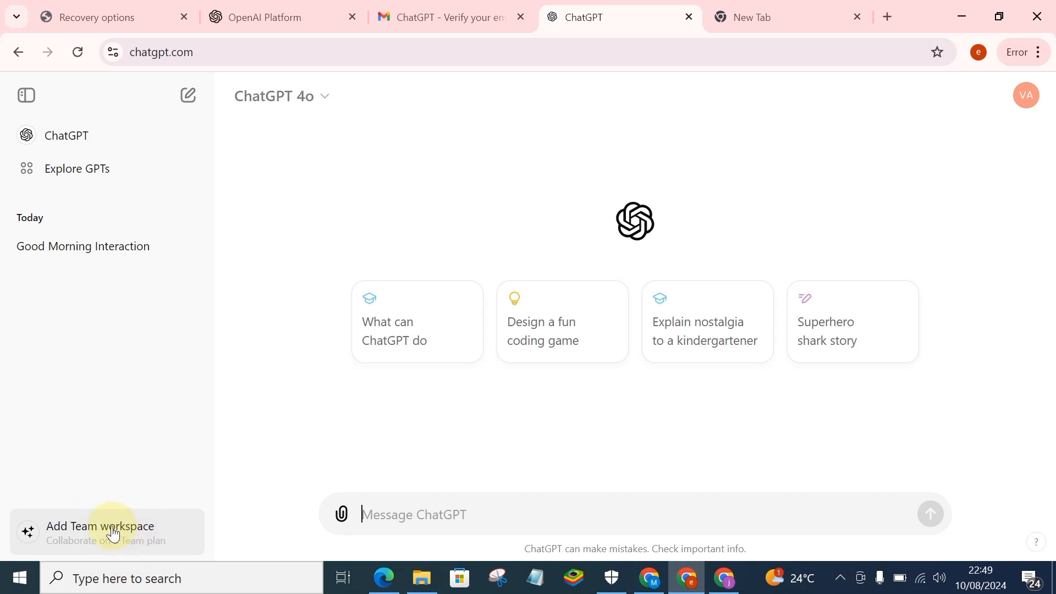
mouse_move(330, 101)
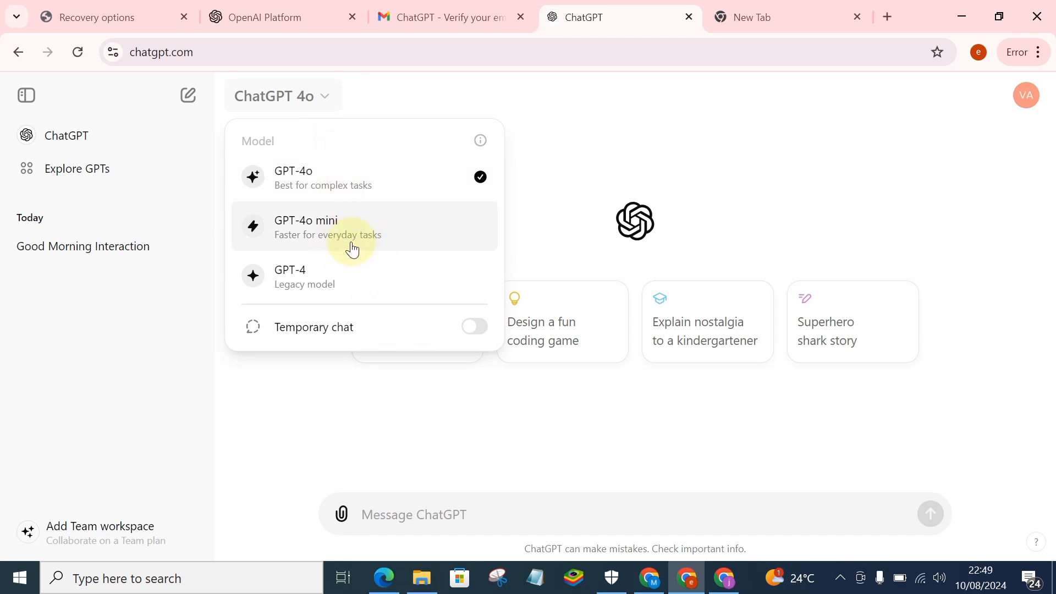
mouse_move(342, 185)
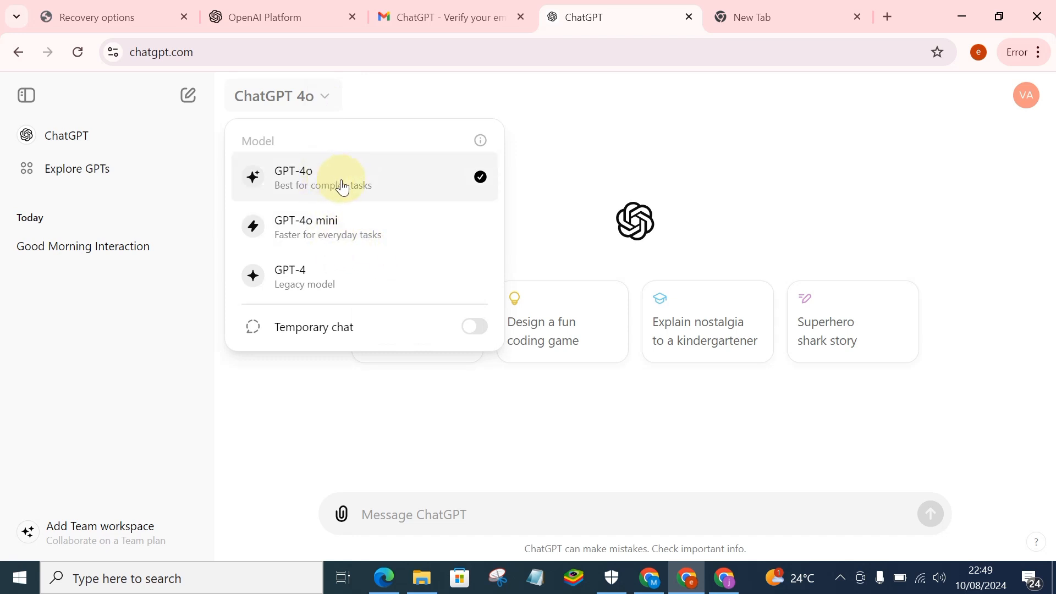
mouse_move(328, 228)
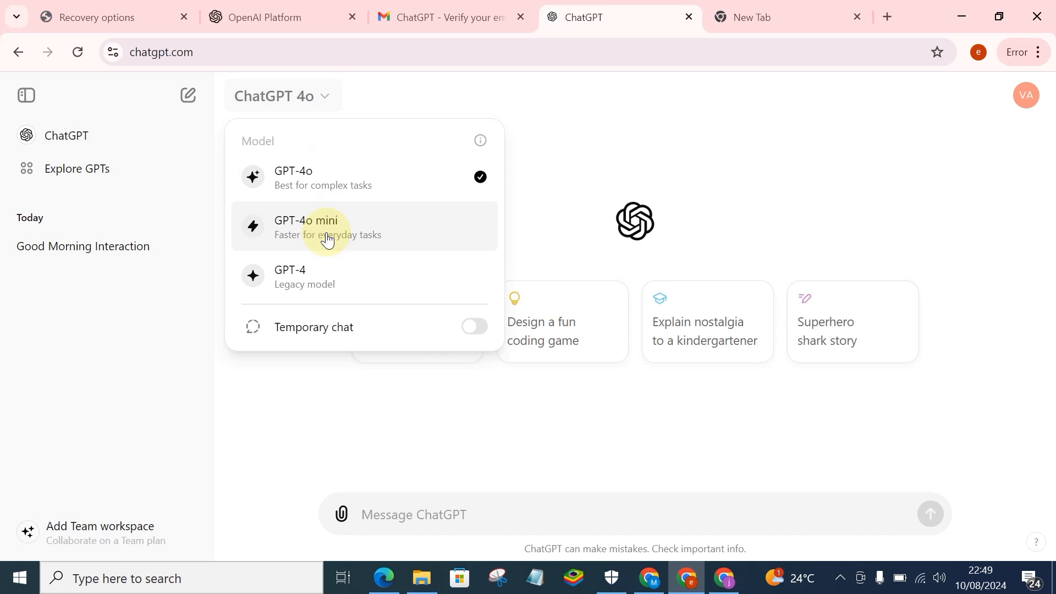
mouse_move(324, 282)
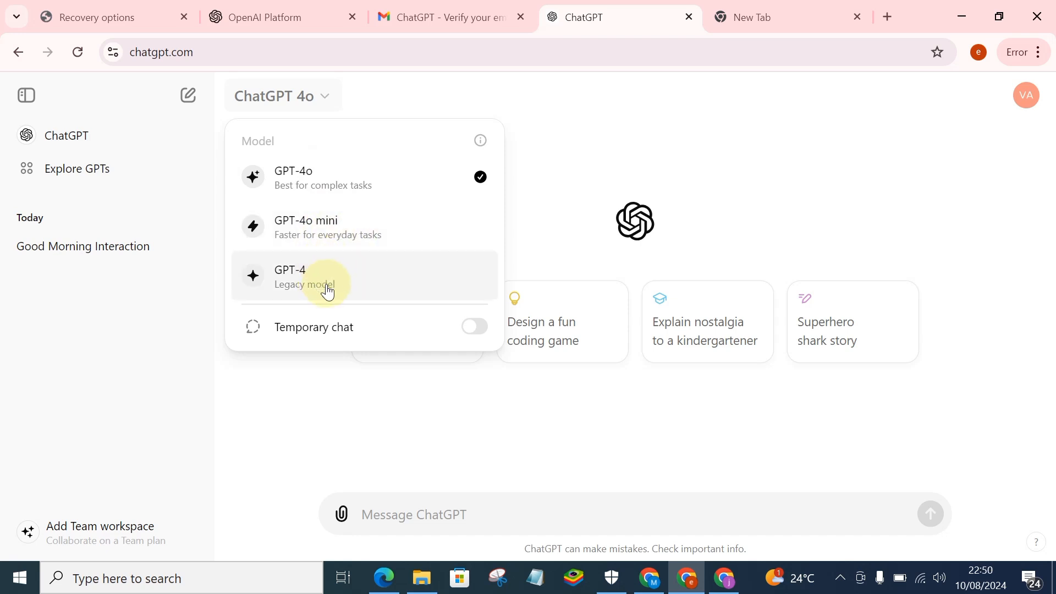
mouse_move(428, 266)
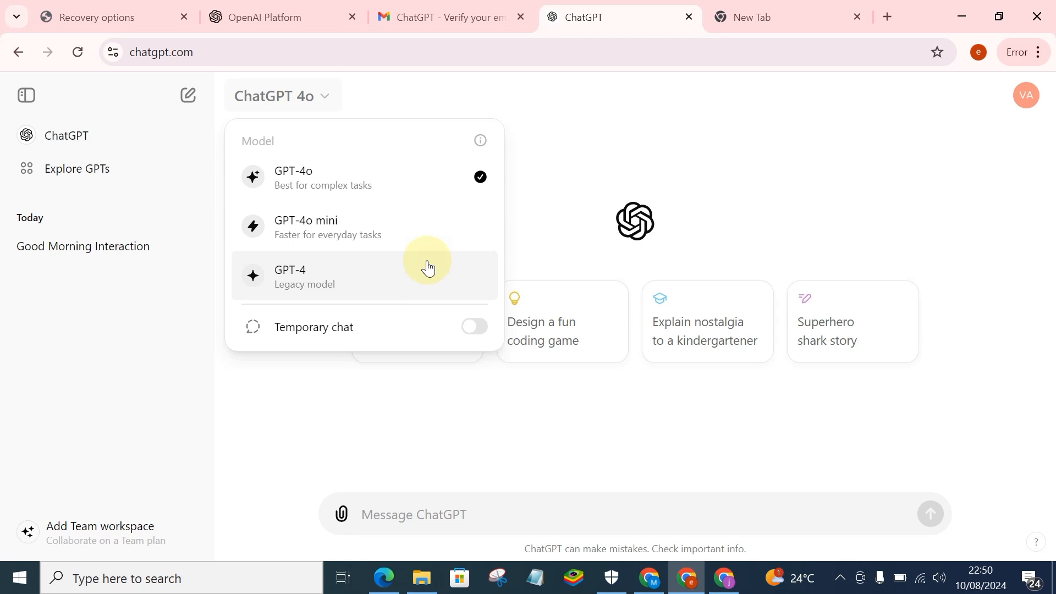
Try GPT-4 and GPT-4o mini in the model dropdown, then settle on GPT-4o
left_click(290, 275)
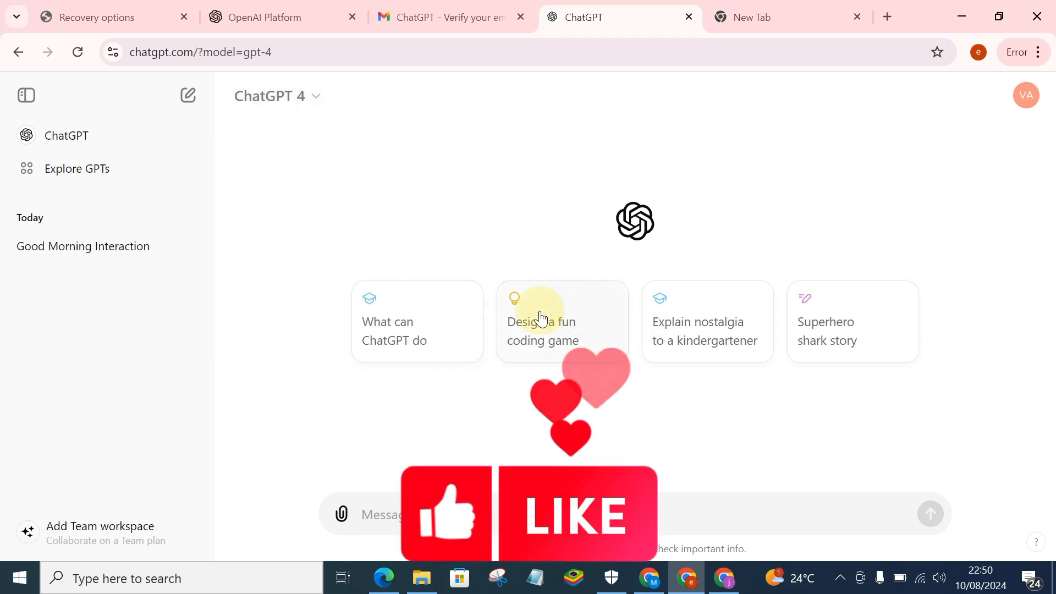
mouse_move(285, 162)
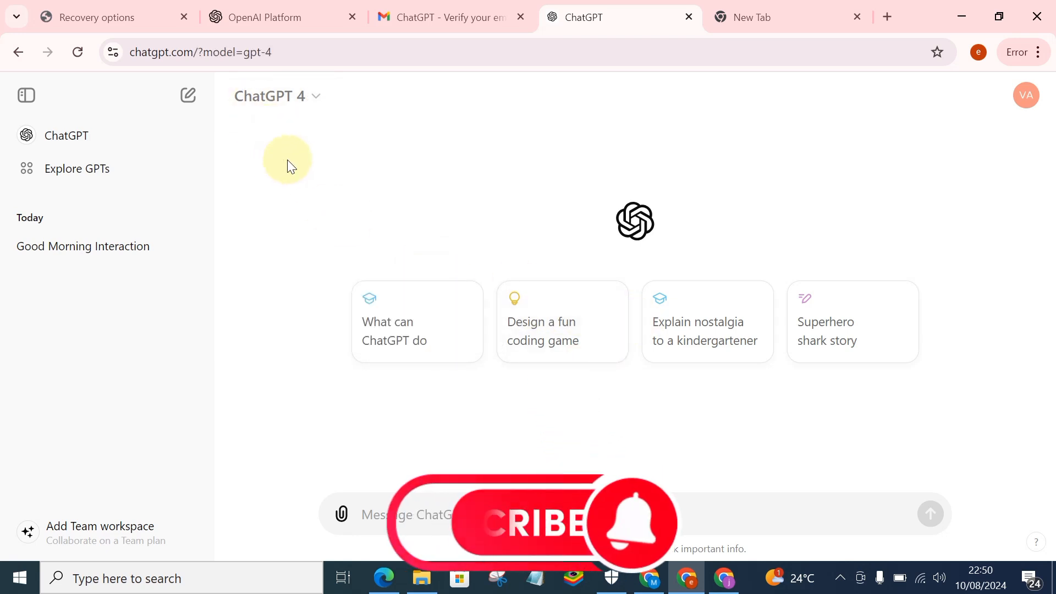
mouse_move(426, 237)
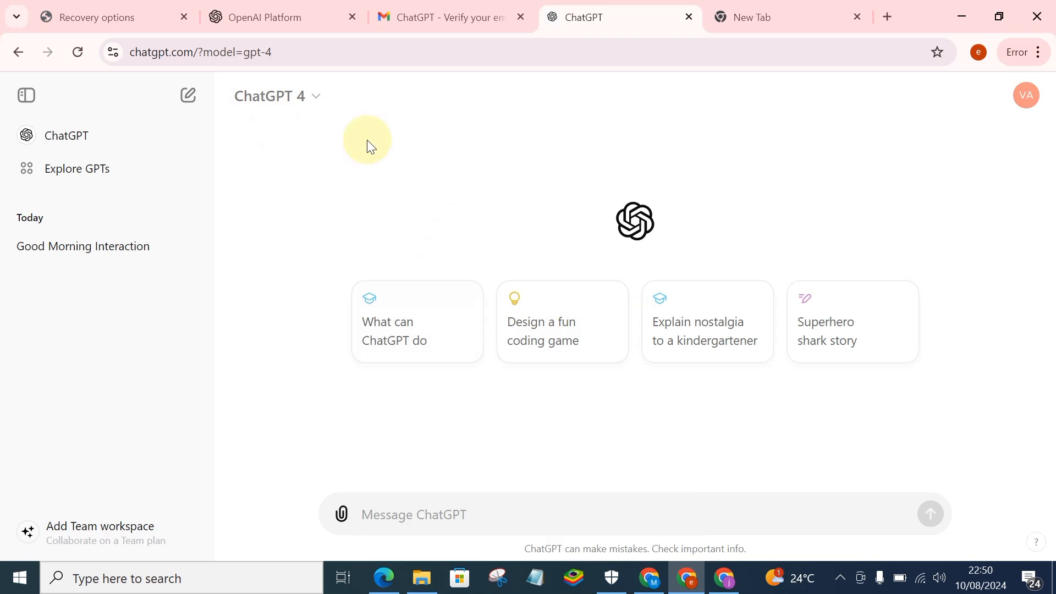
left_click(272, 96)
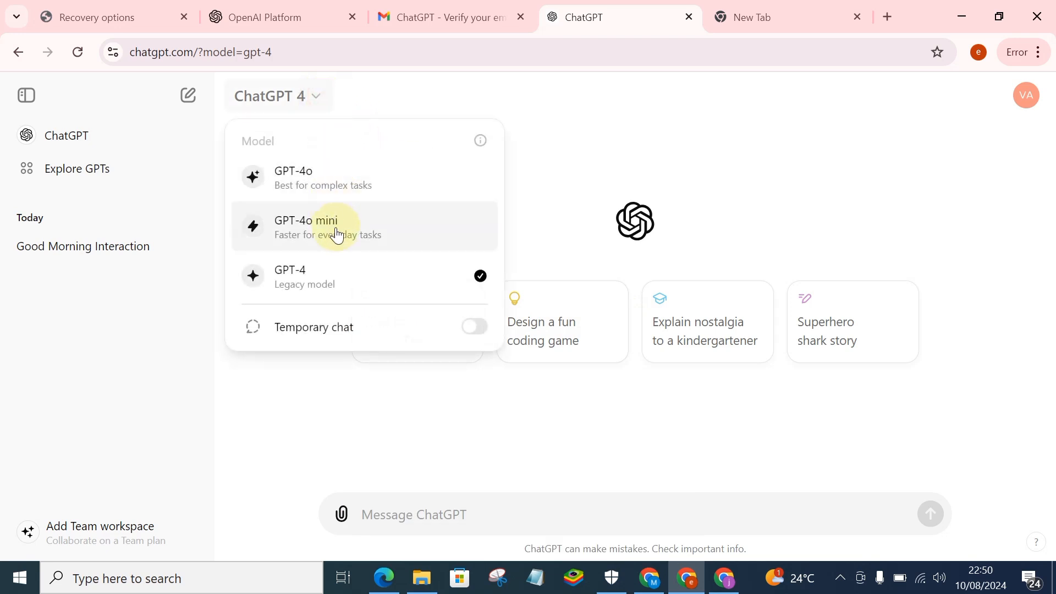
left_click(305, 225)
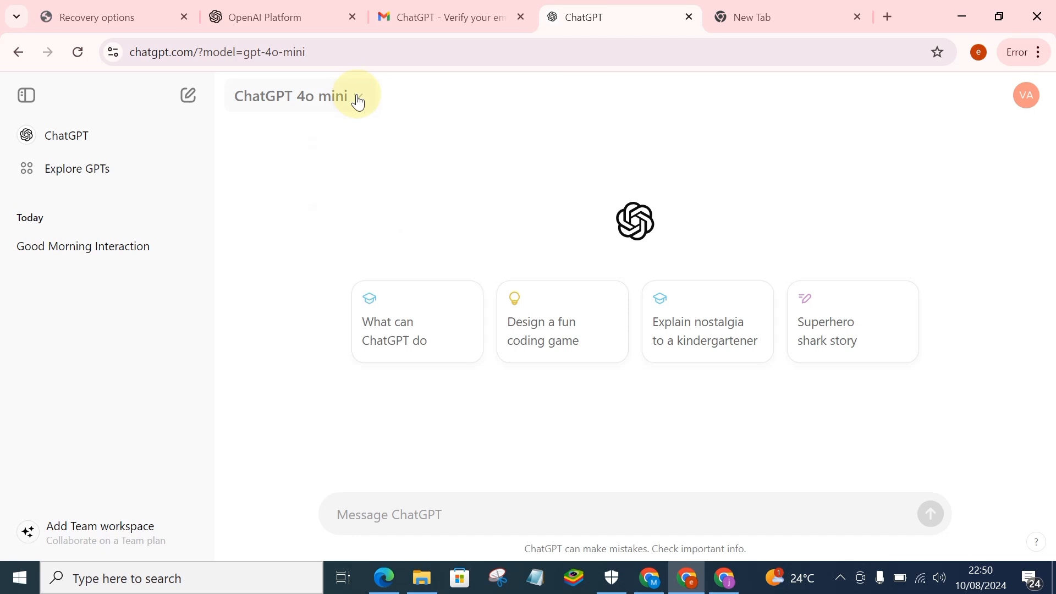
left_click(291, 96)
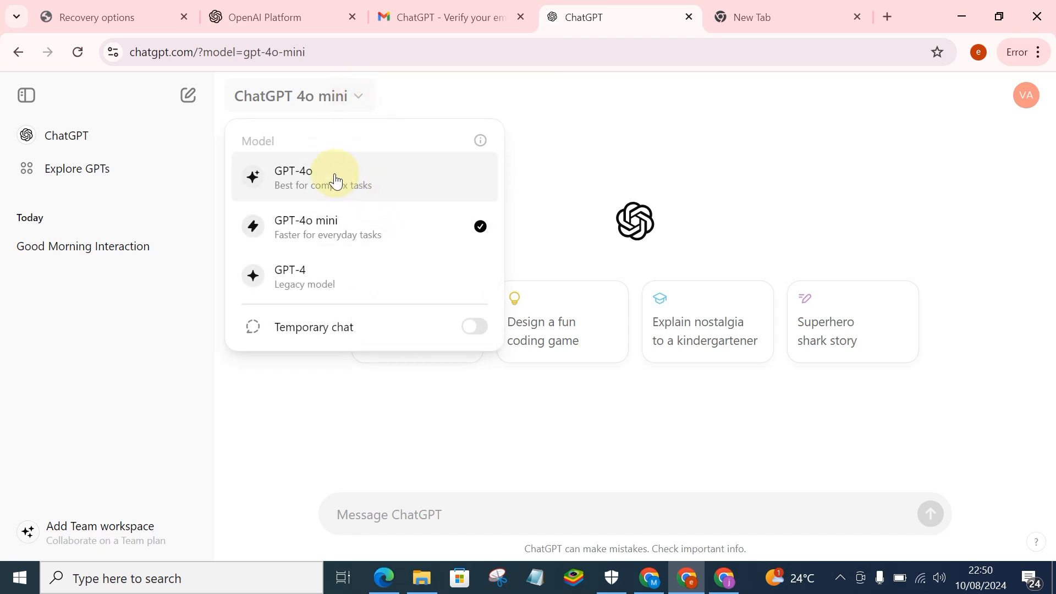
mouse_move(354, 191)
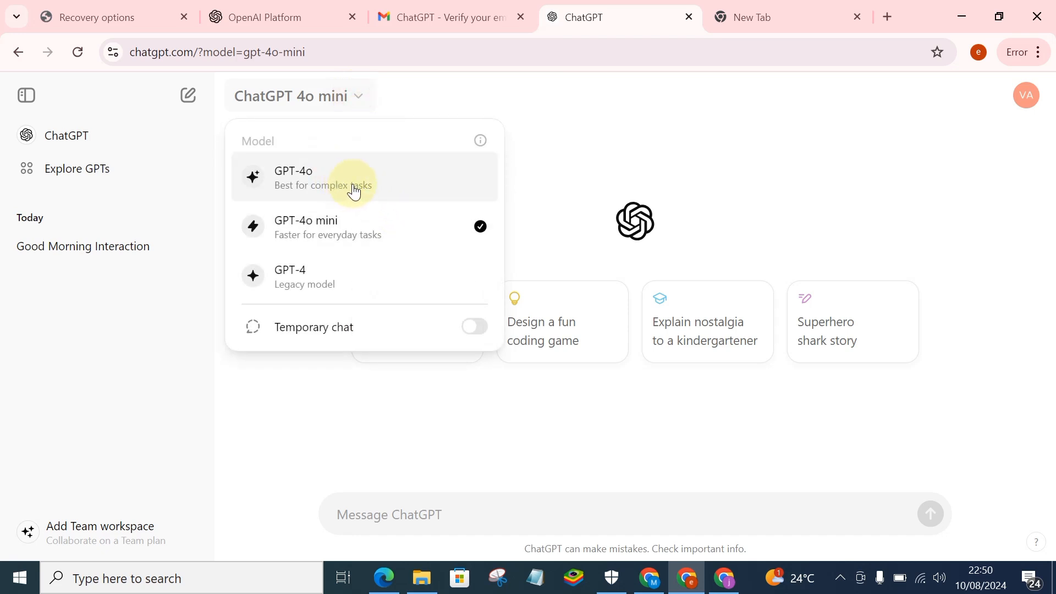
mouse_move(372, 203)
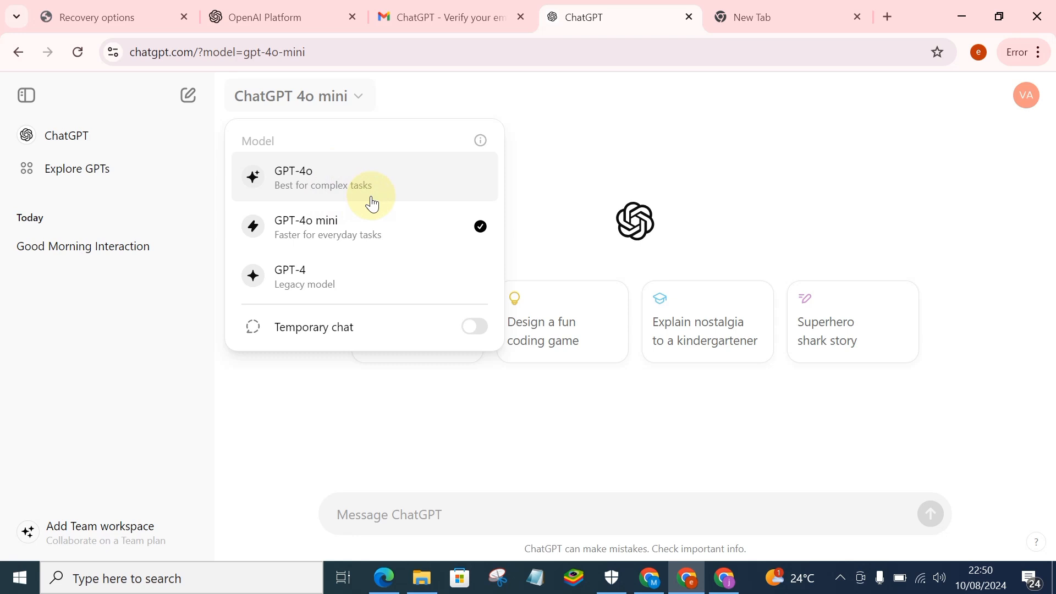
mouse_move(321, 276)
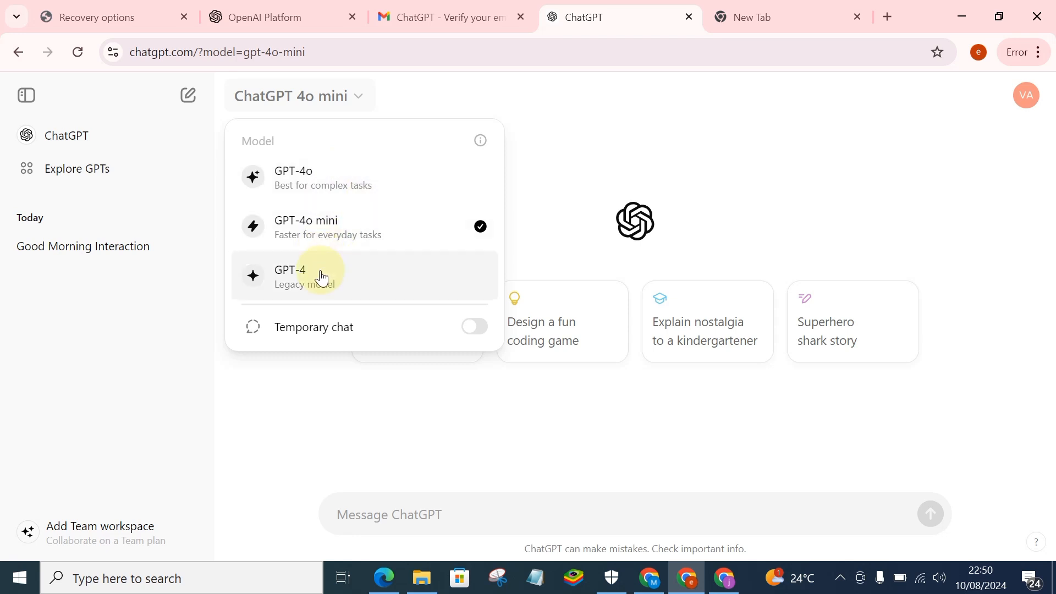
mouse_move(282, 177)
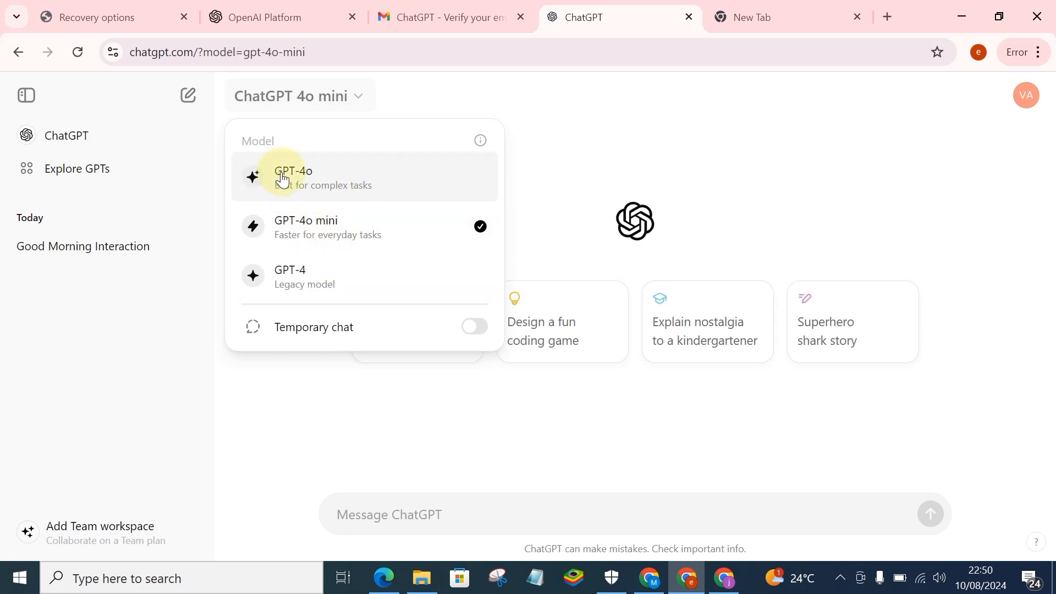
left_click(293, 177)
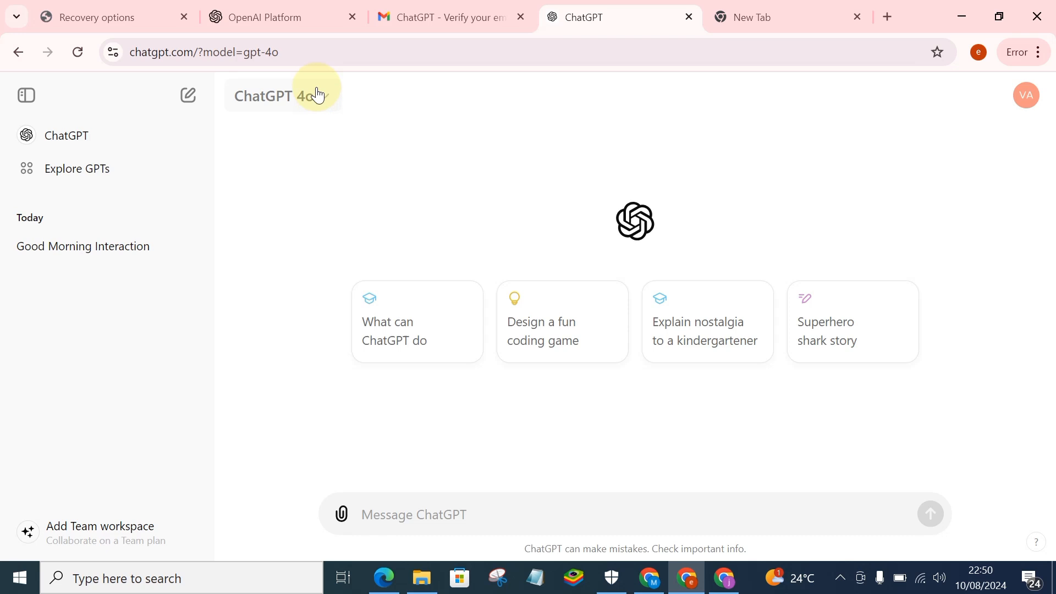
mouse_move(404, 431)
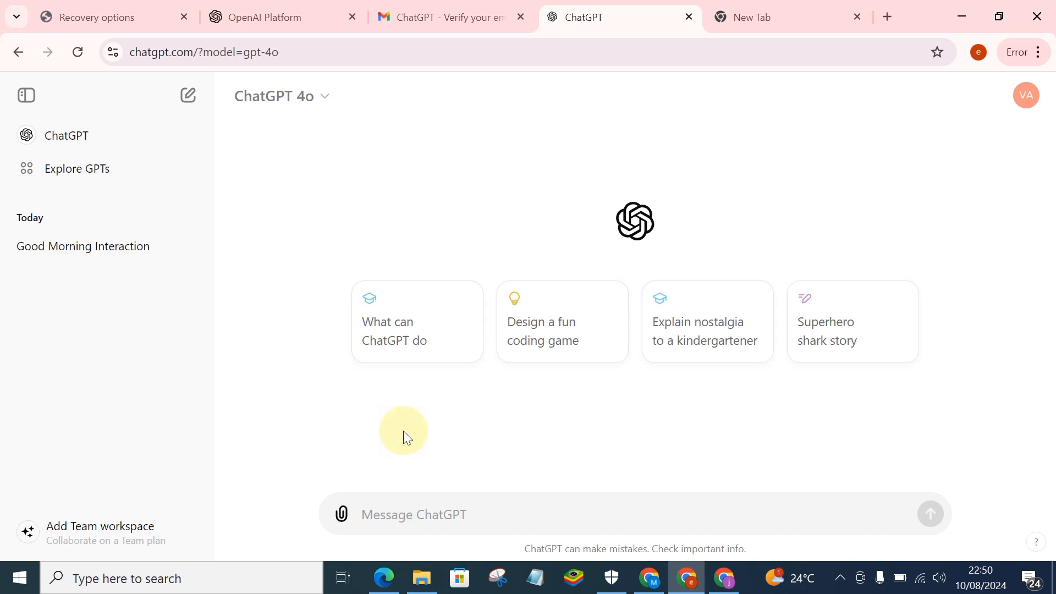
mouse_move(441, 522)
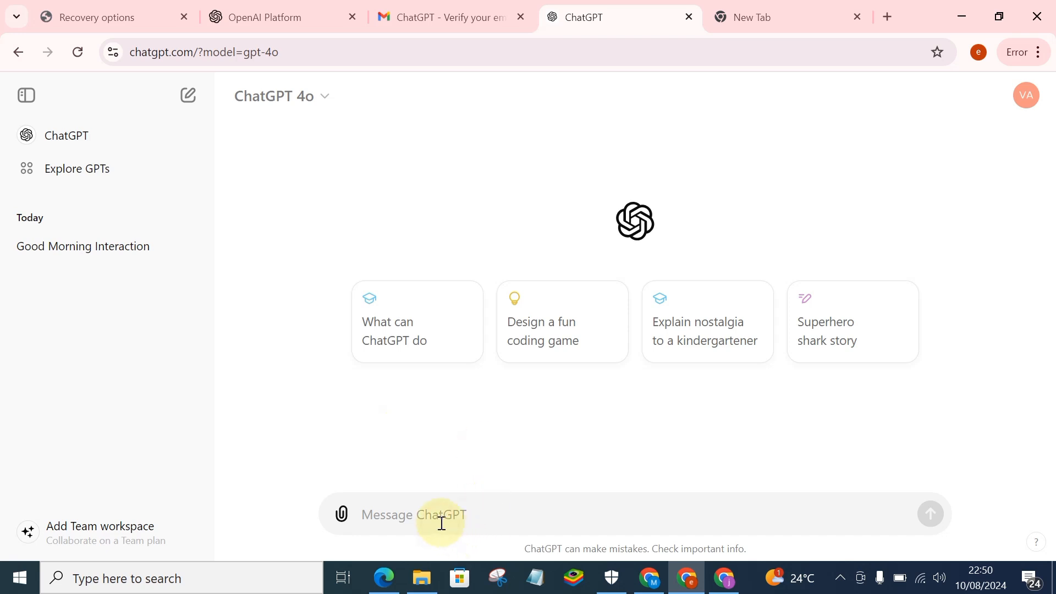
Send GPT-4o the request 'please generate a very beautiful image on a diabetic diet recipes'
type("p")
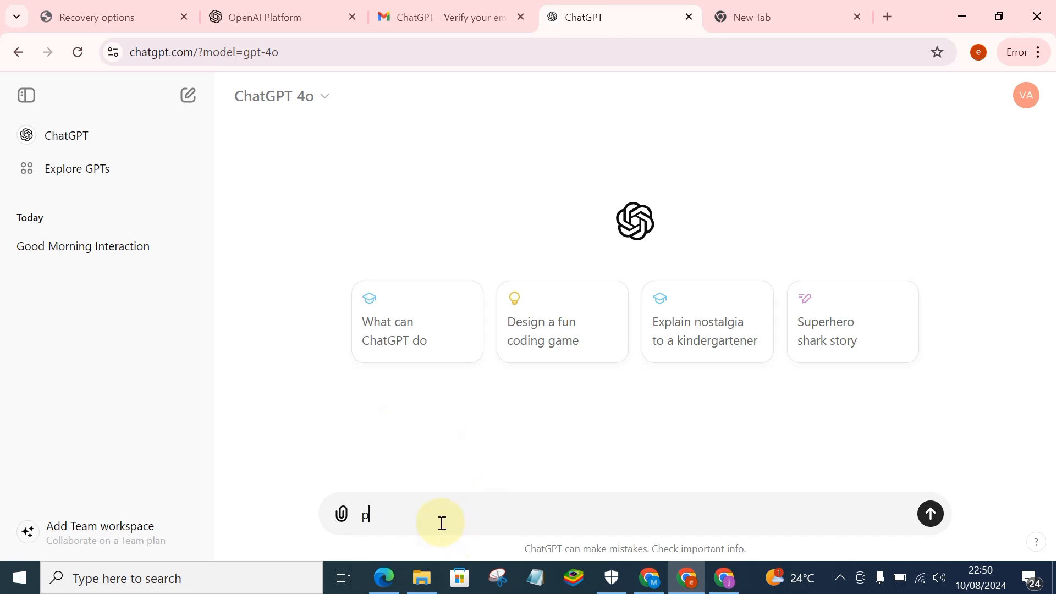
type("lease i wan")
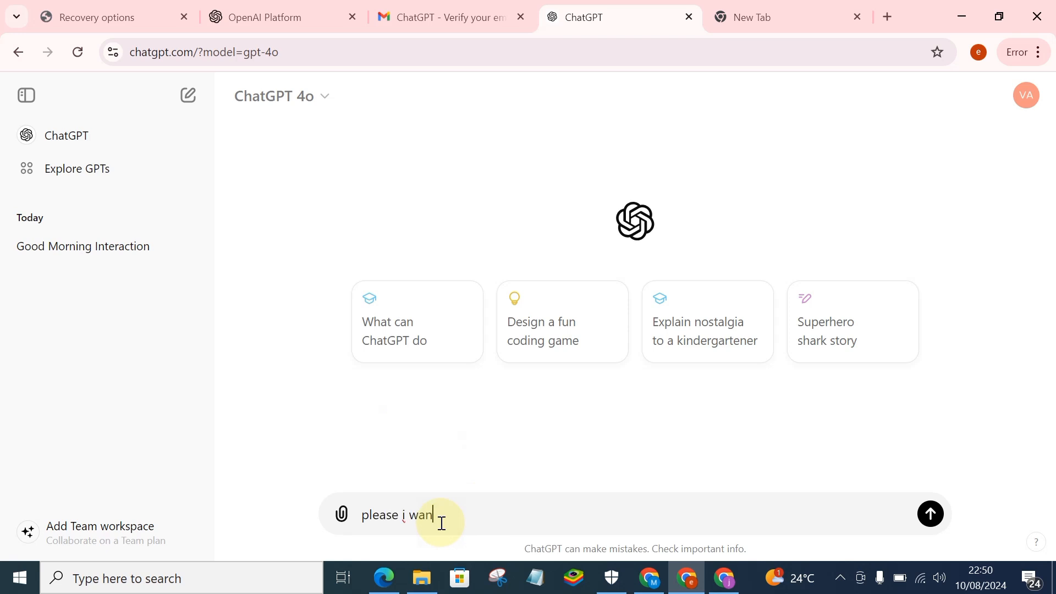
type("t you t")
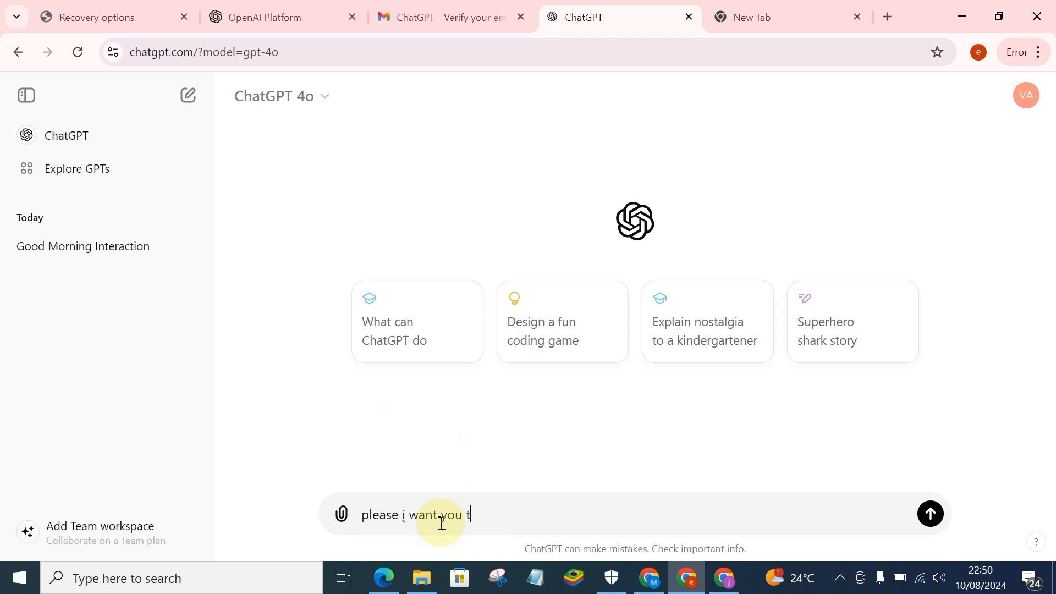
type("o gener")
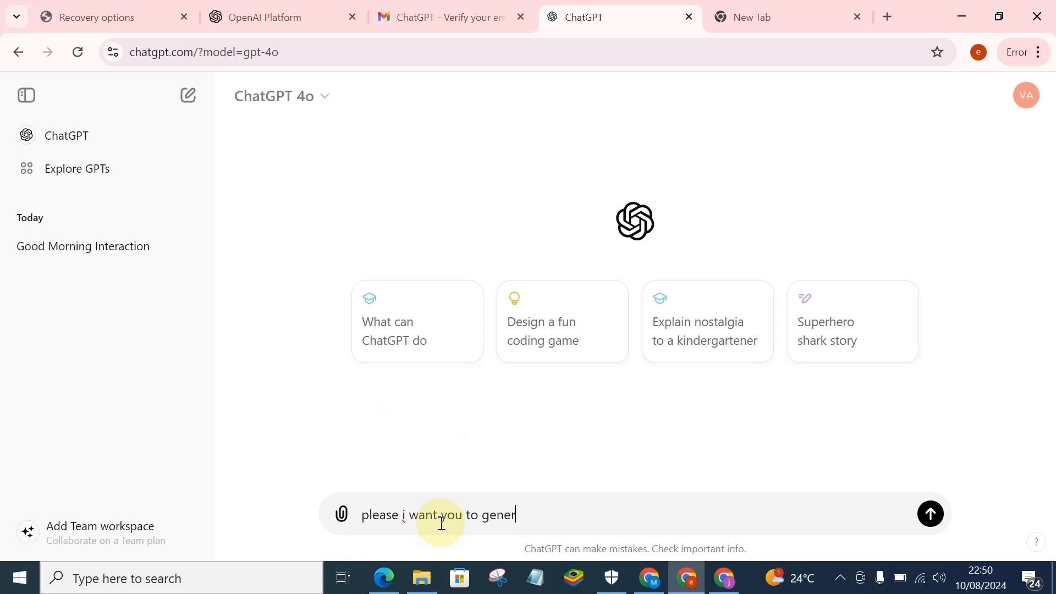
type("ate")
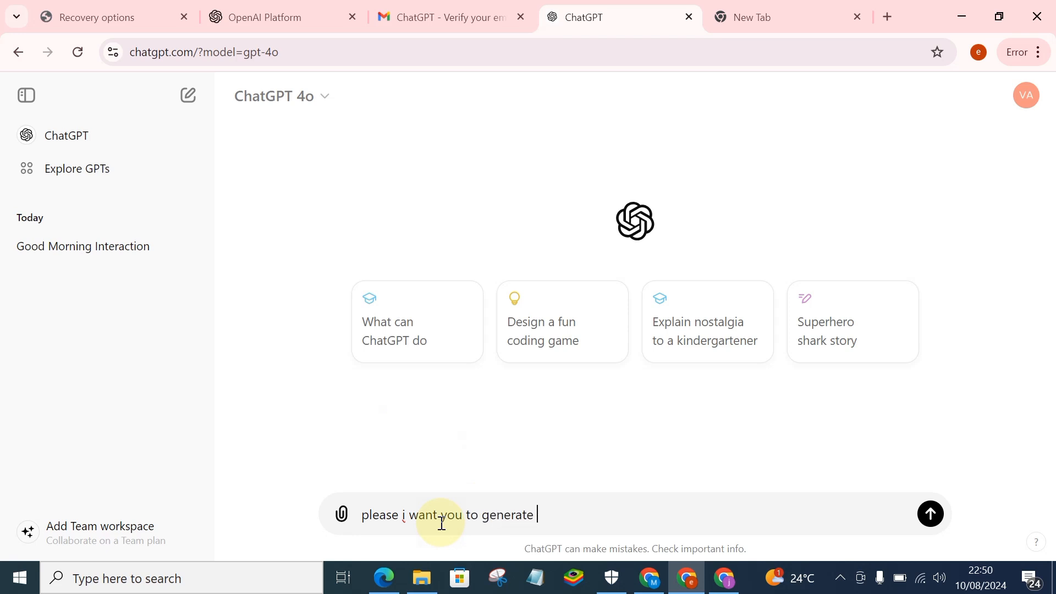
type("an")
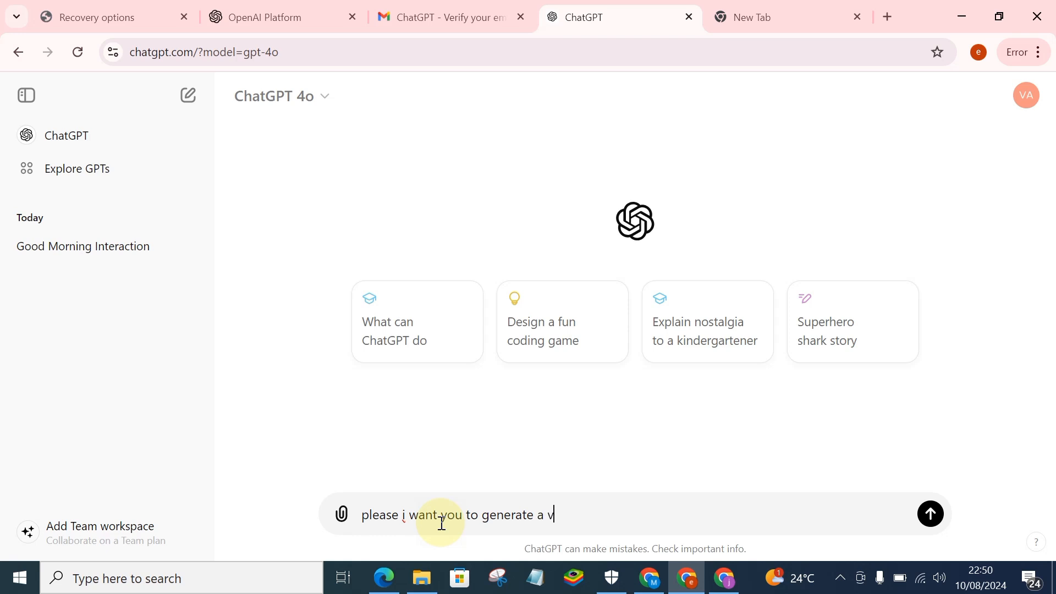
type("ery b")
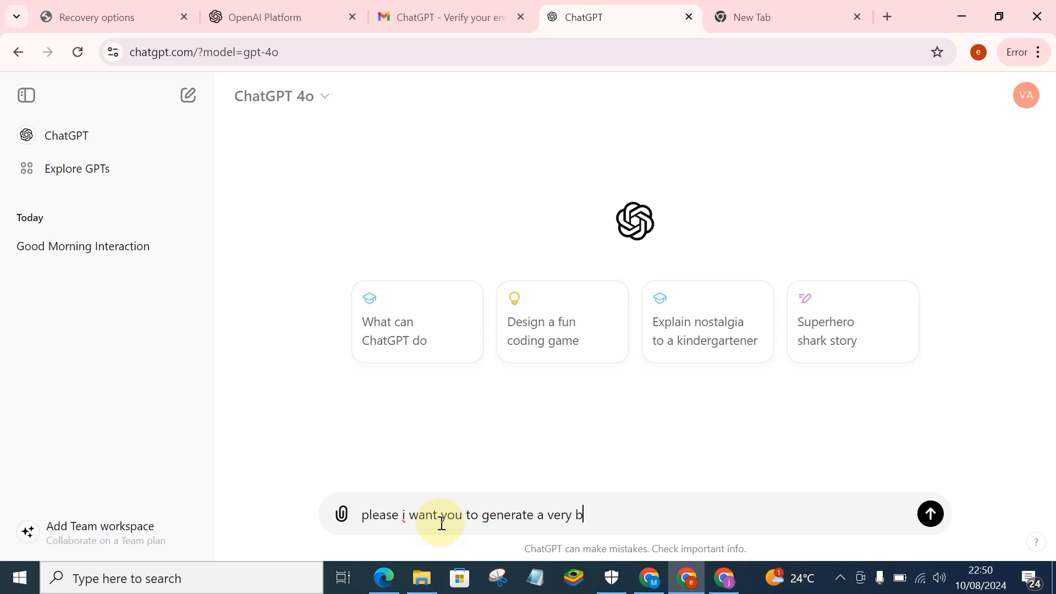
type("eau")
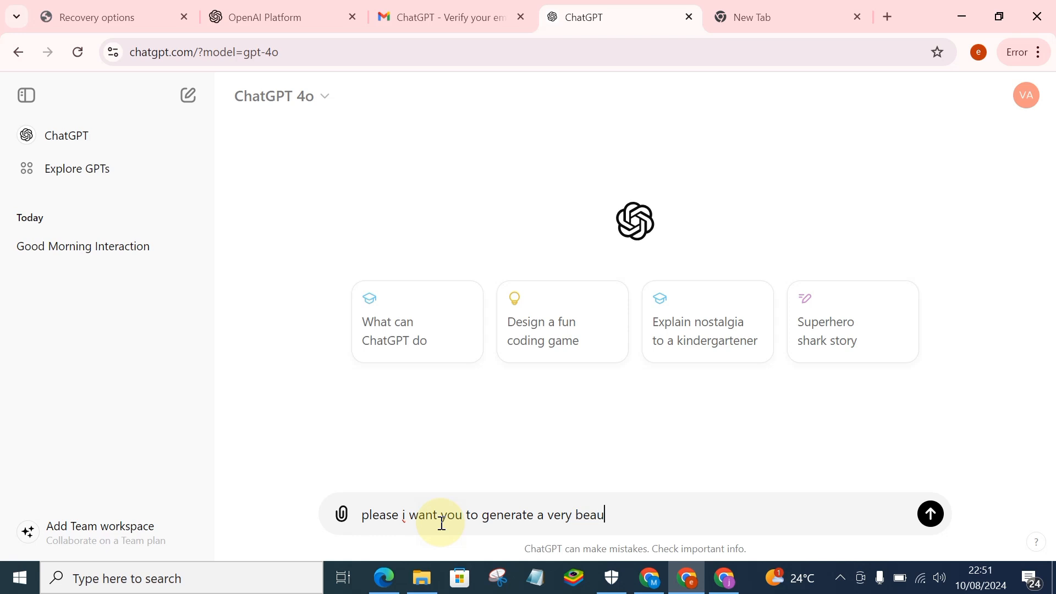
type("tiful")
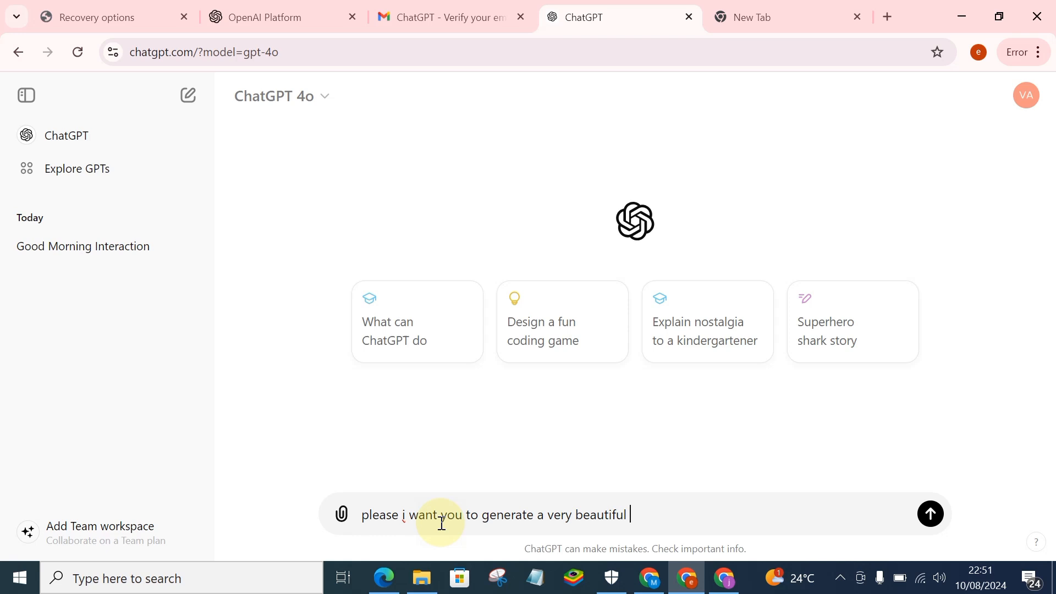
type("image")
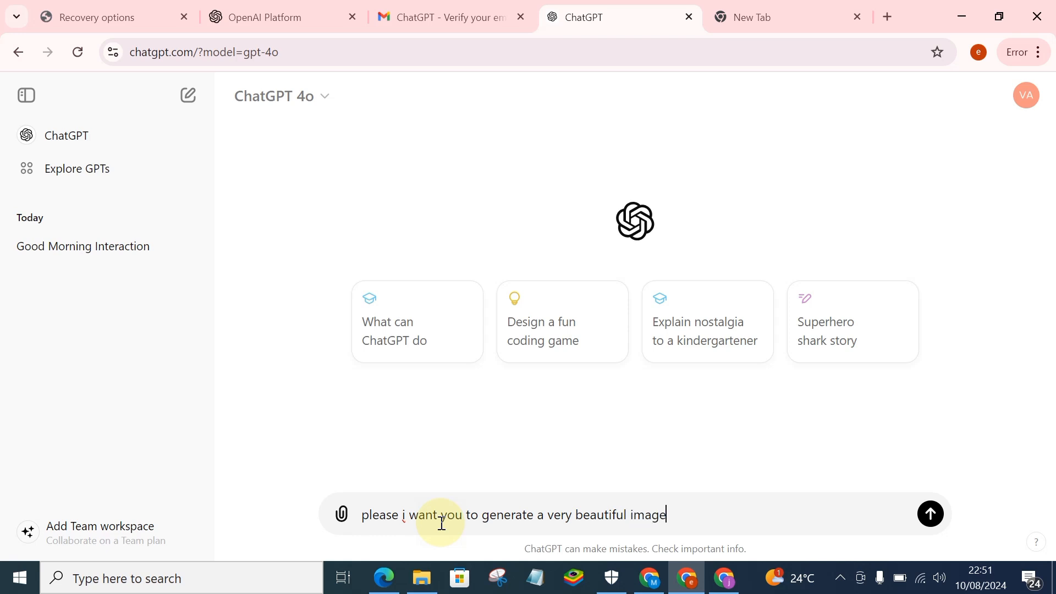
type("on")
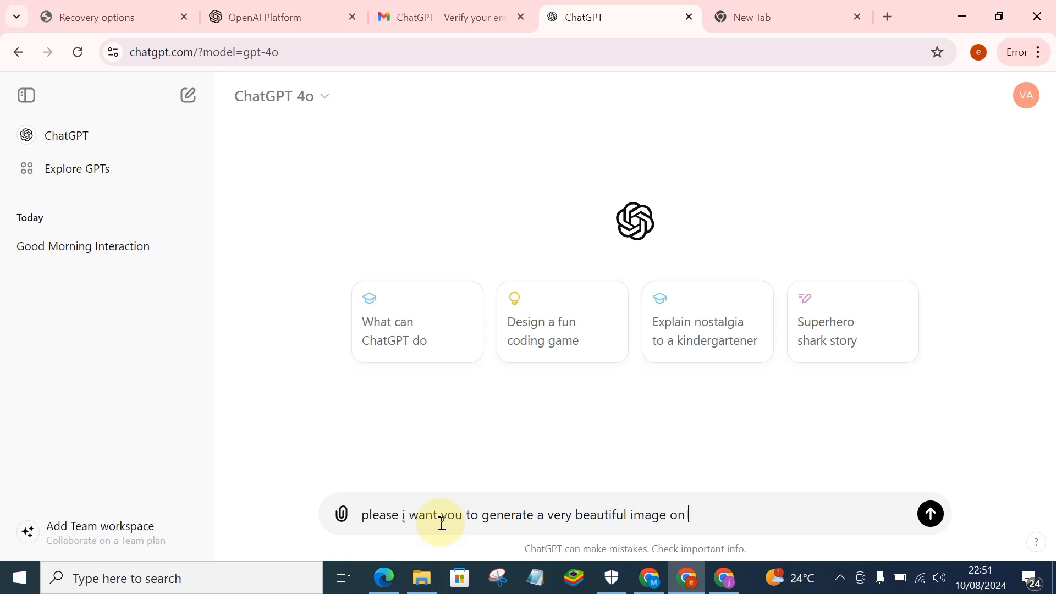
type("a d")
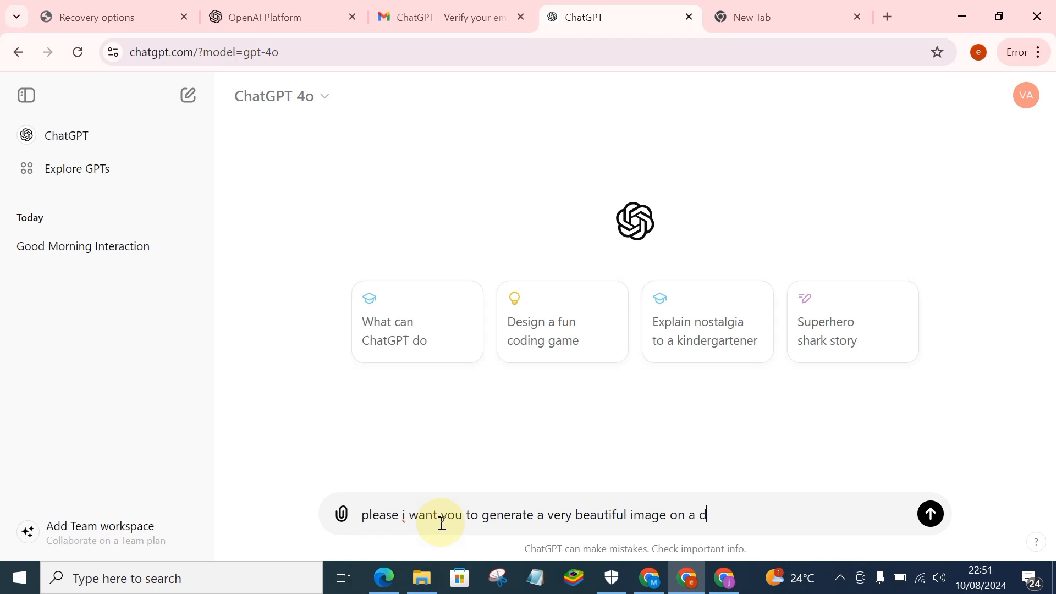
type("iabetc")
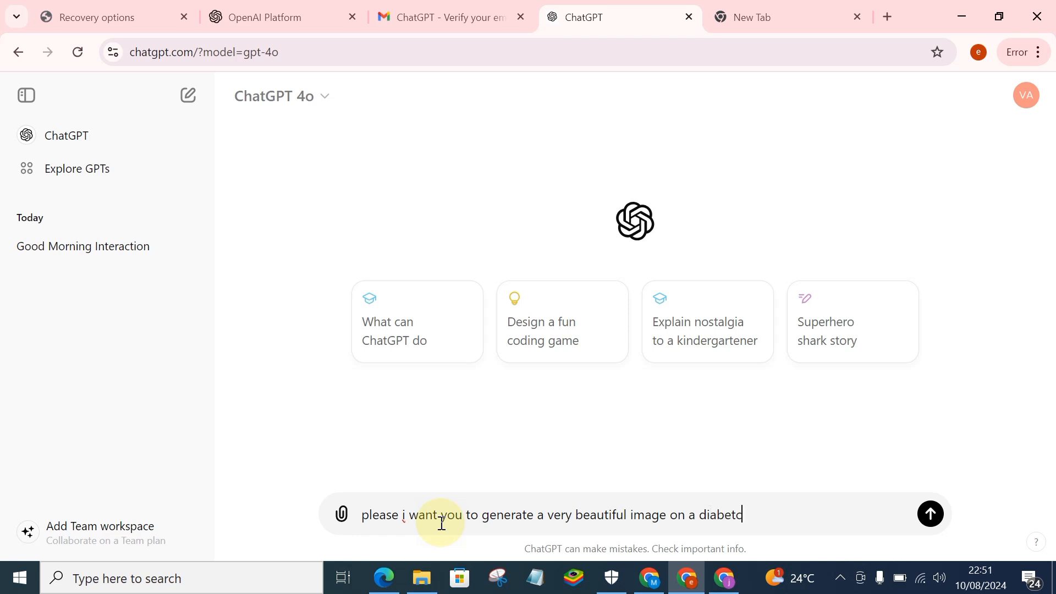
type("ic")
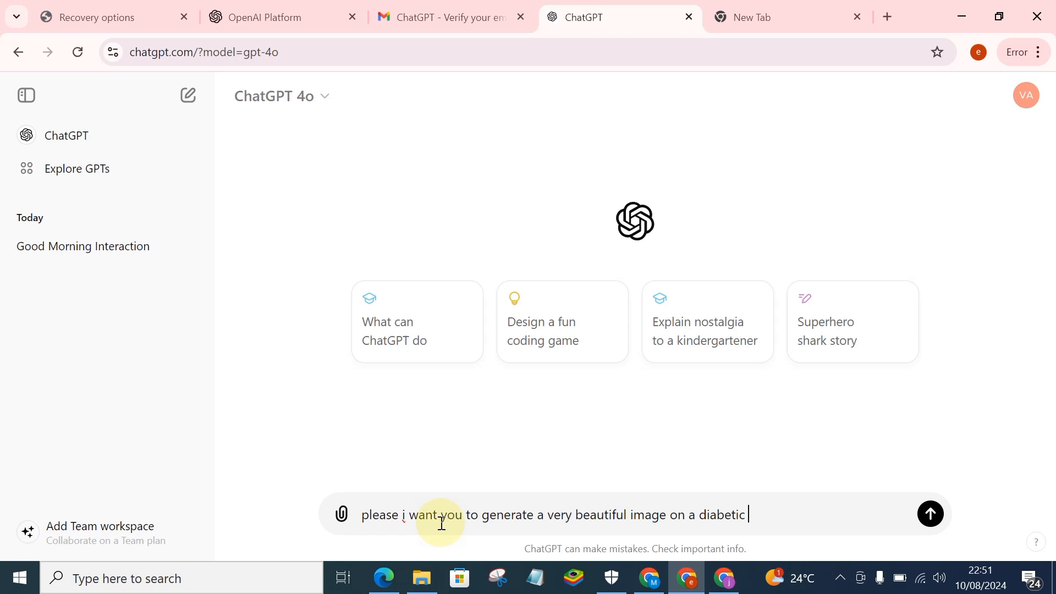
type("di")
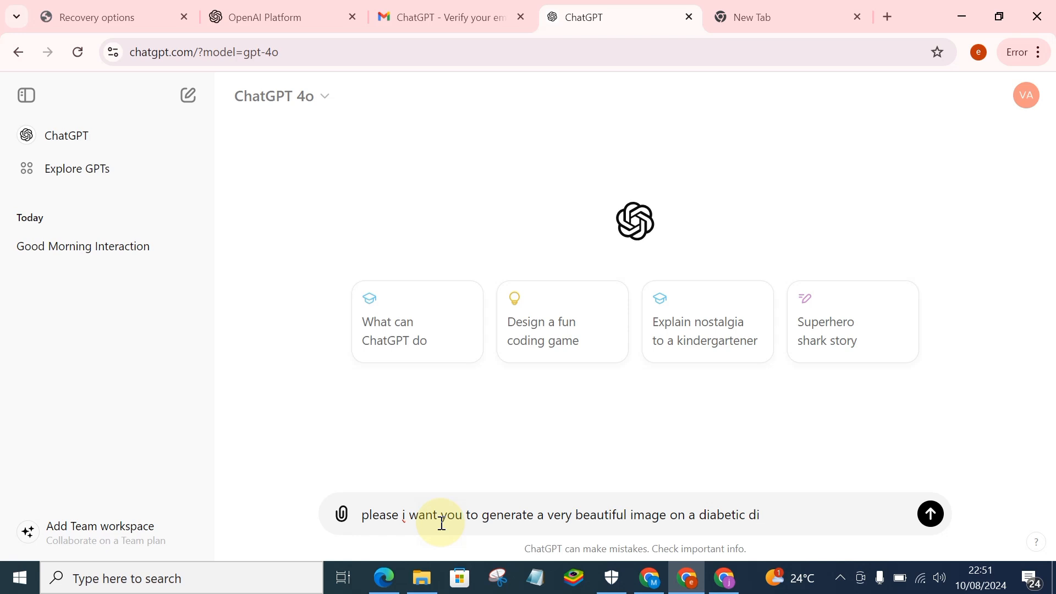
type("et")
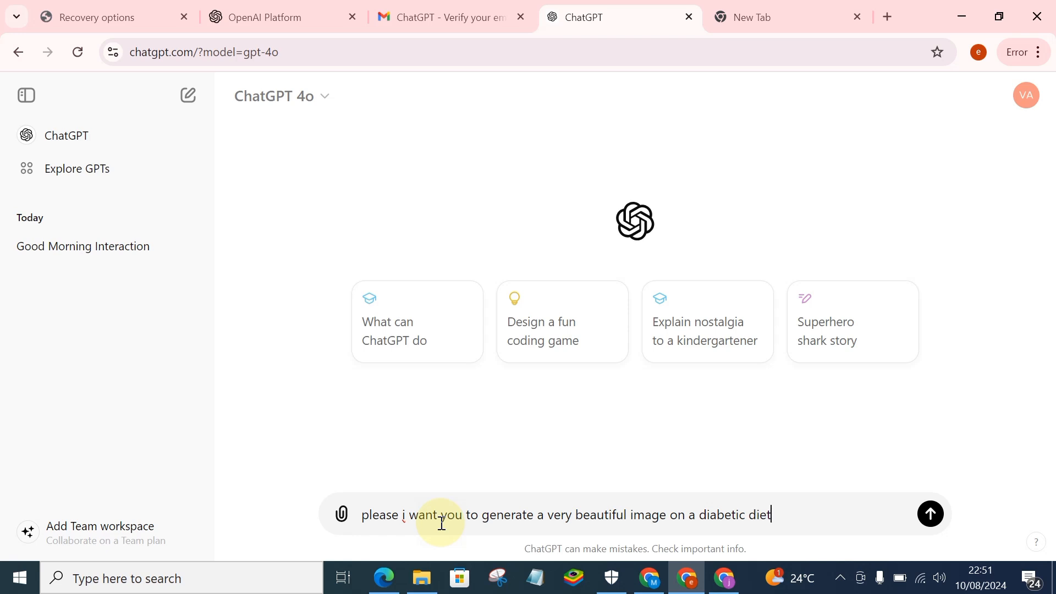
type("reci")
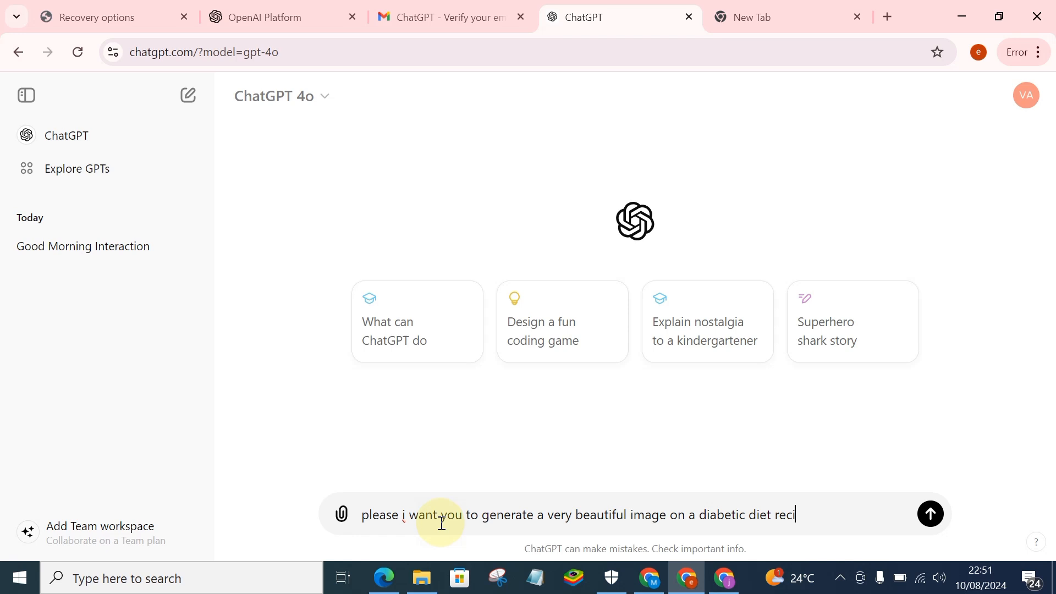
type("pes")
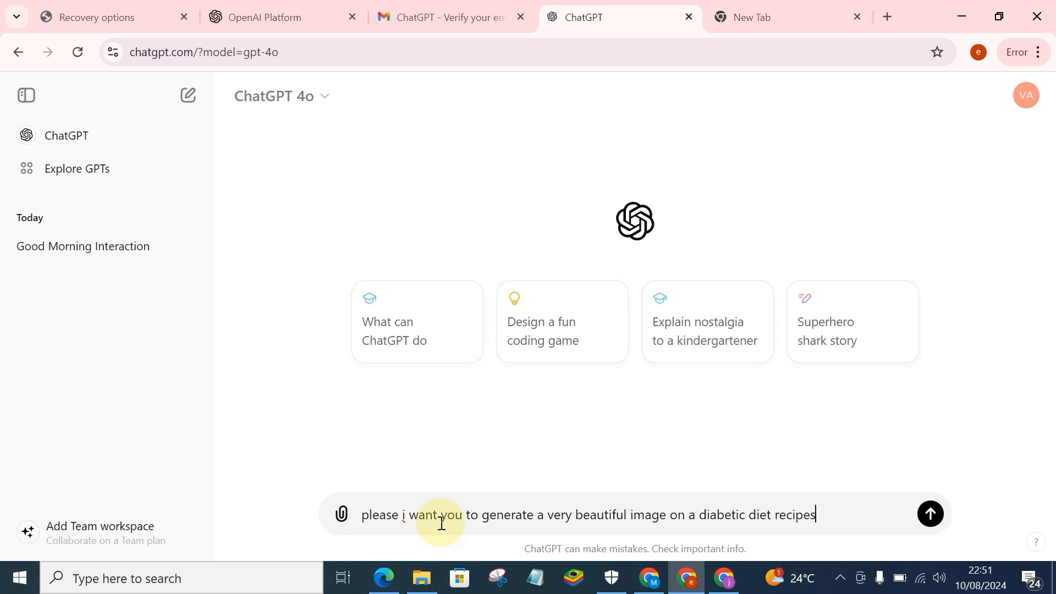
mouse_move(929, 513)
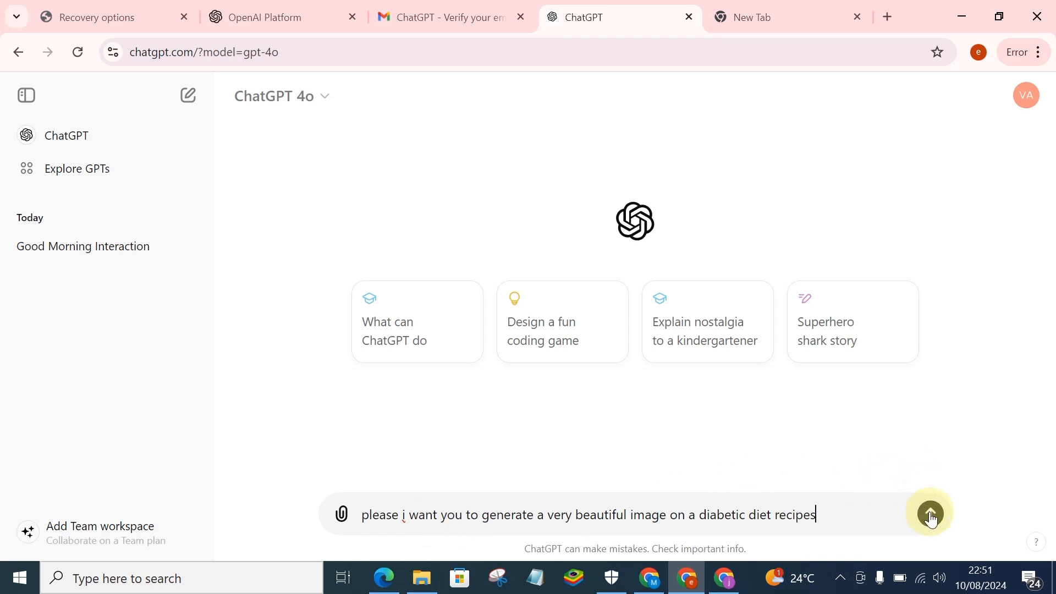
left_click(930, 513)
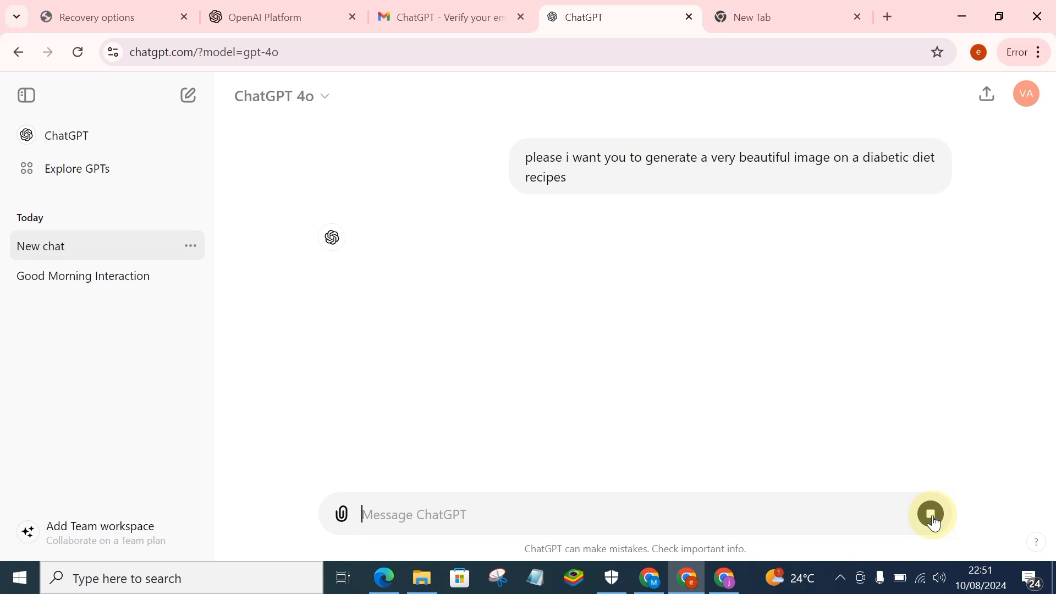
Review the generated diabetic-friendly dishes image and its short caption in the reply
left_click(931, 514)
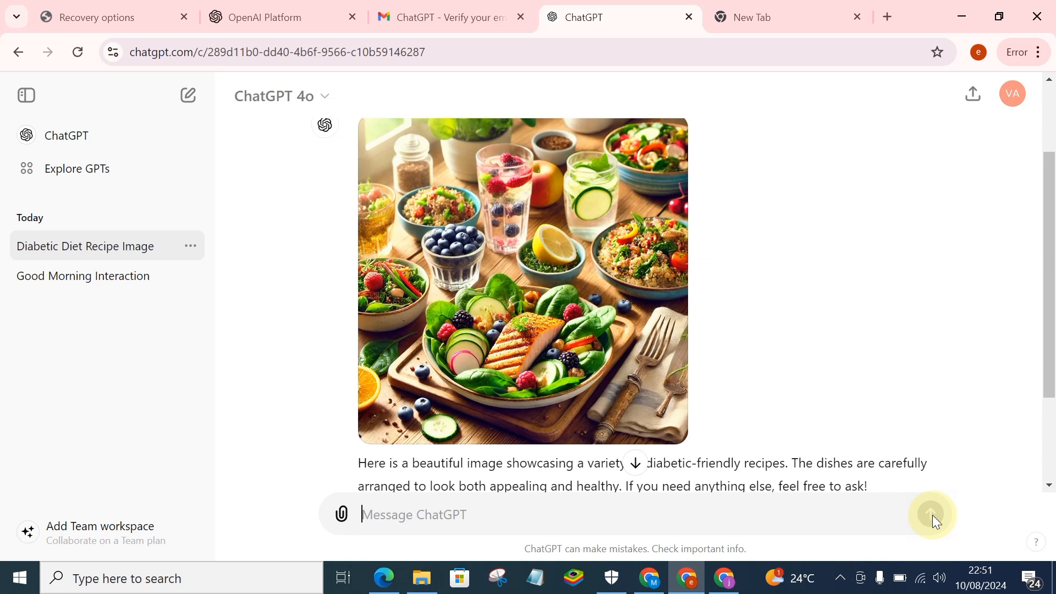
scroll("down", 3)
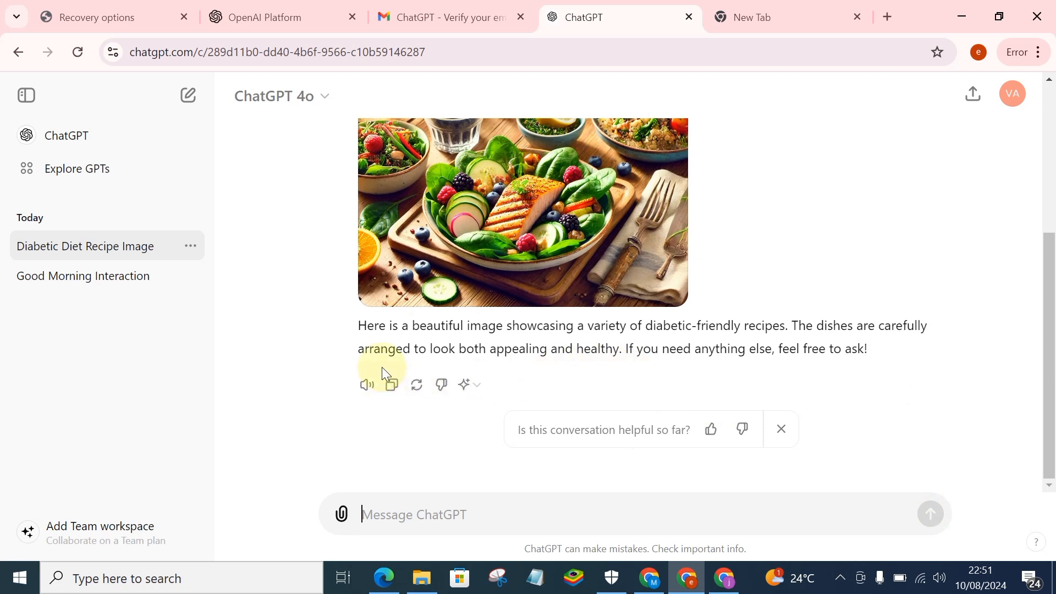
mouse_move(563, 384)
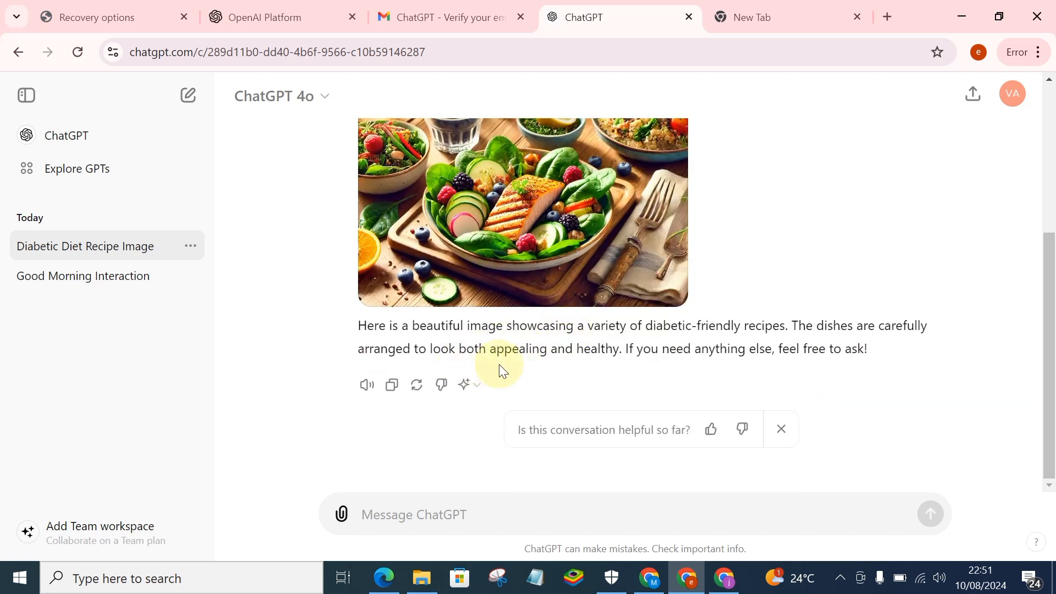
mouse_move(588, 379)
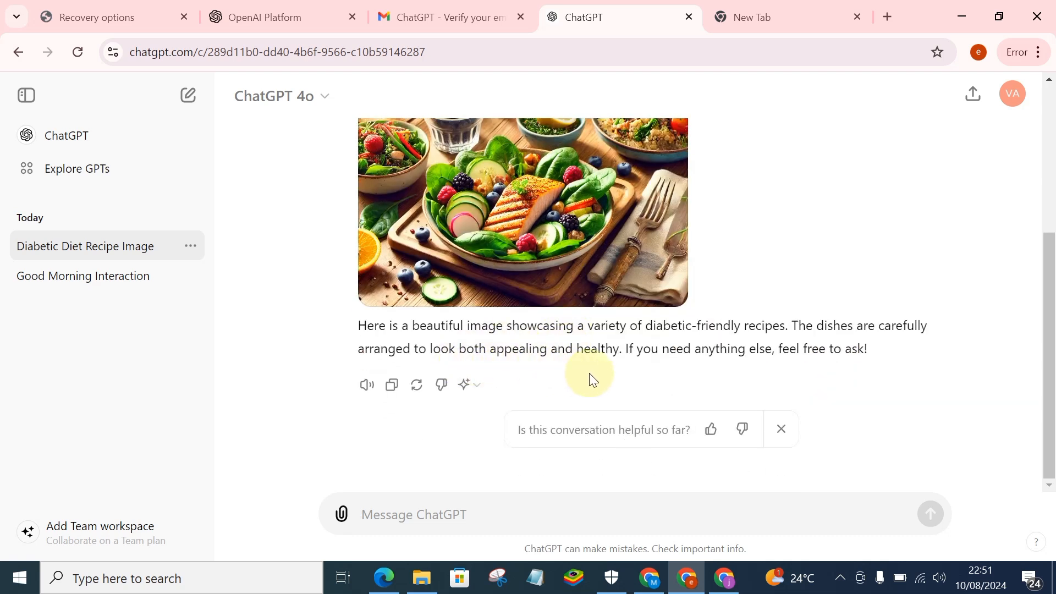
mouse_move(770, 385)
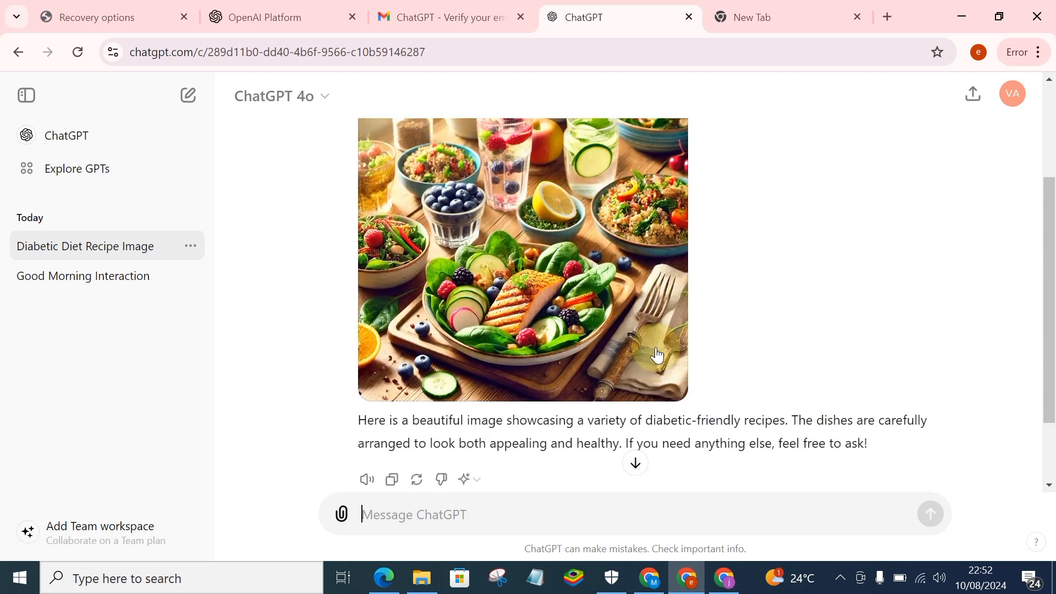
scroll("up", 3)
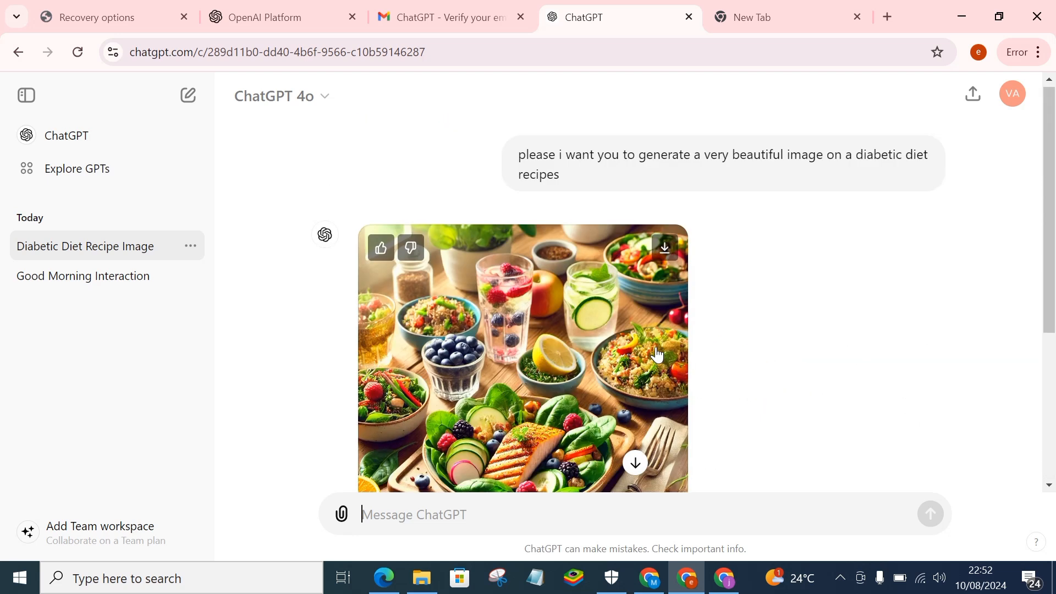
mouse_move(654, 397)
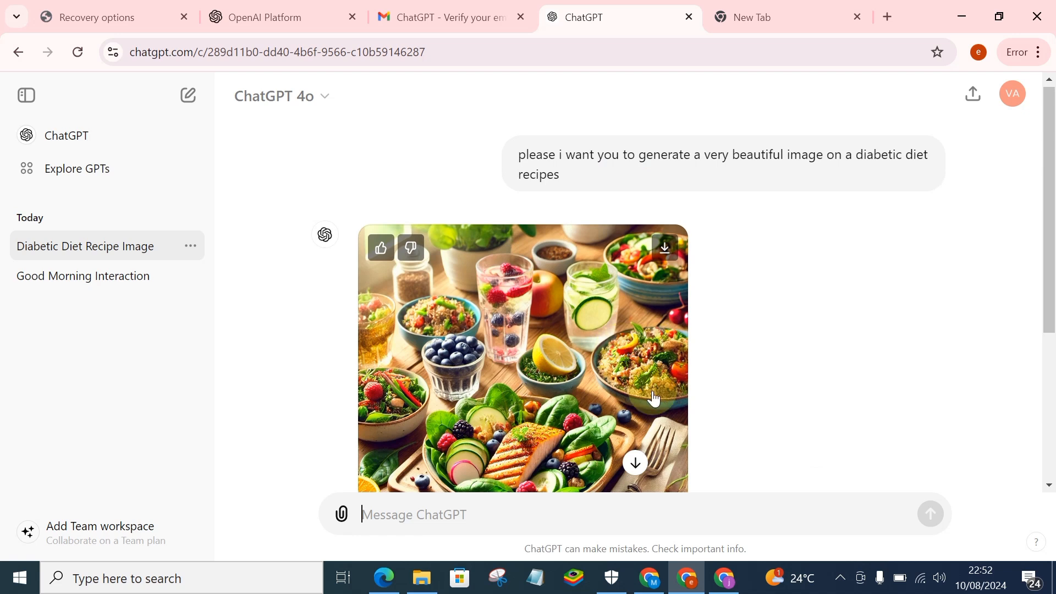
scroll("down", 3)
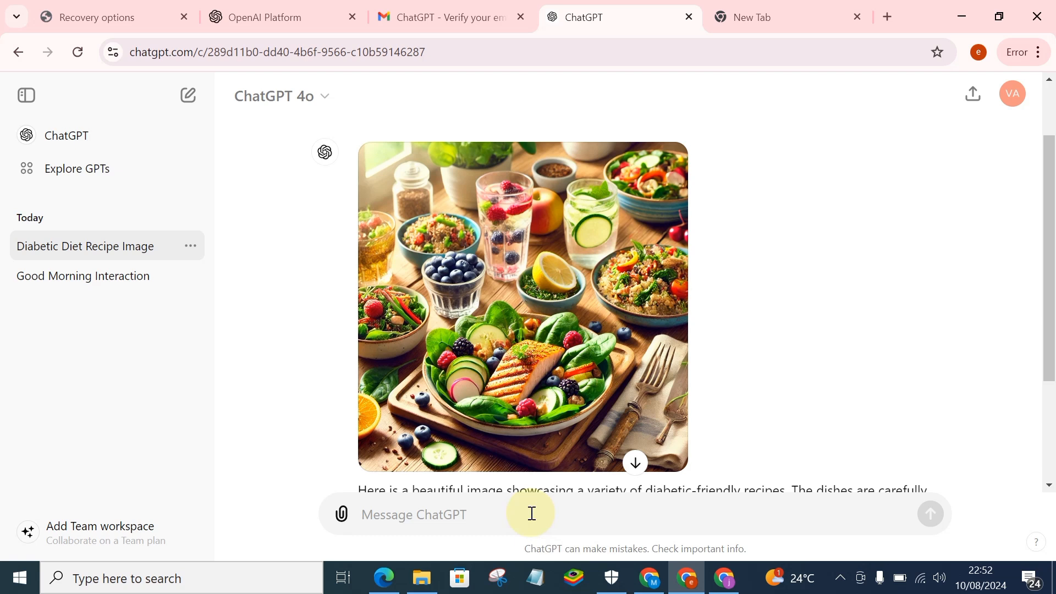
Send the message 'is these image unique and copyright free?' about the generated recipe image
type("is")
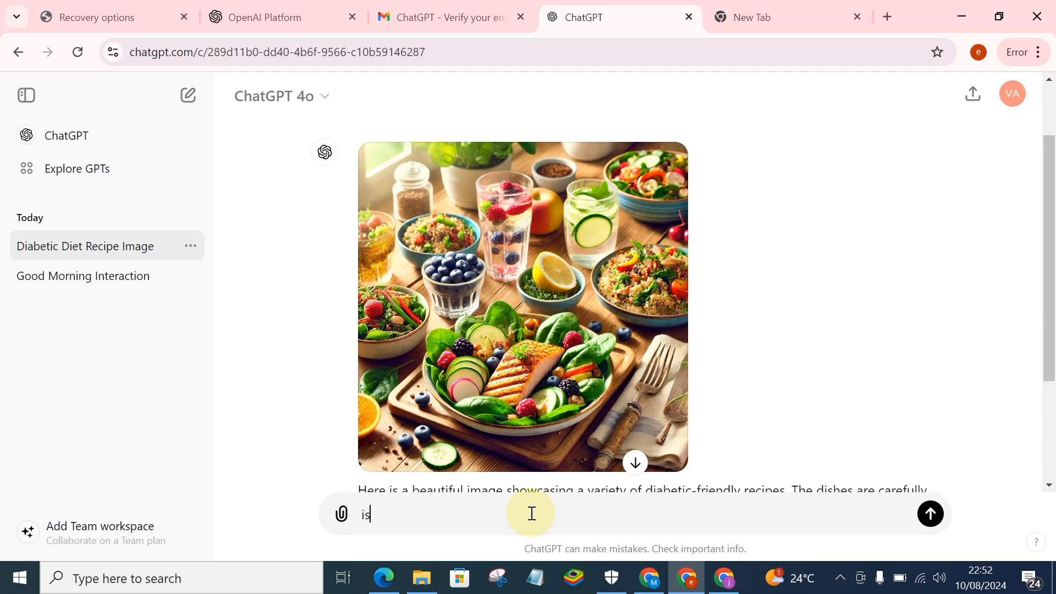
type("these")
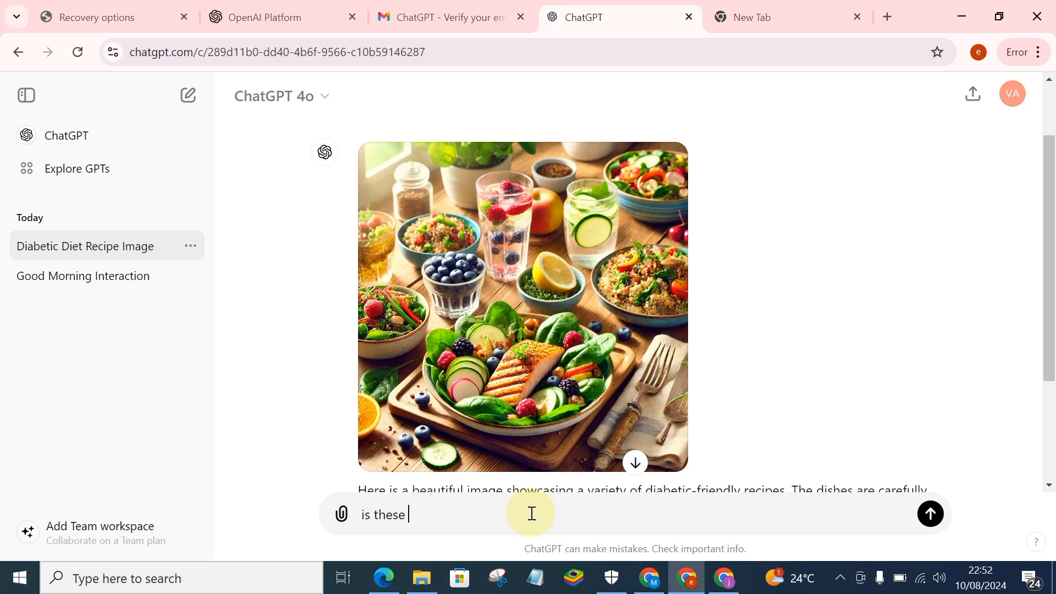
type("image")
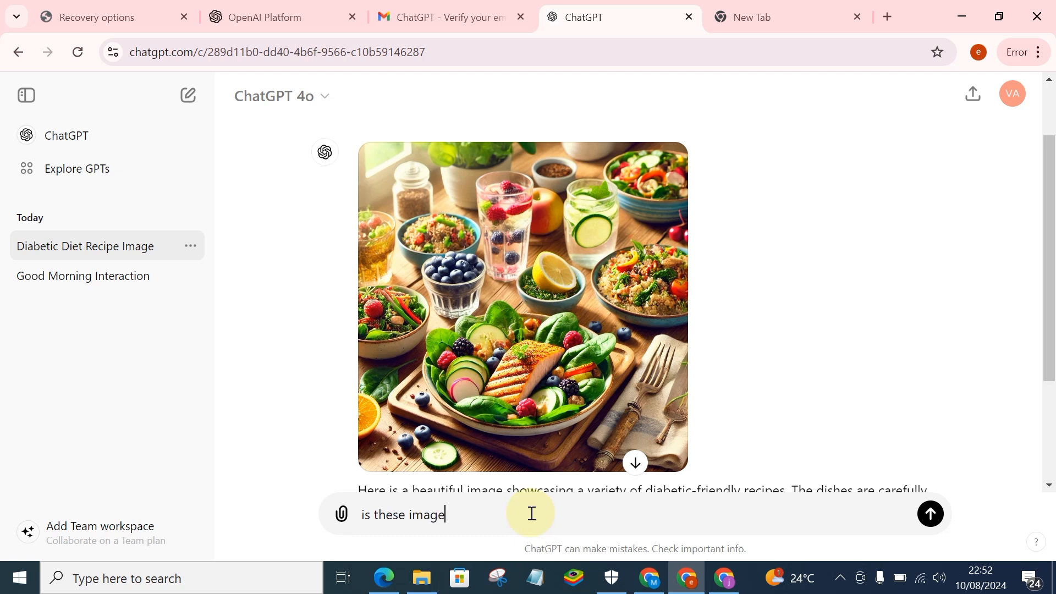
type("uniq")
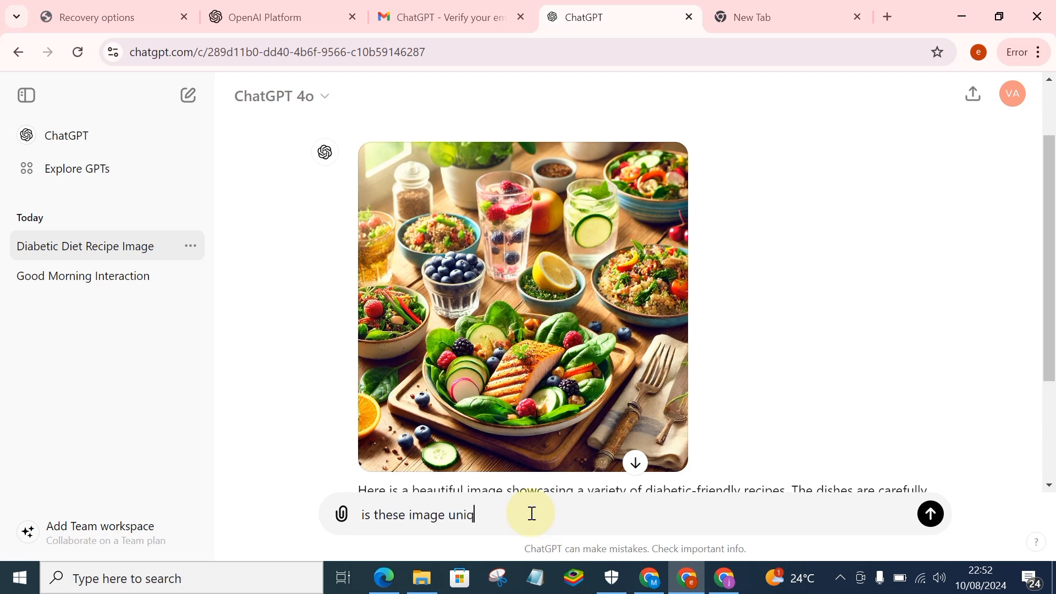
type("ue a")
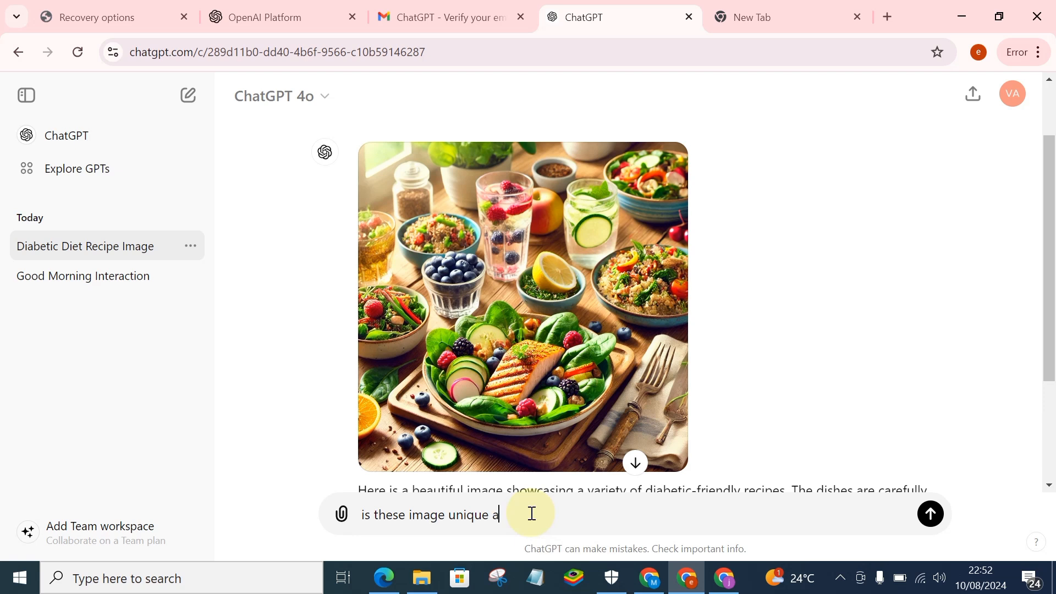
type("nd copy")
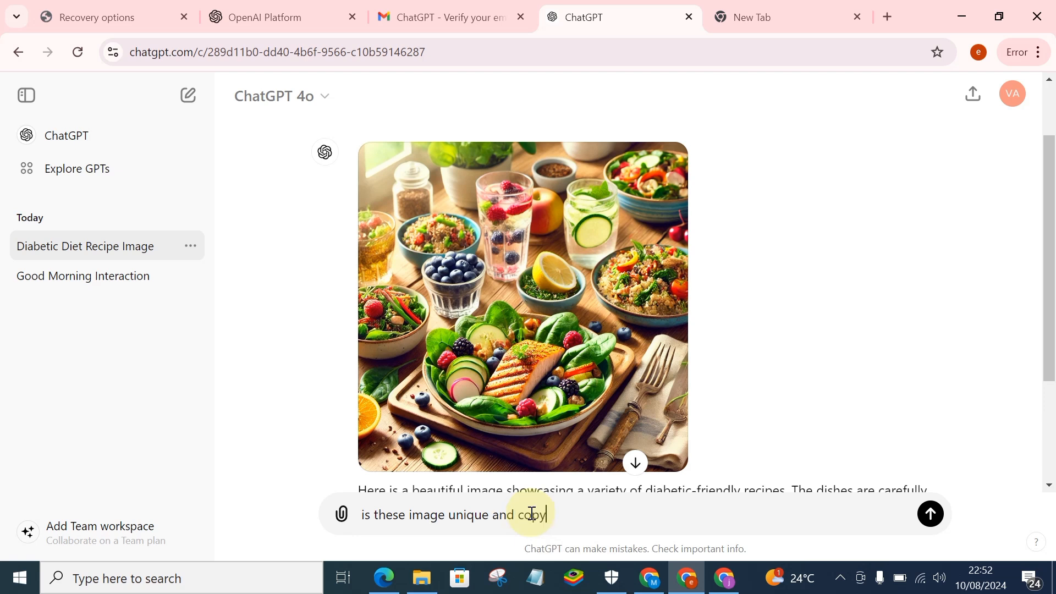
type("right")
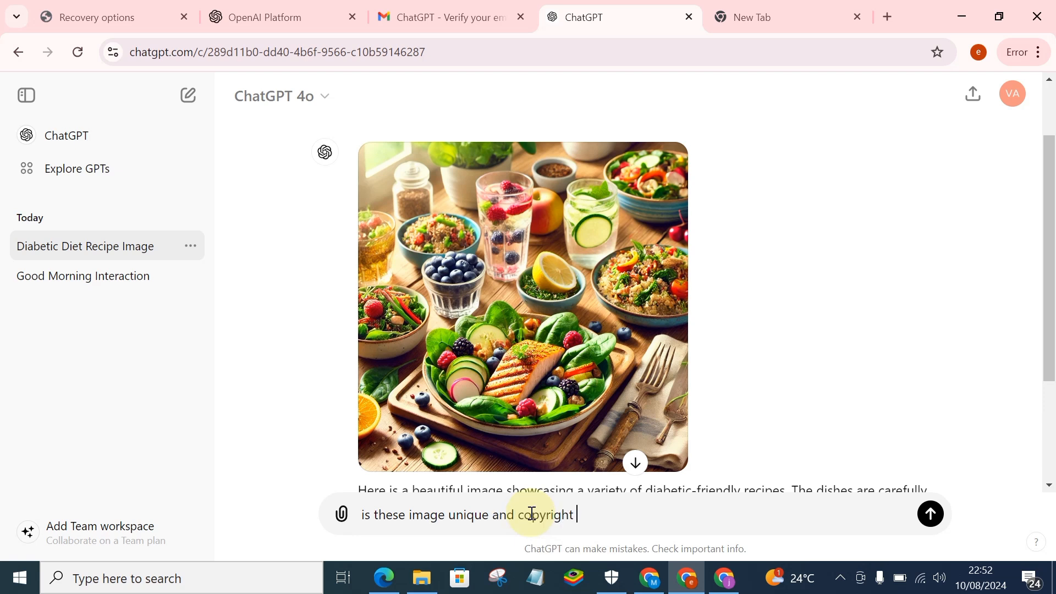
type("free")
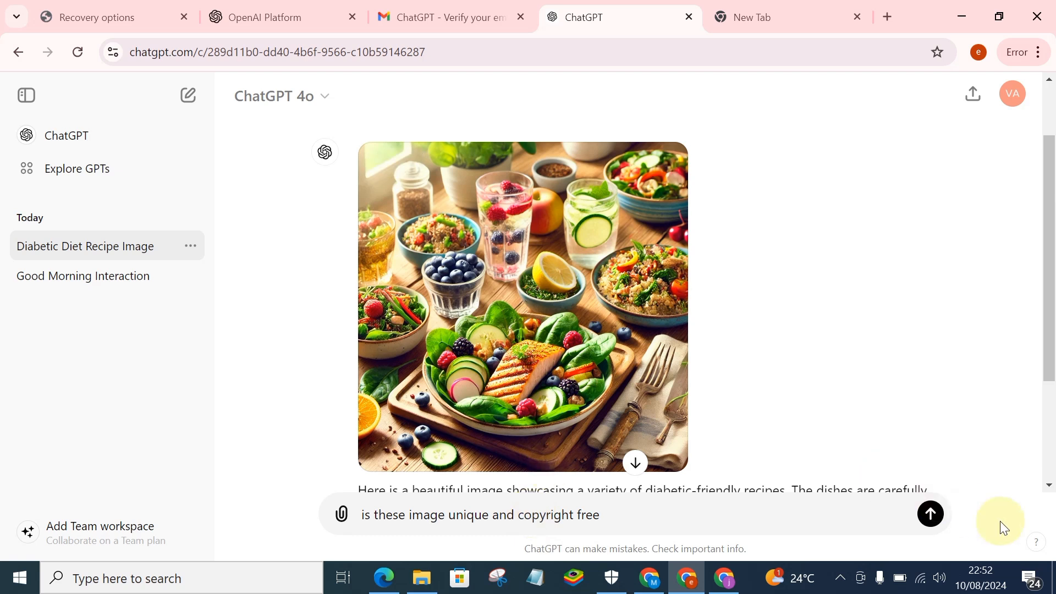
mouse_move(974, 534)
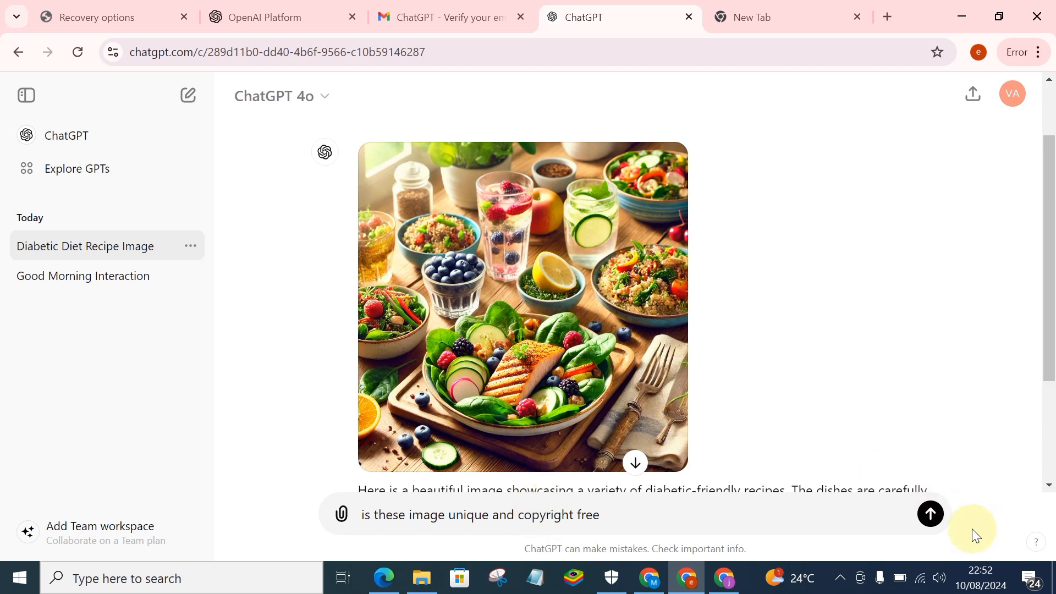
type("?")
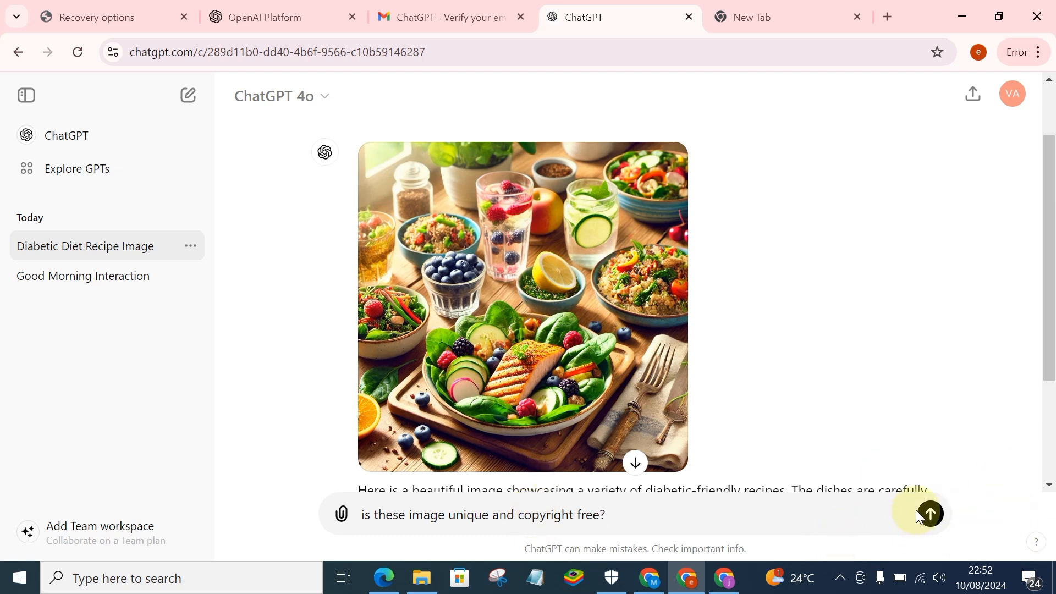
left_click(929, 513)
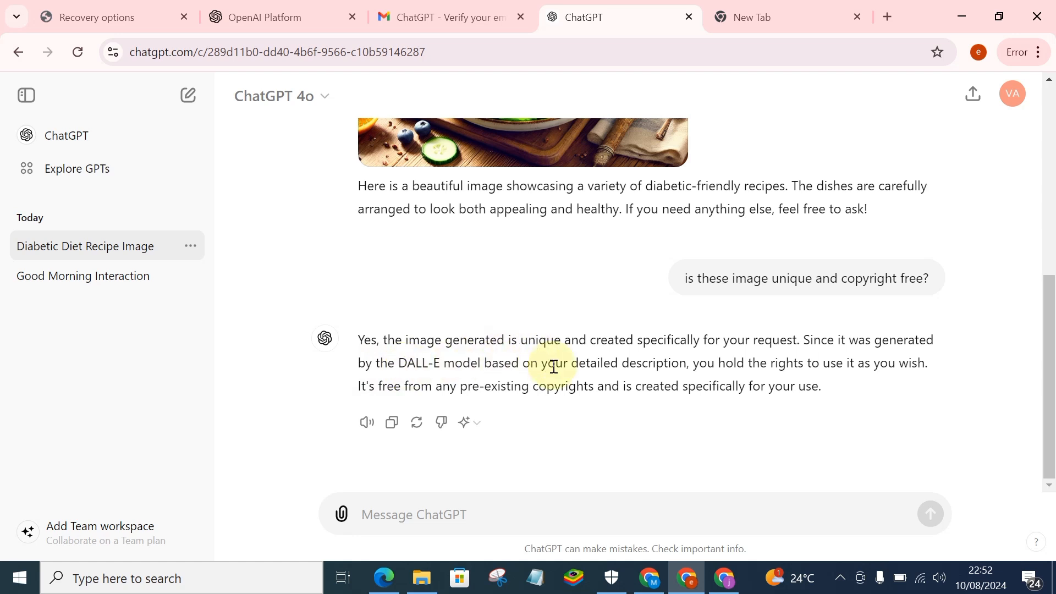
mouse_move(718, 362)
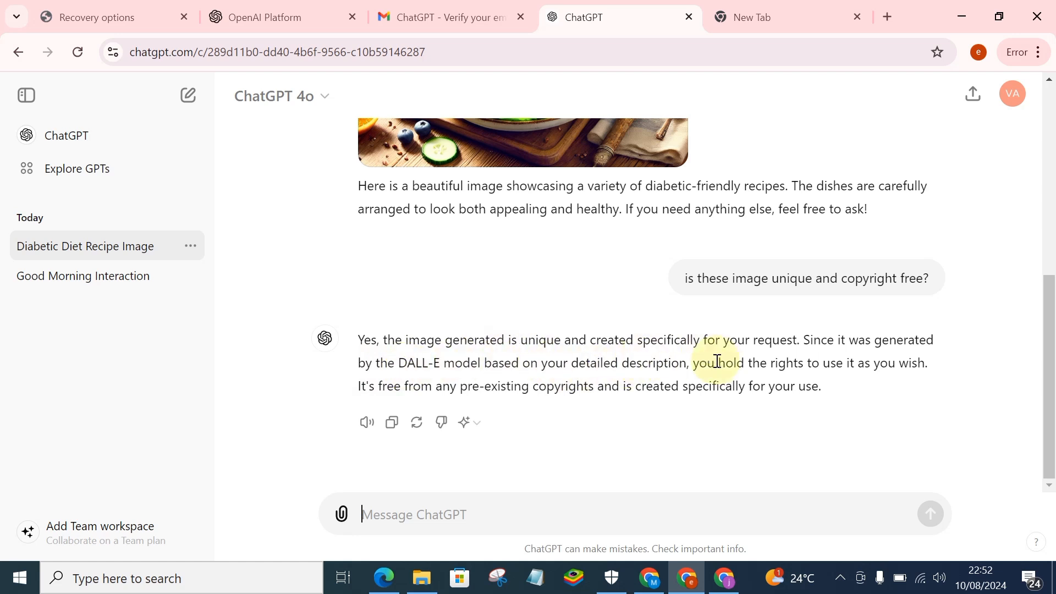
mouse_move(965, 362)
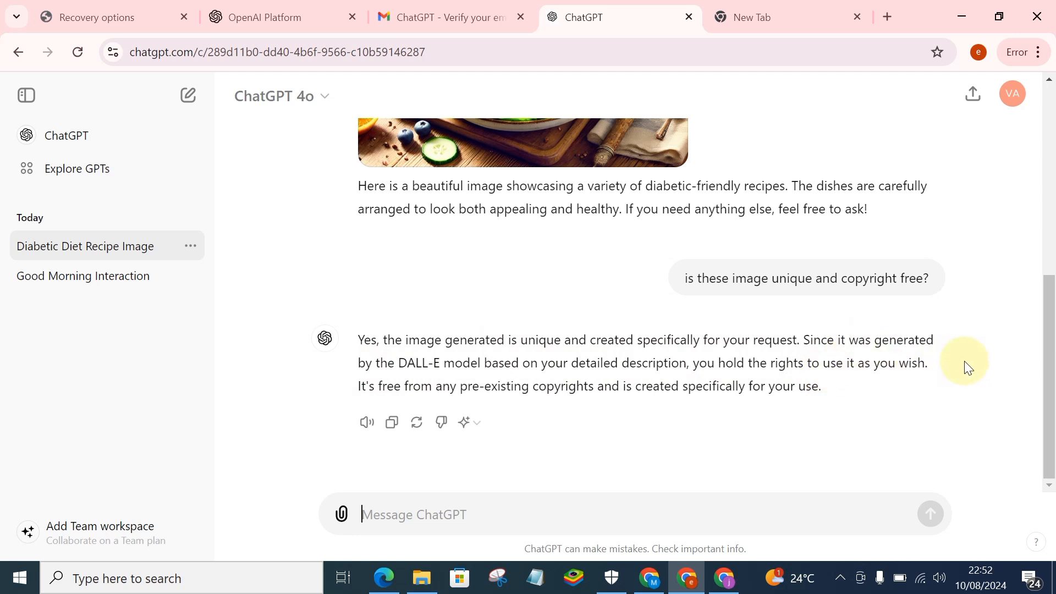
mouse_move(546, 377)
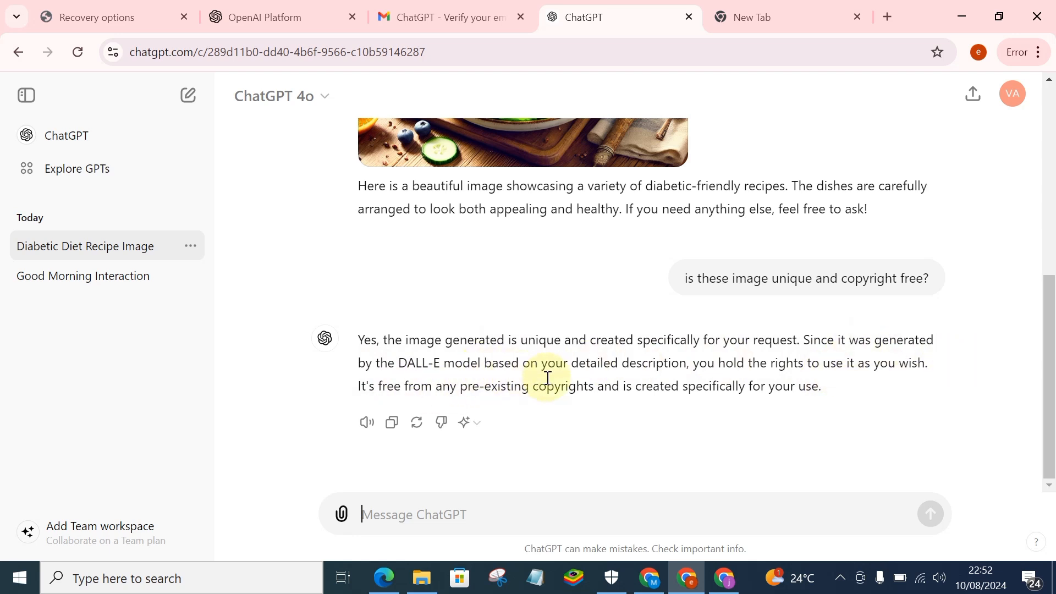
mouse_move(738, 375)
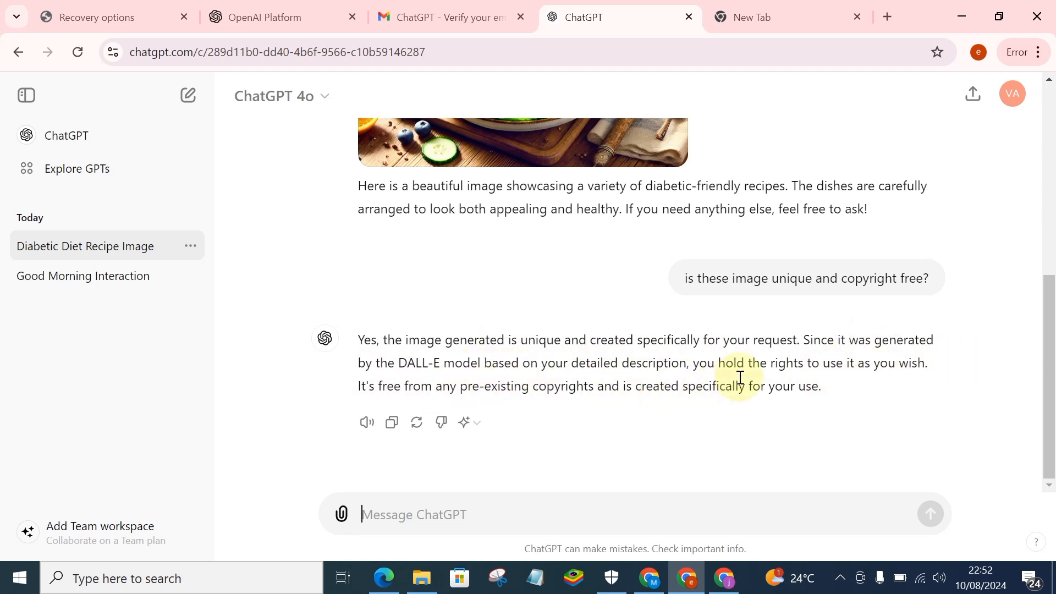
mouse_move(884, 375)
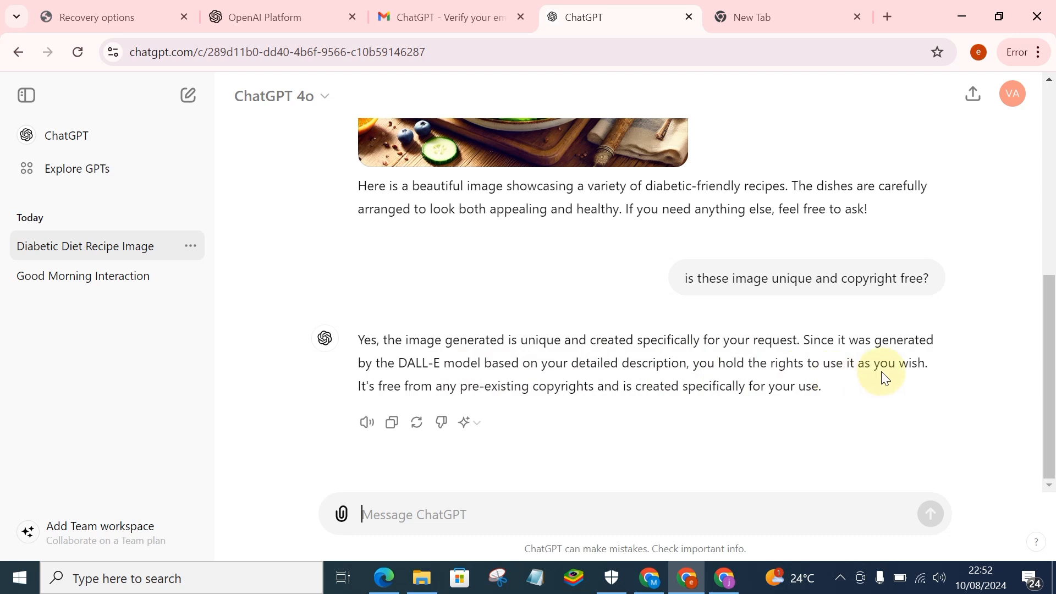
mouse_move(509, 413)
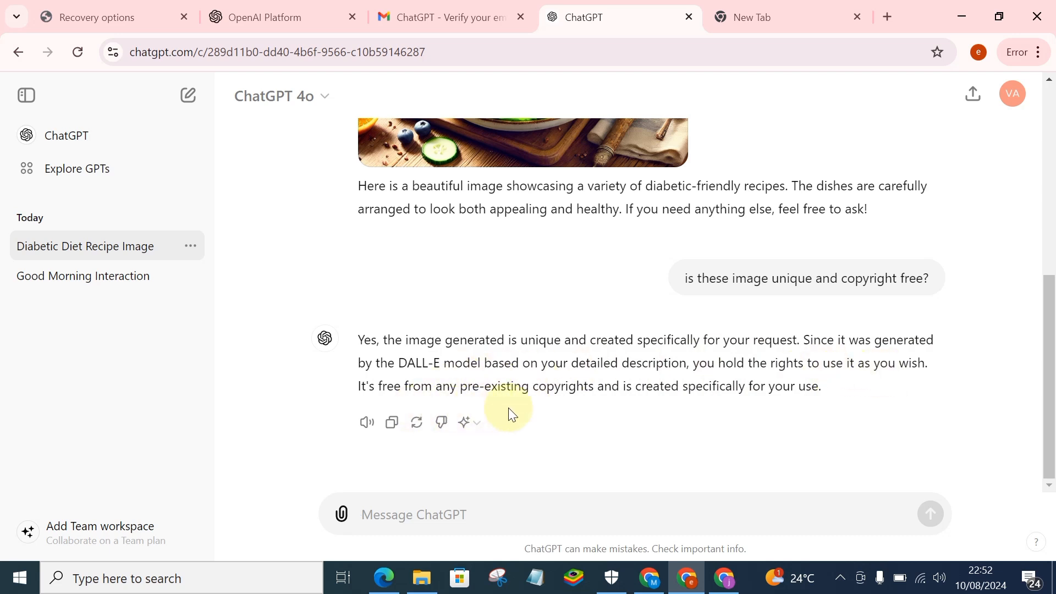
mouse_move(686, 409)
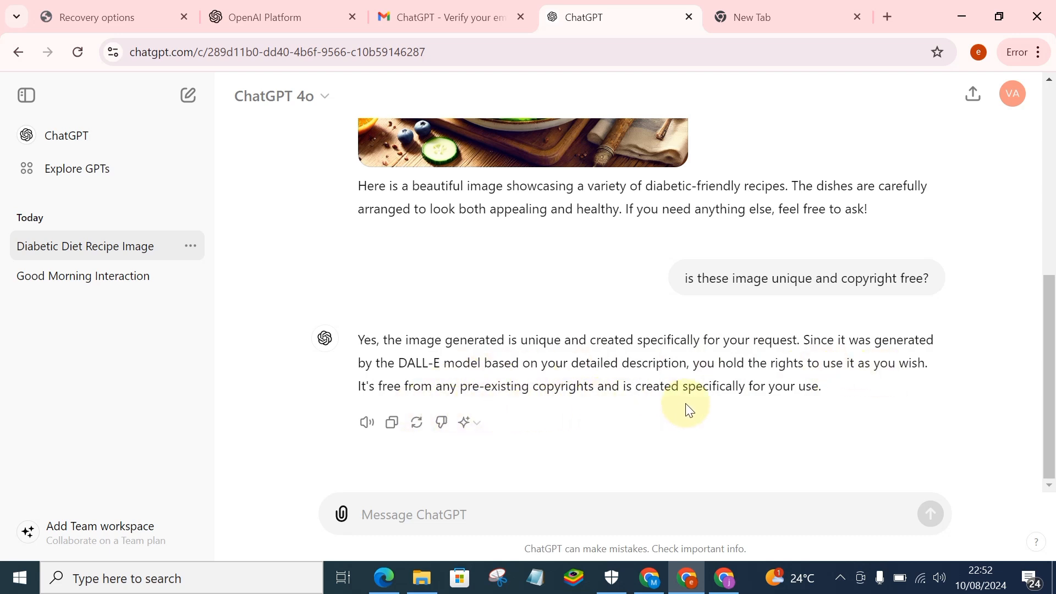
scroll("up", 3)
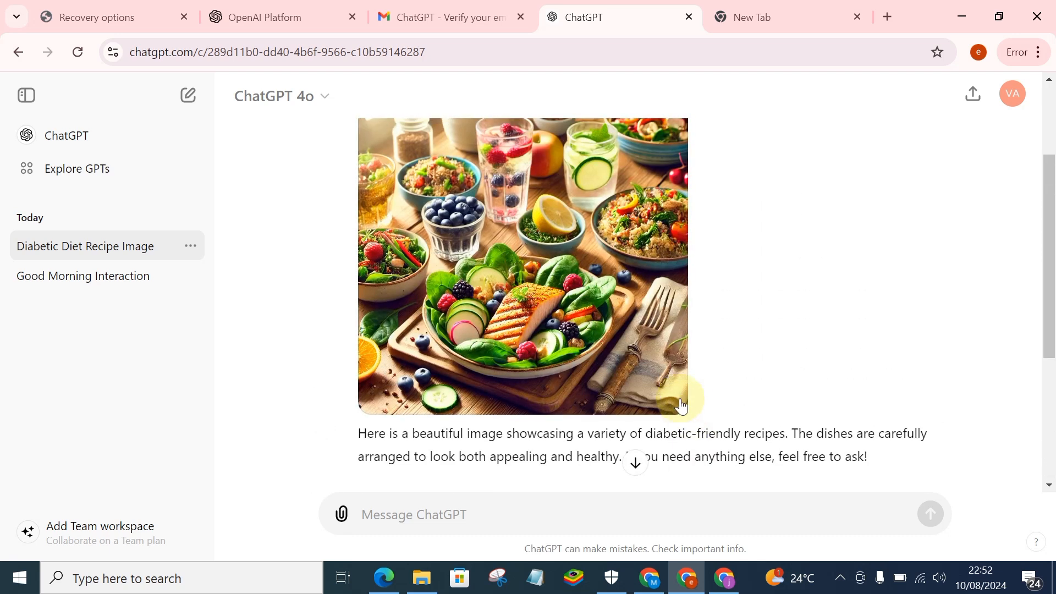
scroll("up", 3)
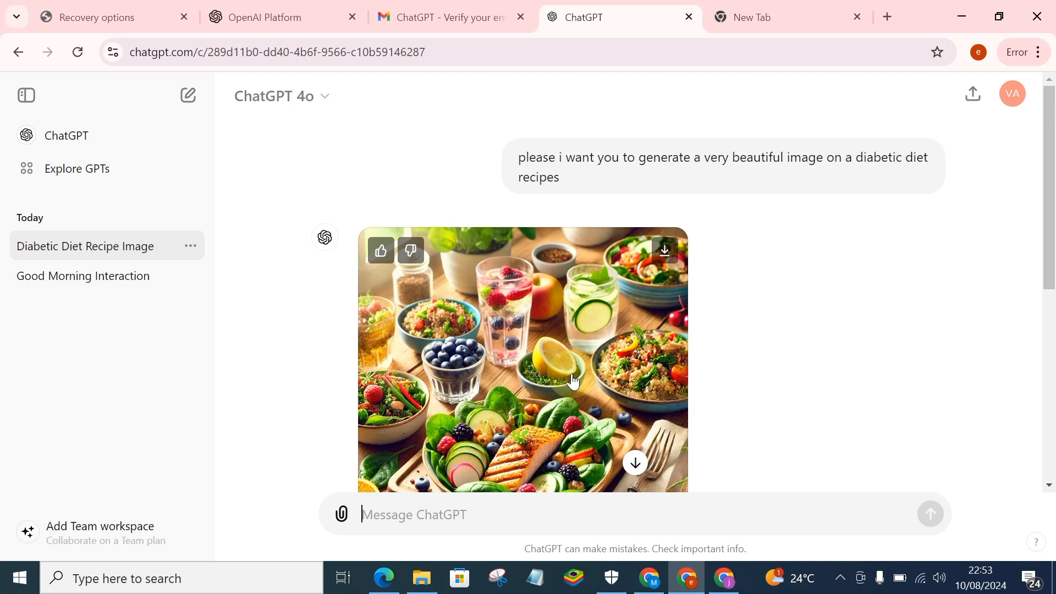
scroll("up", 3)
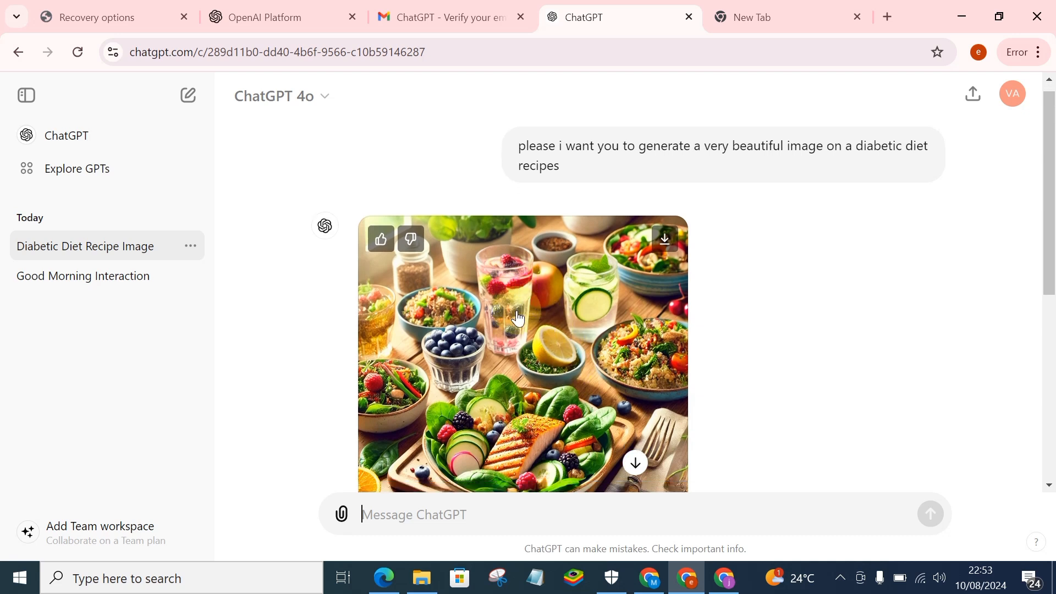
scroll("down", 3)
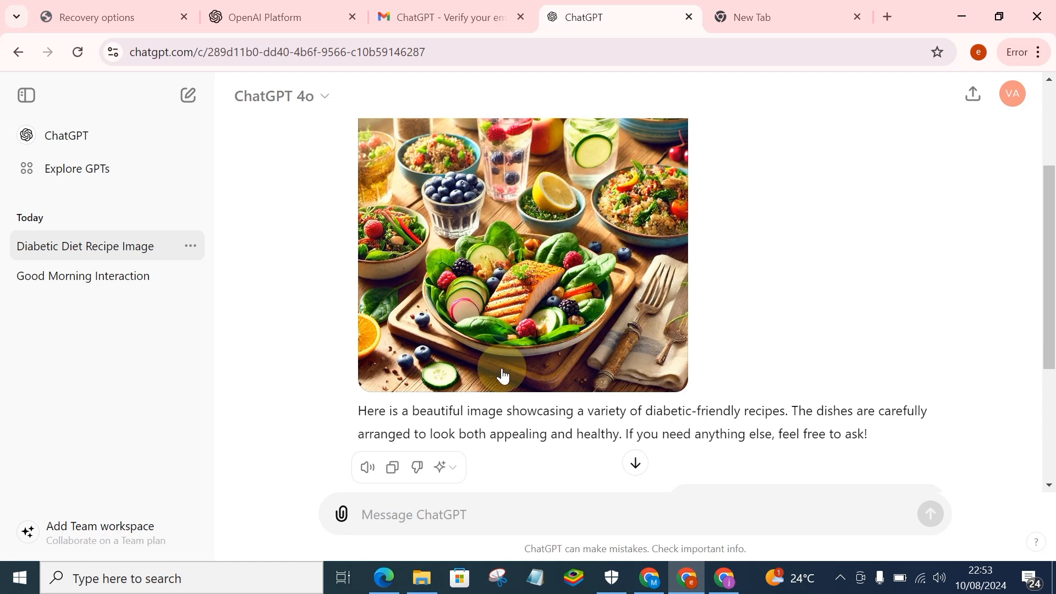
mouse_move(474, 299)
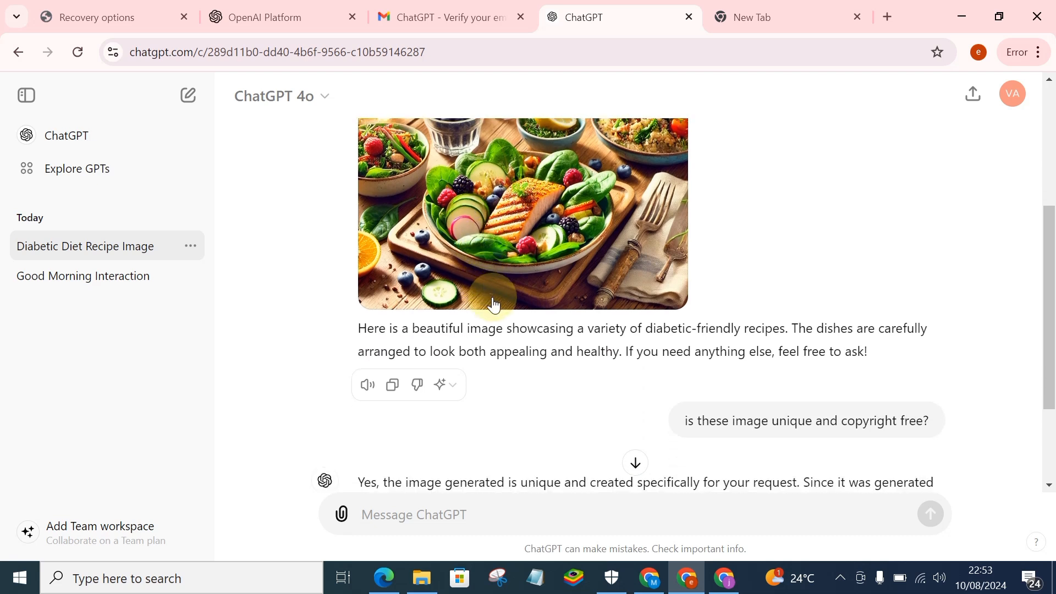
scroll("up", 3)
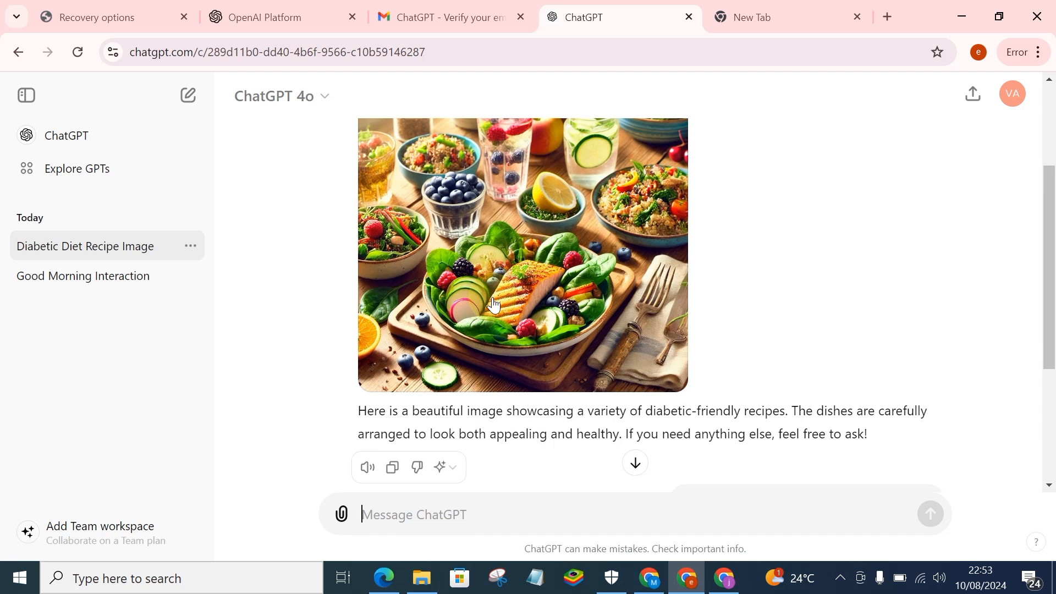
mouse_move(482, 216)
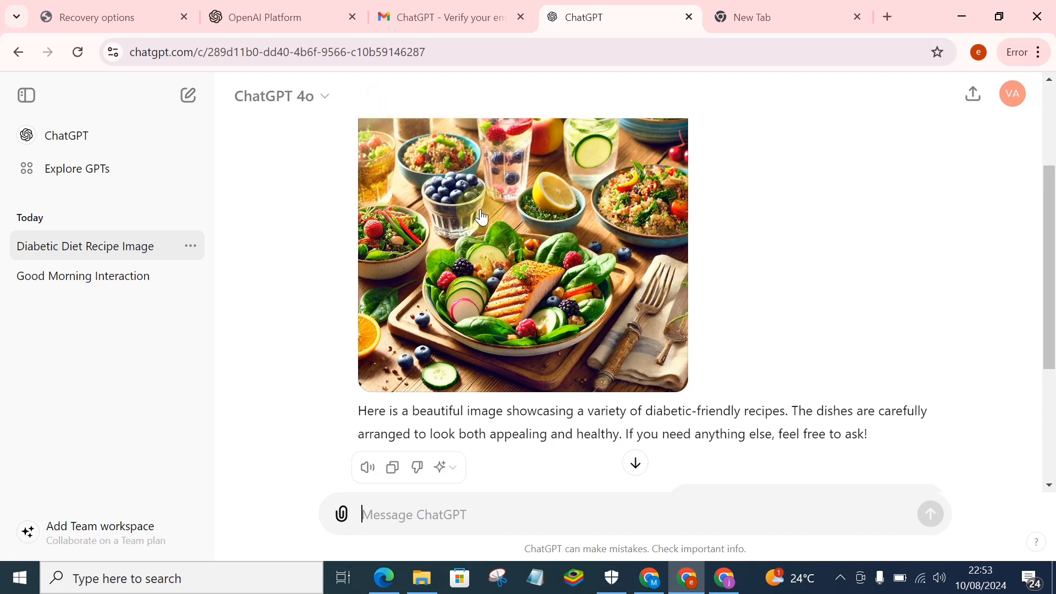
mouse_move(512, 249)
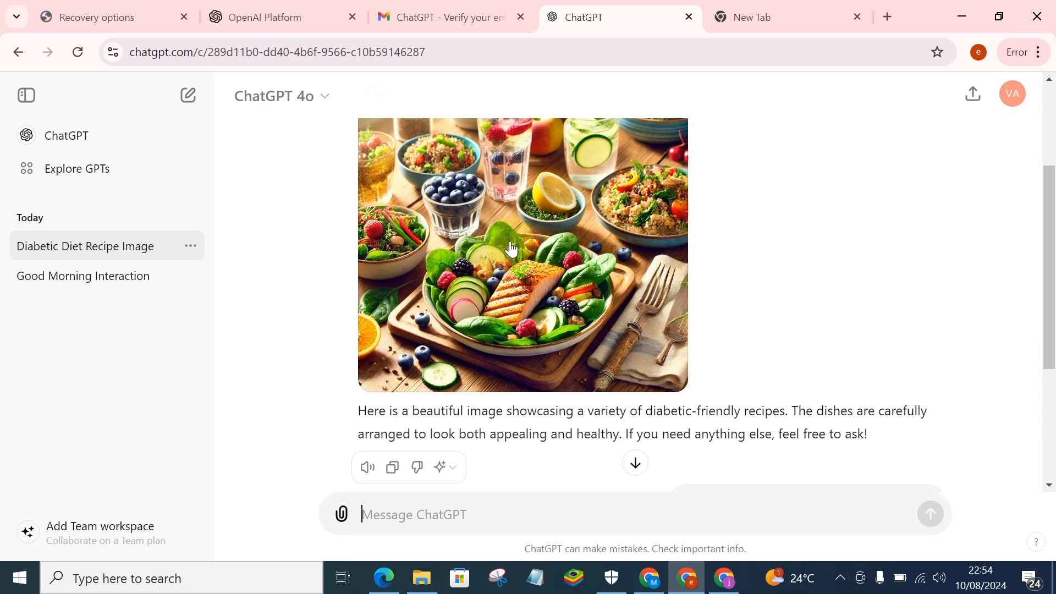
scroll("down", 3)
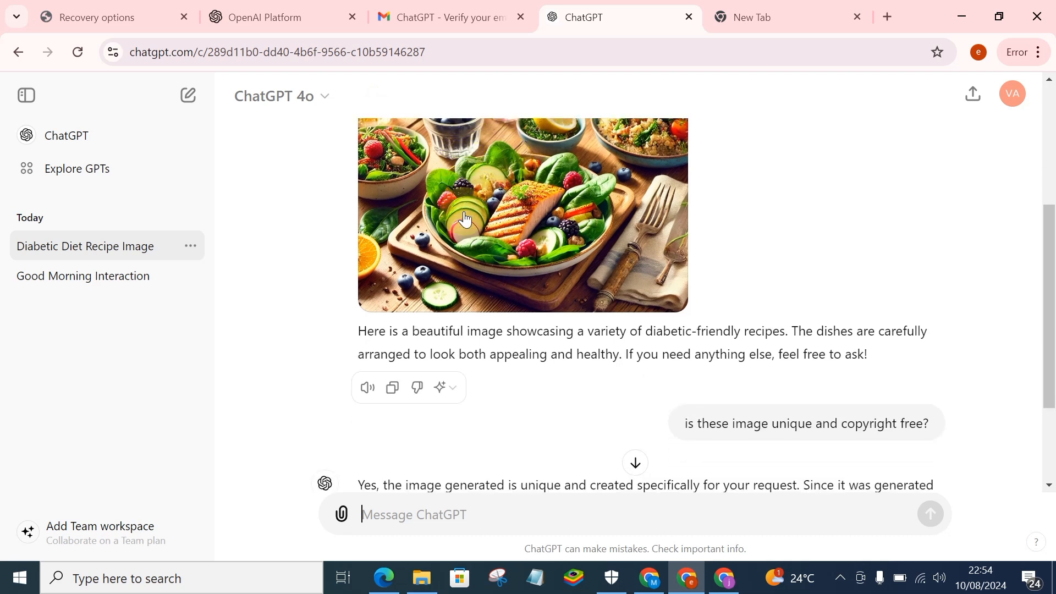
scroll("up", 3)
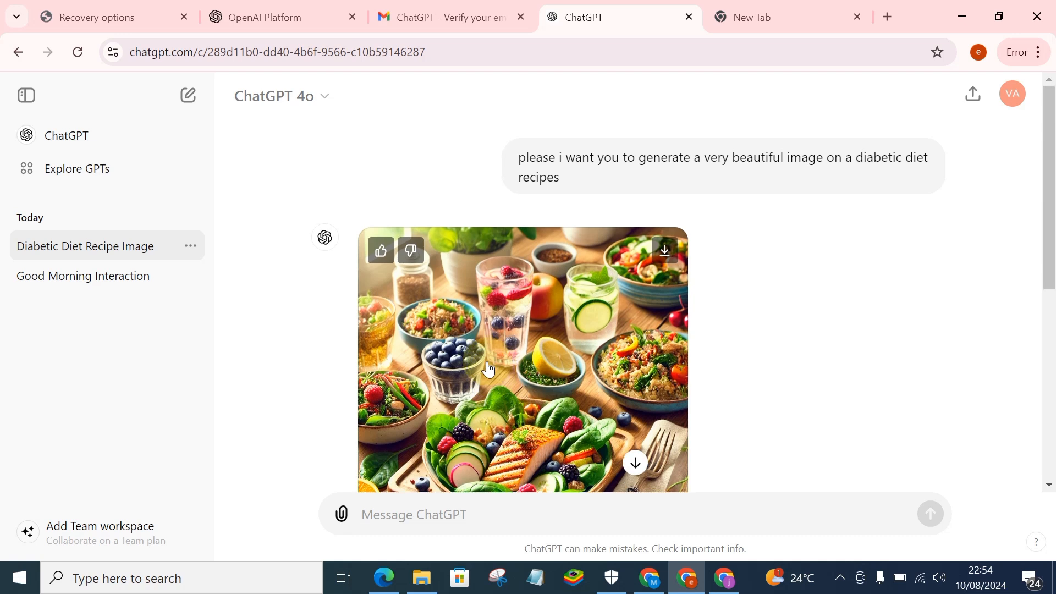
scroll("down", 3)
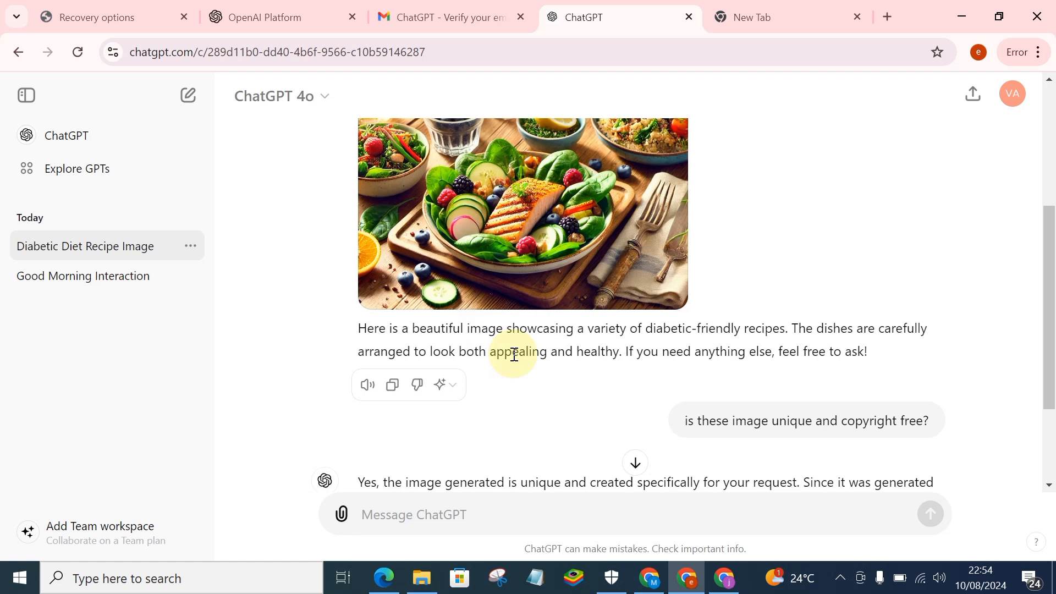
left_click(414, 514)
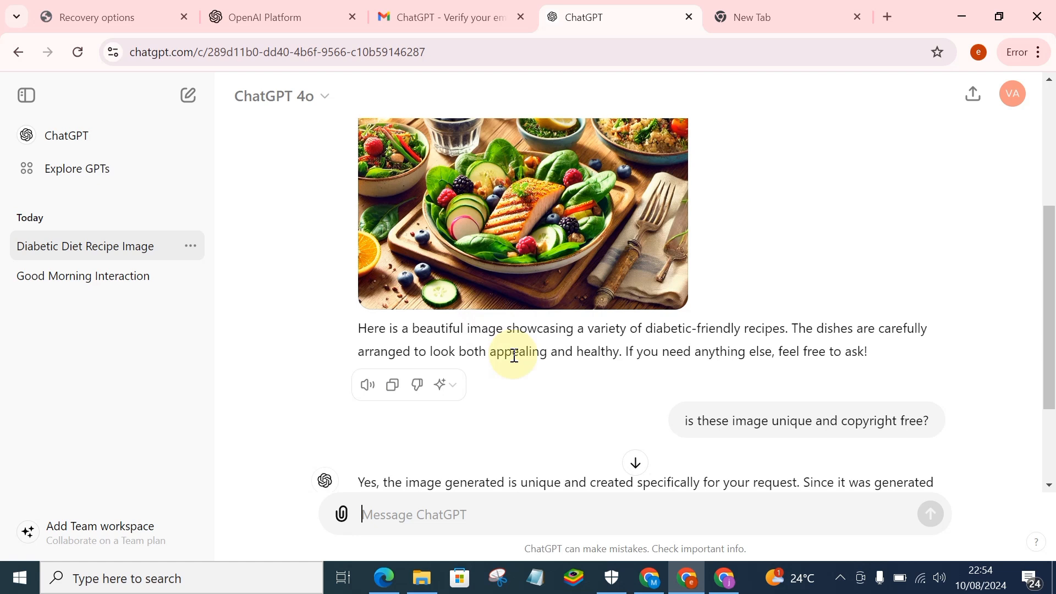
mouse_move(512, 368)
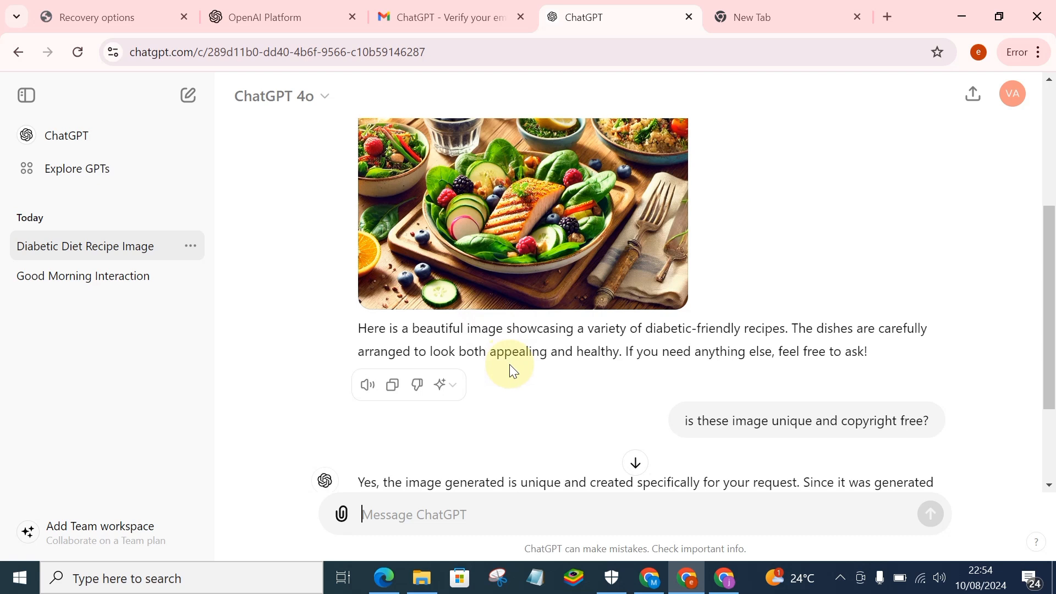